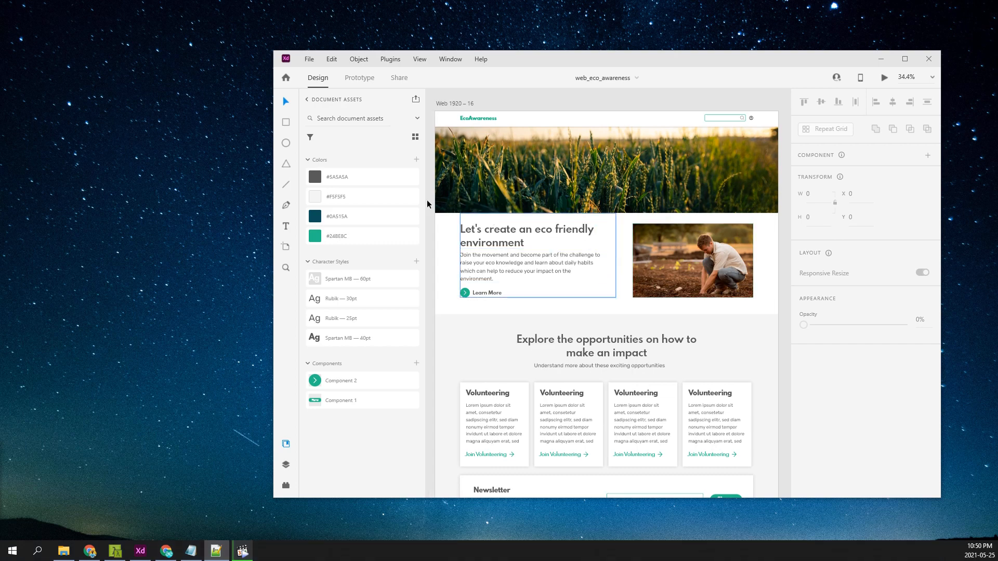
- Bring up the Bulma homepage in Chrome and scroll through its feature highlights
left_click(362, 177)
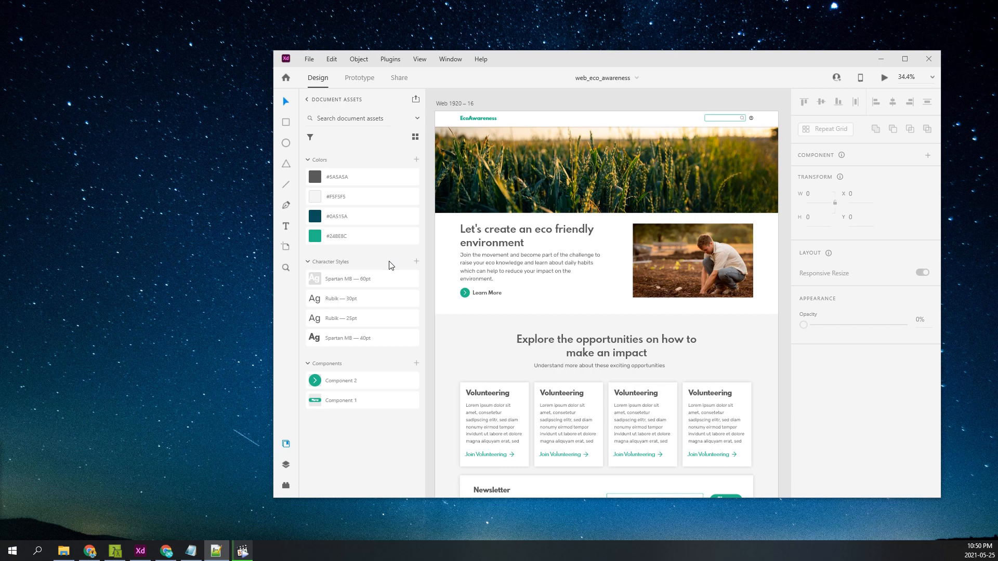
mouse_move(377, 272)
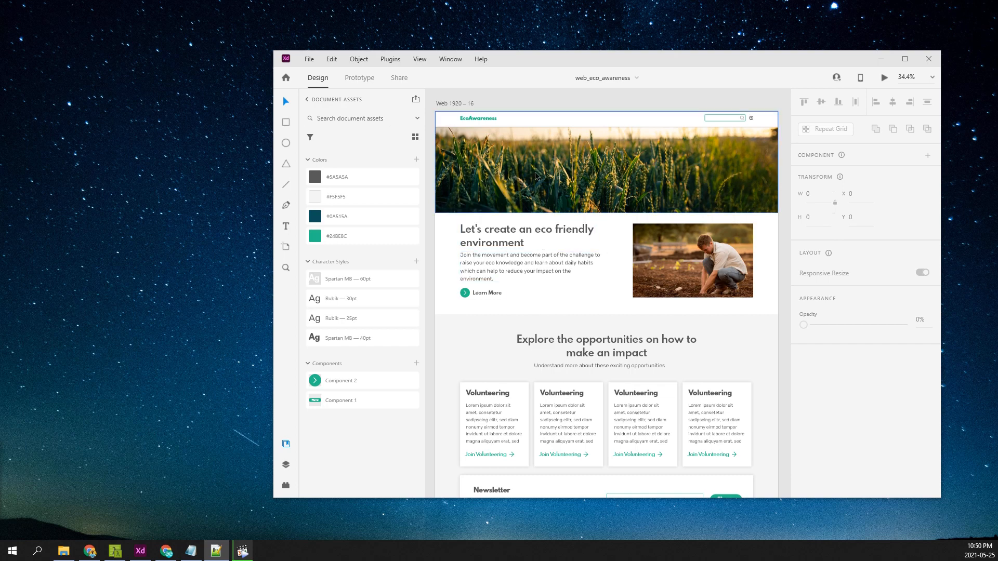
left_click(530, 267)
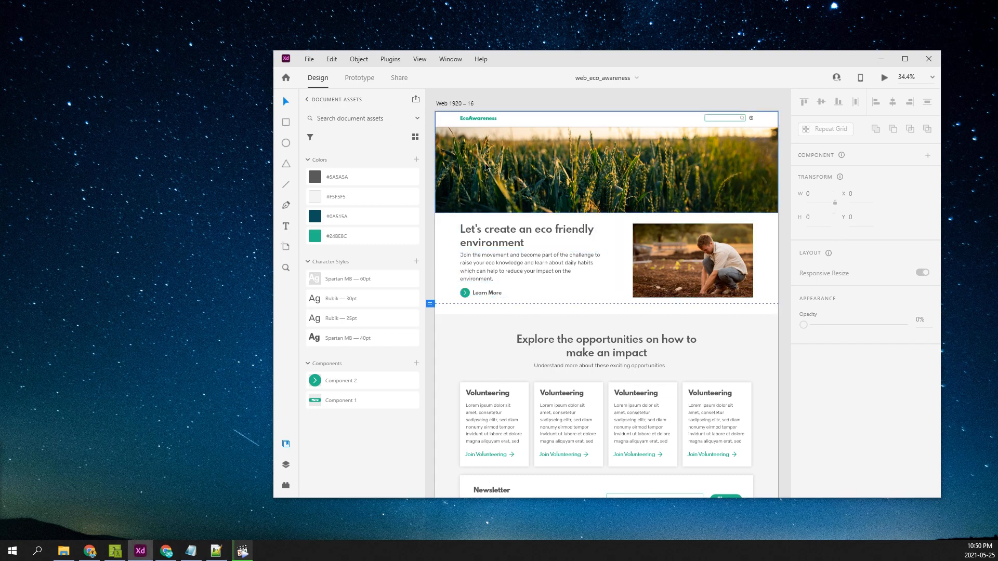
scroll("down", 3)
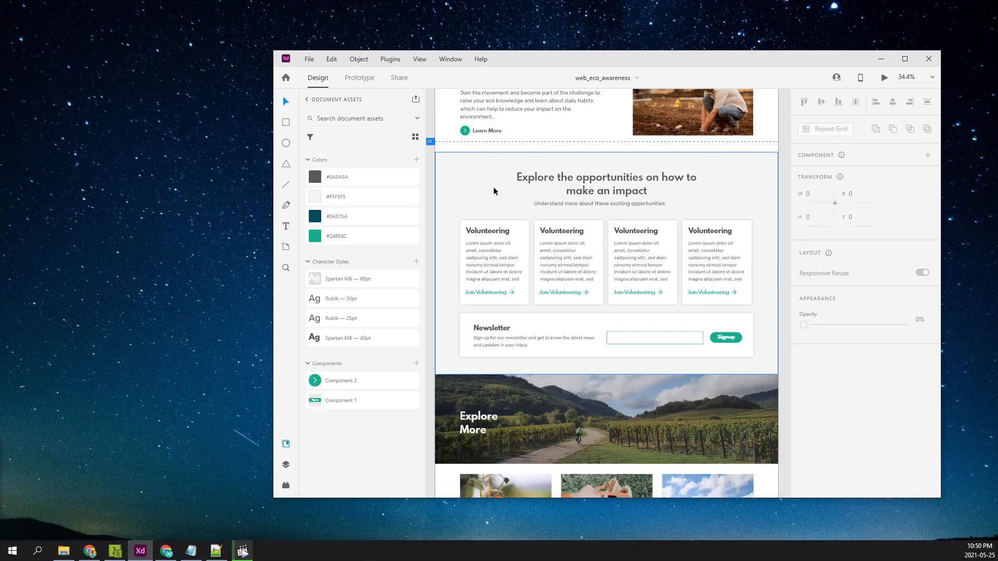
scroll("down", 3)
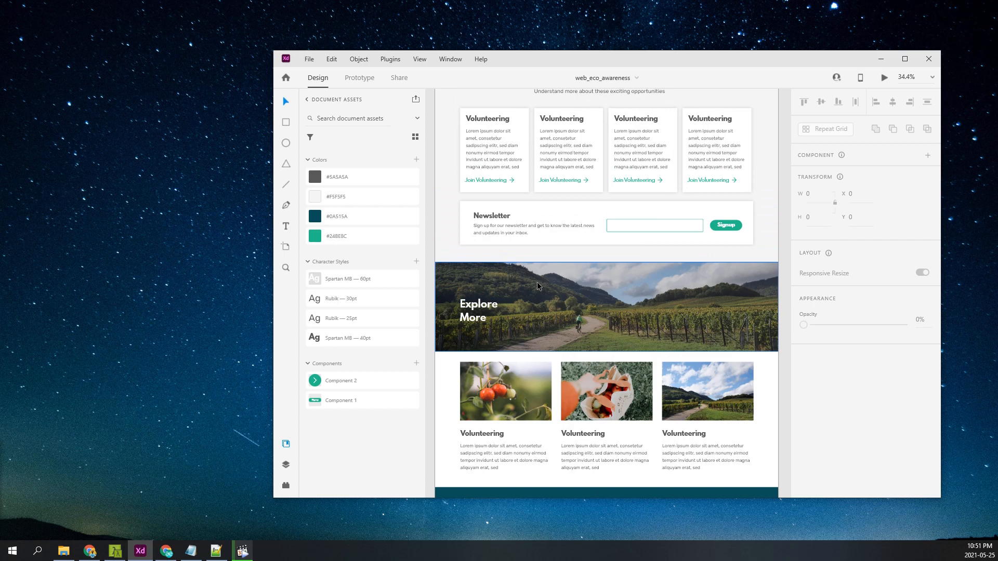
scroll("up", 3)
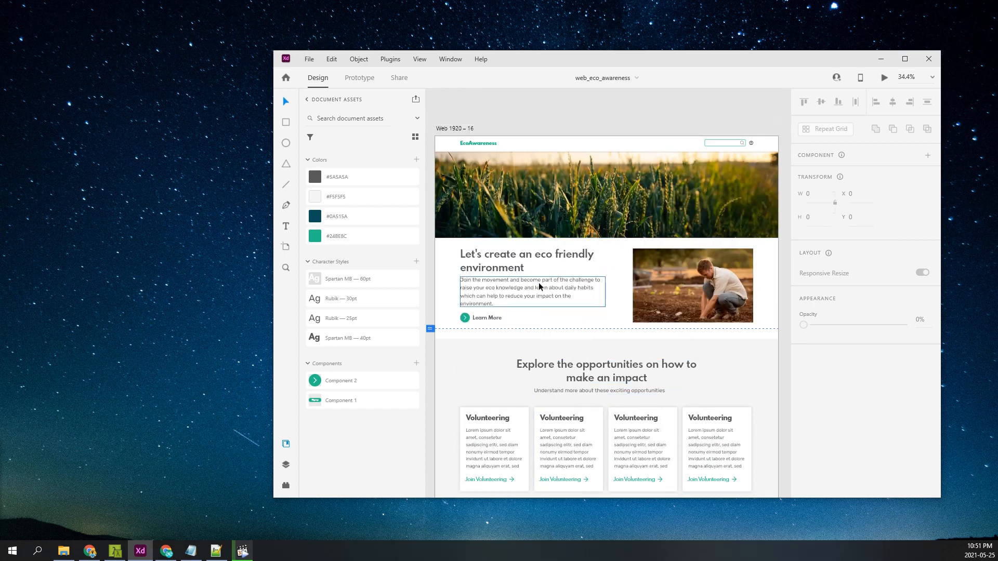
scroll("down", 3)
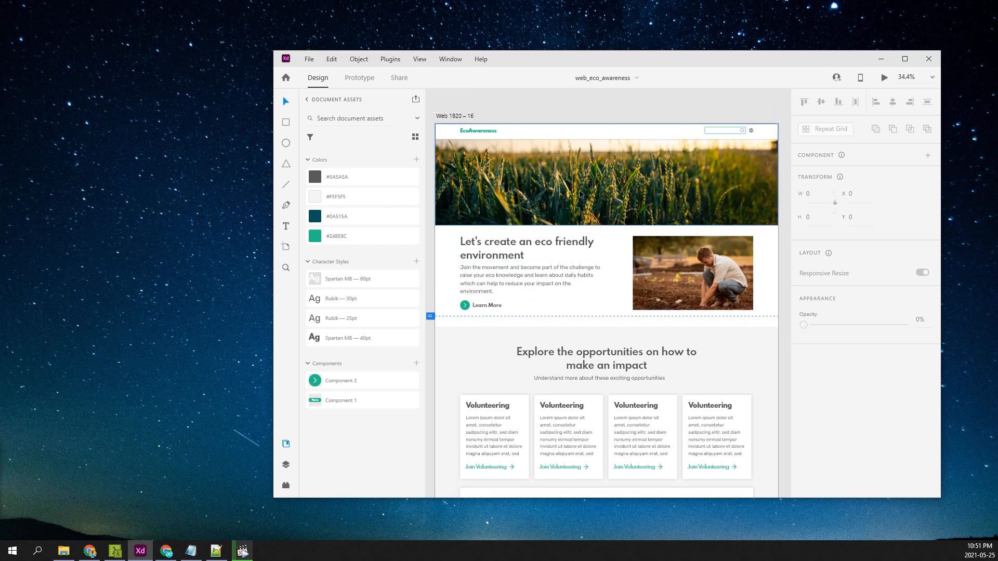
- Inspect the farmer photo in the testimonials, then scroll back to the top introduction
left_click(692, 272)
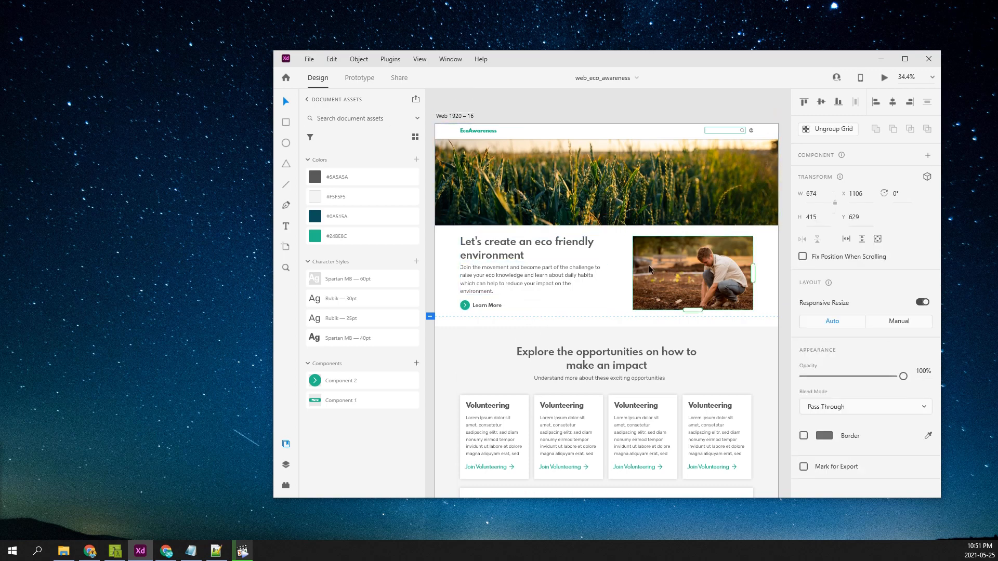
scroll("down", 3)
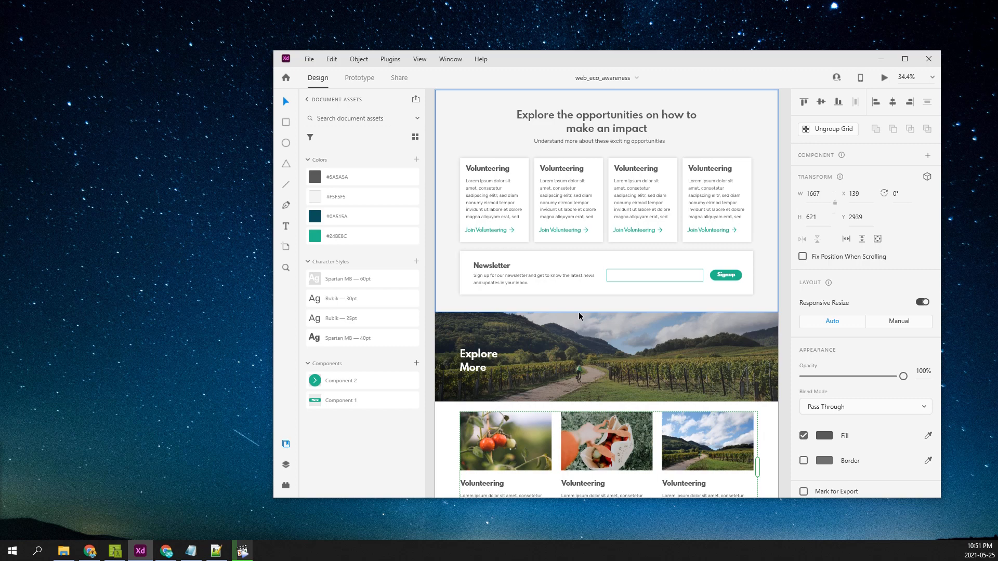
scroll("up", 3)
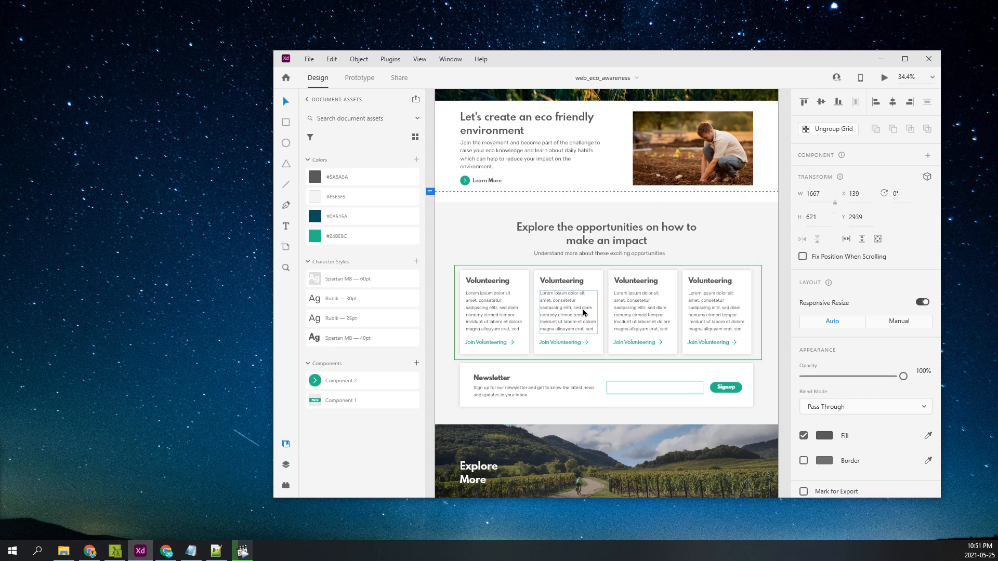
left_click(166, 550)
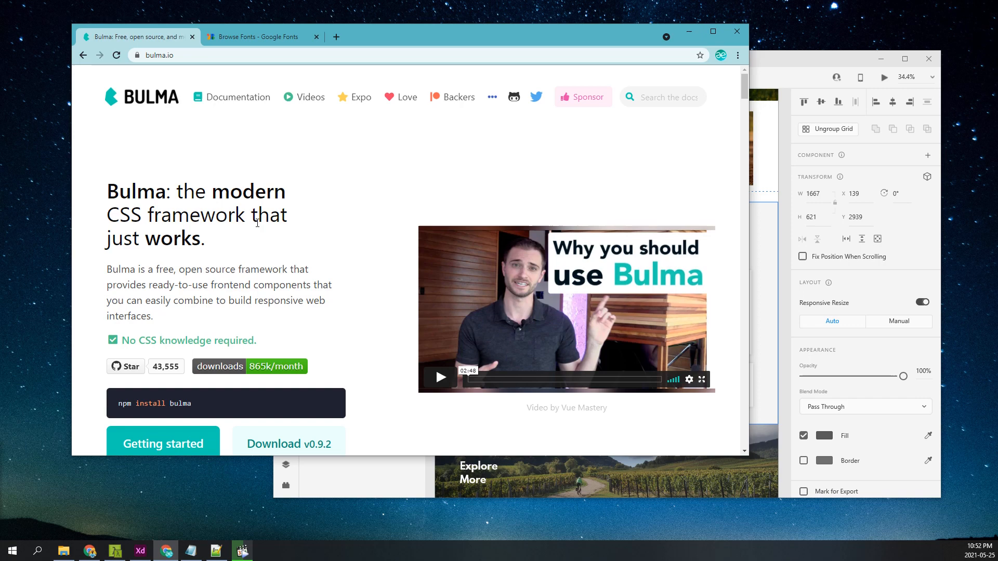
mouse_move(304, 239)
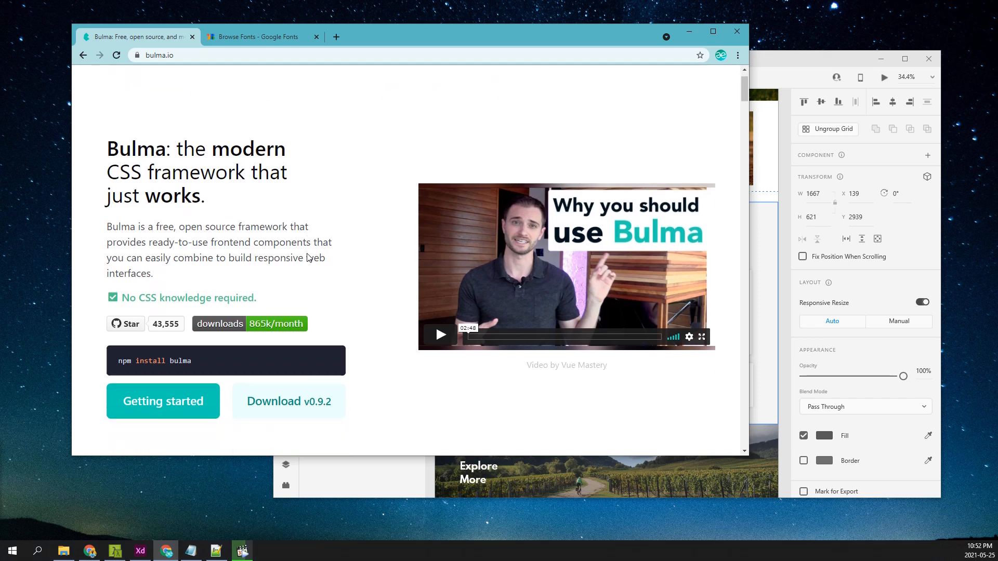
scroll("down", 3)
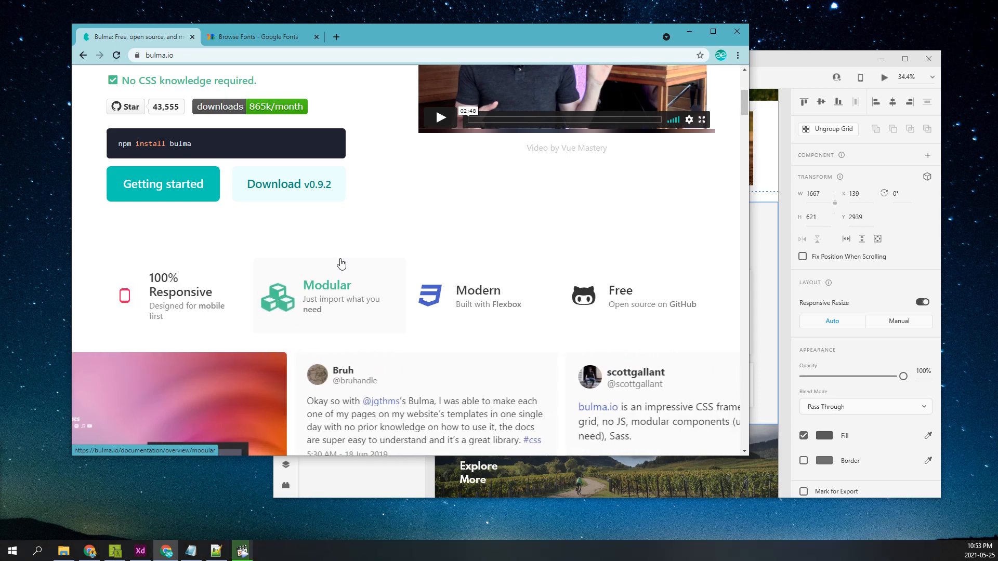
scroll("up", 3)
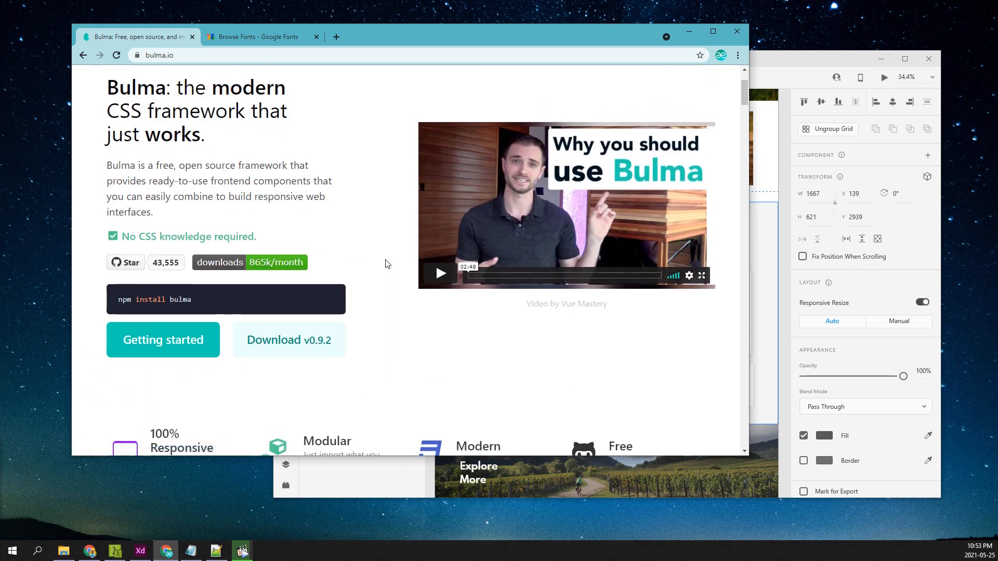
scroll("up", 3)
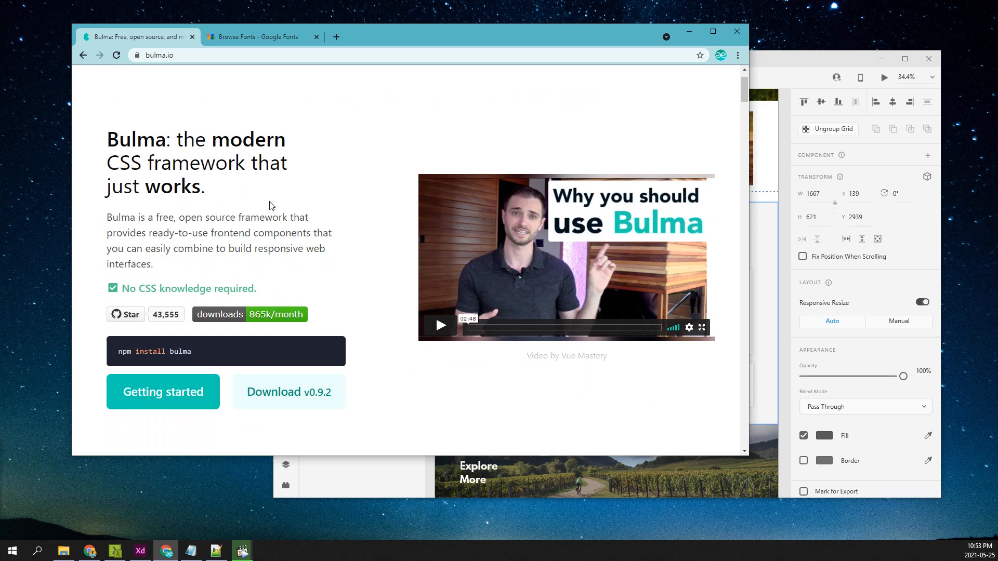
mouse_move(312, 273)
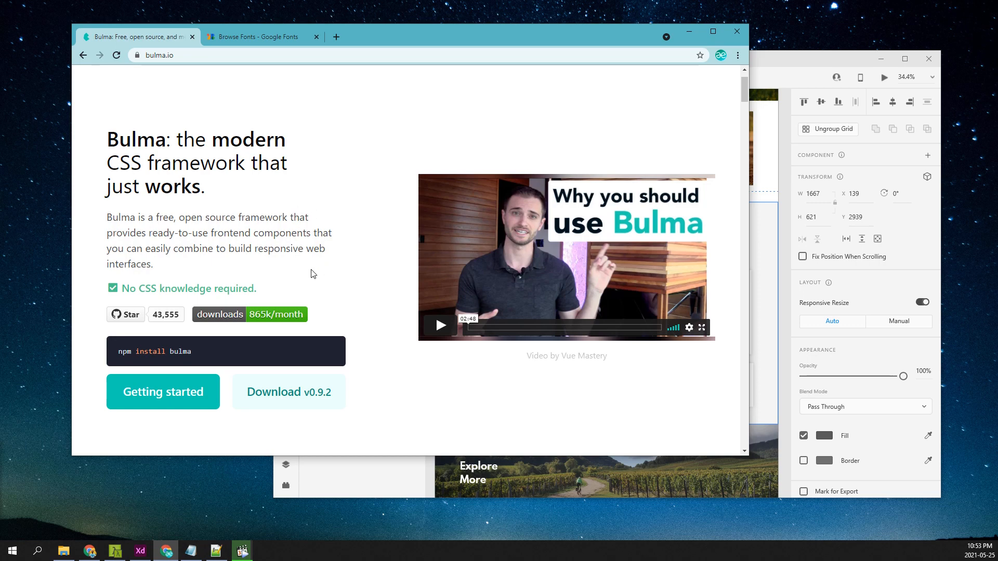
mouse_move(419, 459)
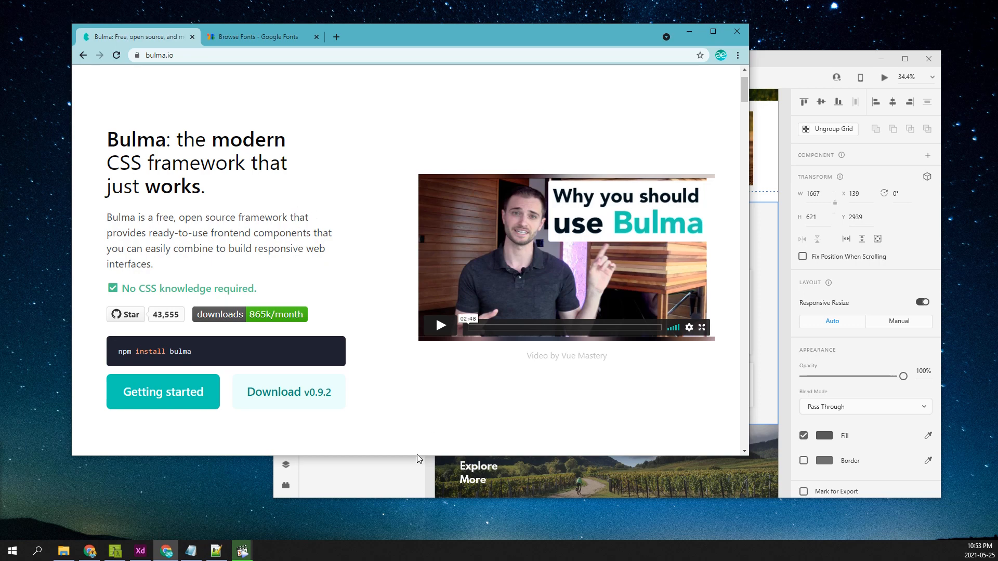
mouse_move(407, 468)
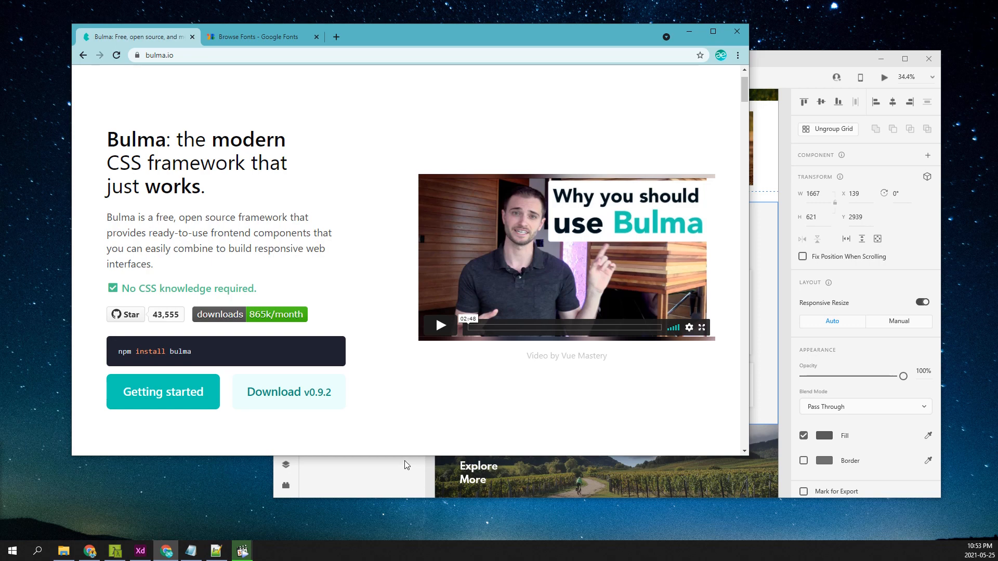
mouse_move(403, 457)
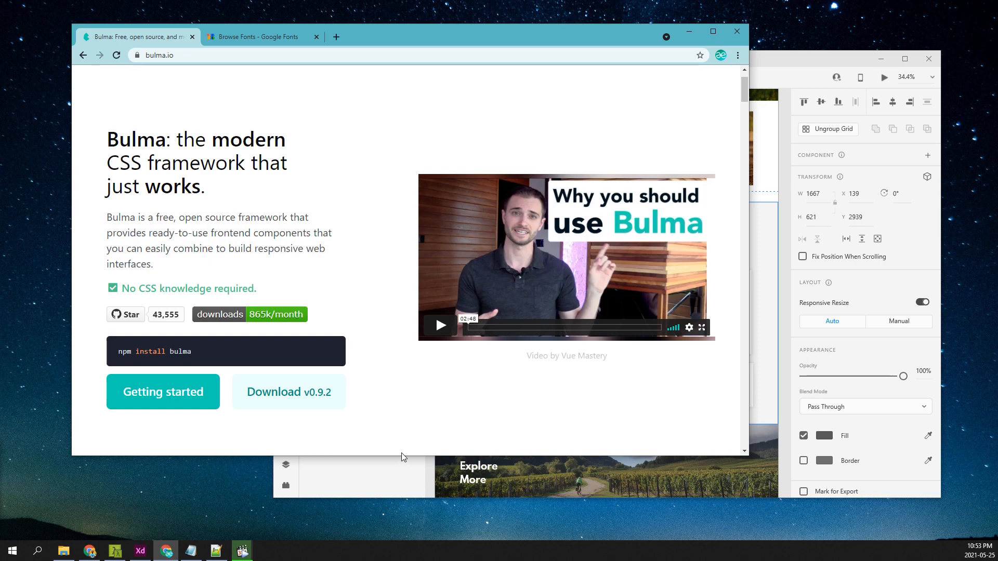
mouse_move(395, 454)
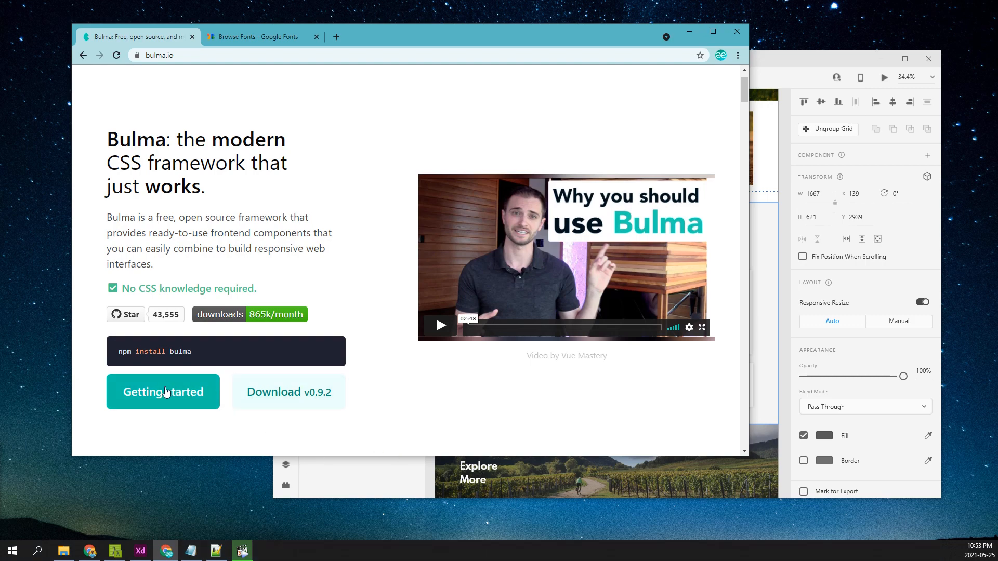
left_click(163, 392)
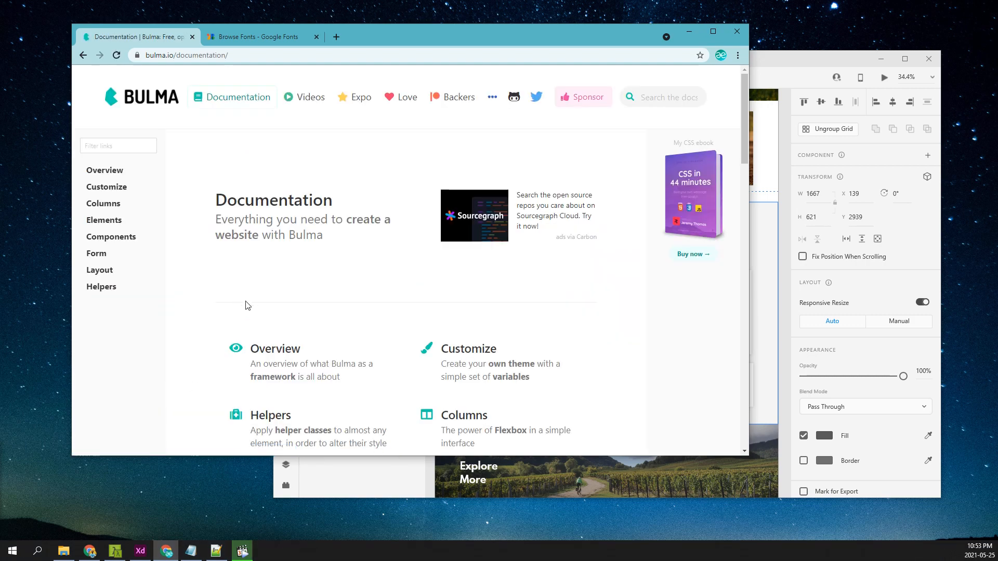
mouse_move(342, 213)
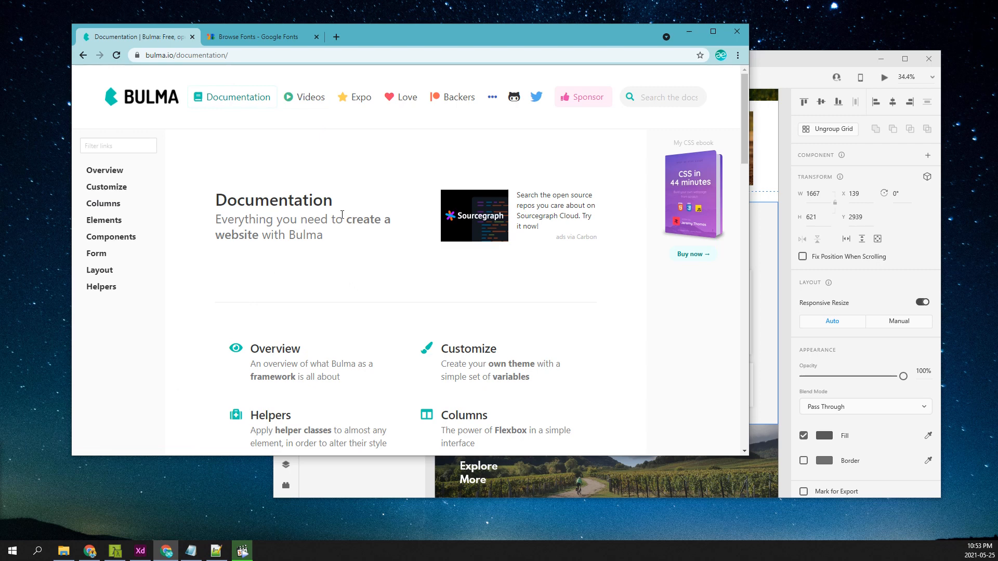
mouse_move(331, 233)
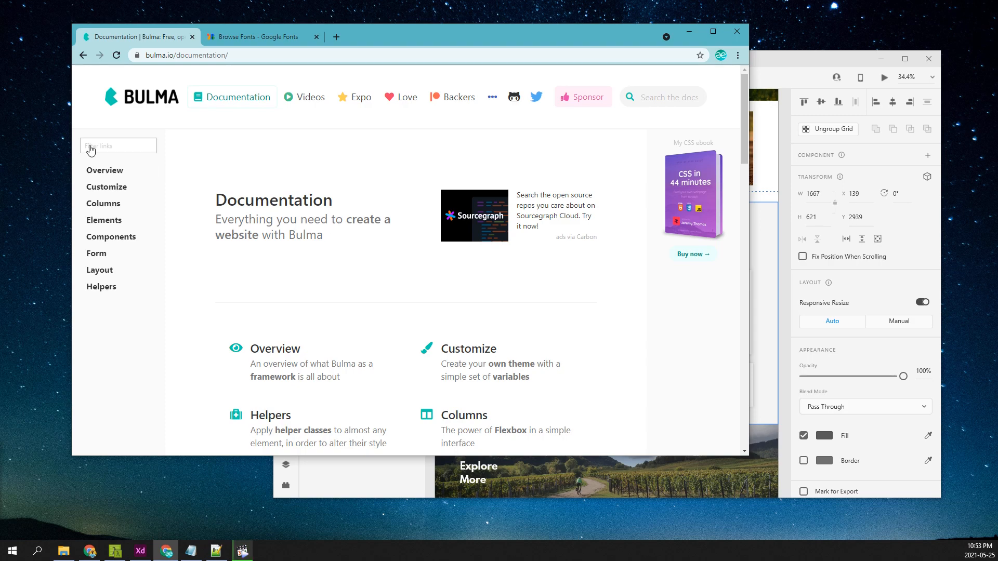
left_click(105, 170)
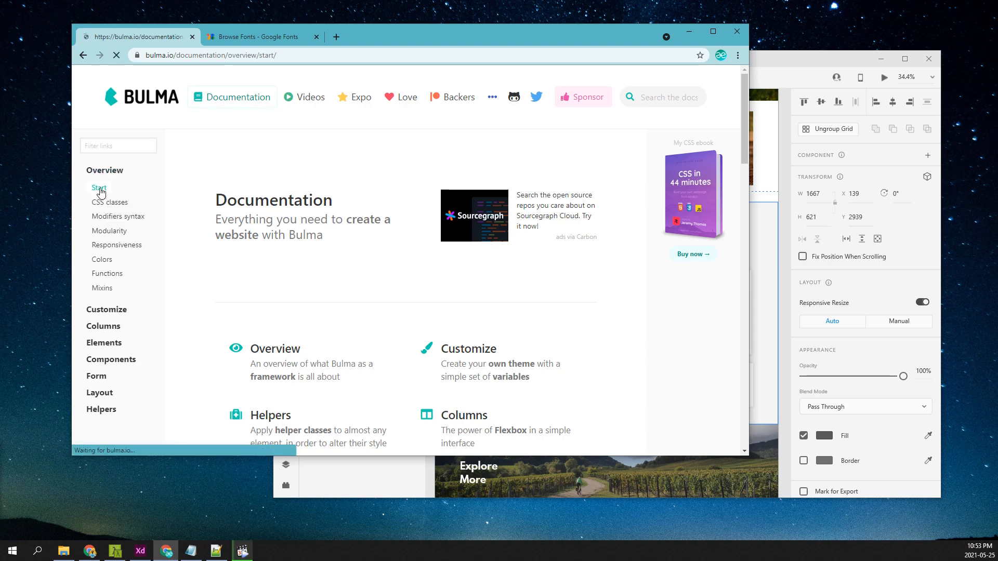
left_click(98, 187)
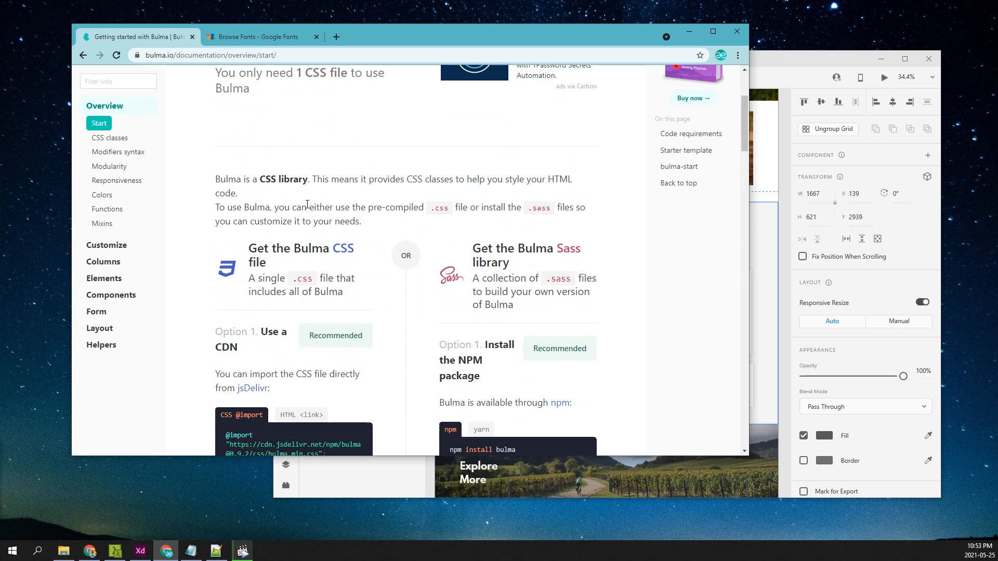
scroll("down", 3)
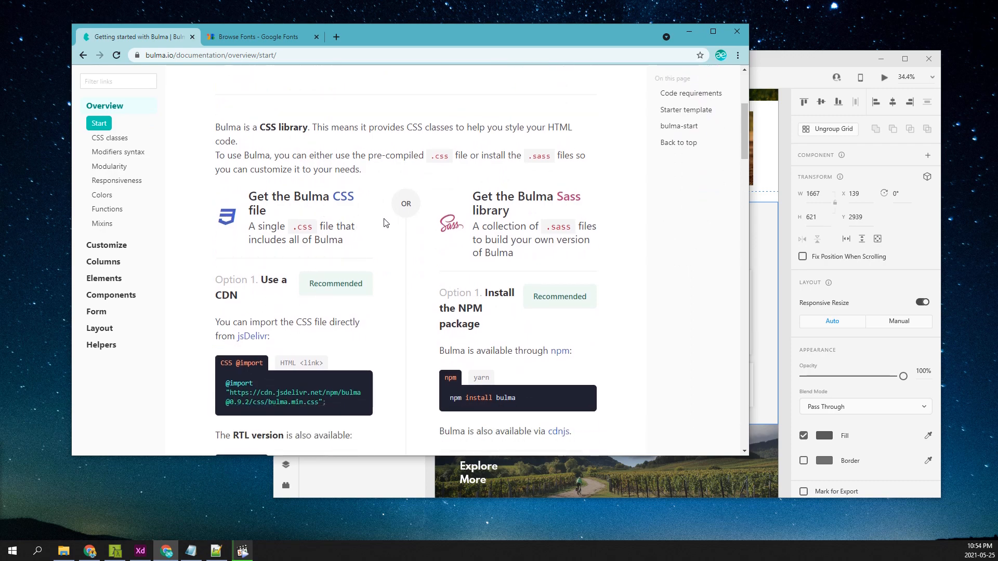
scroll("down", 3)
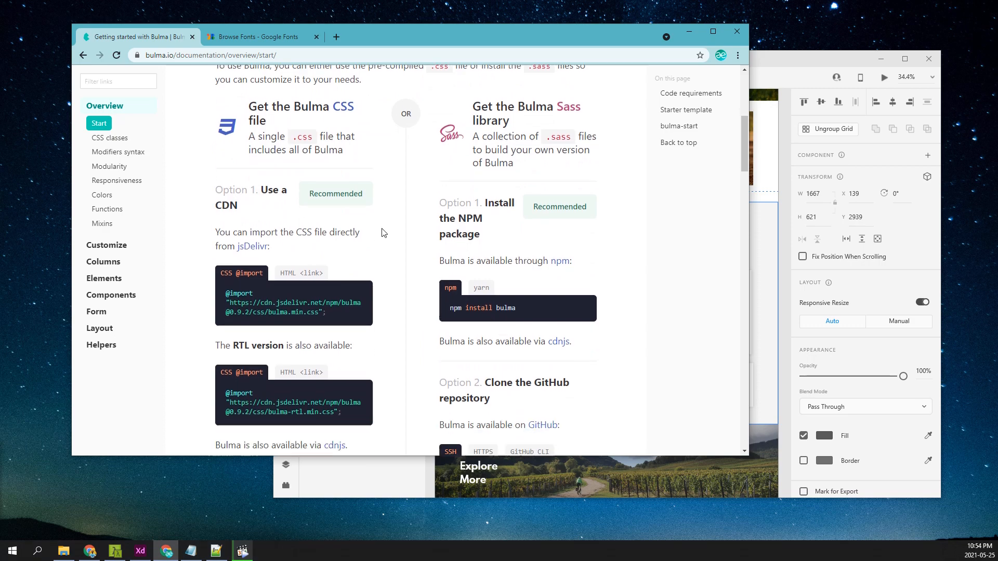
left_click(300, 259)
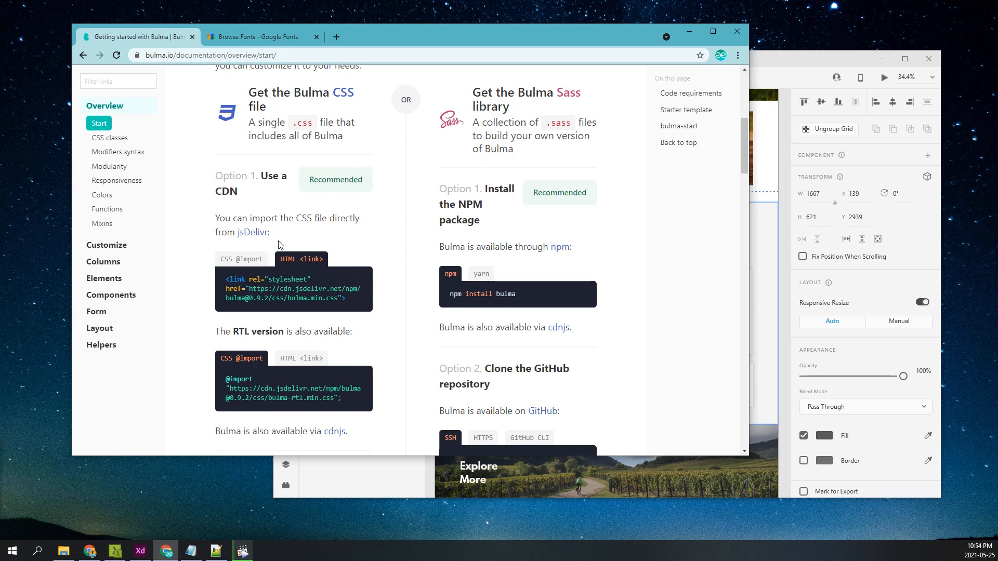
mouse_move(269, 256)
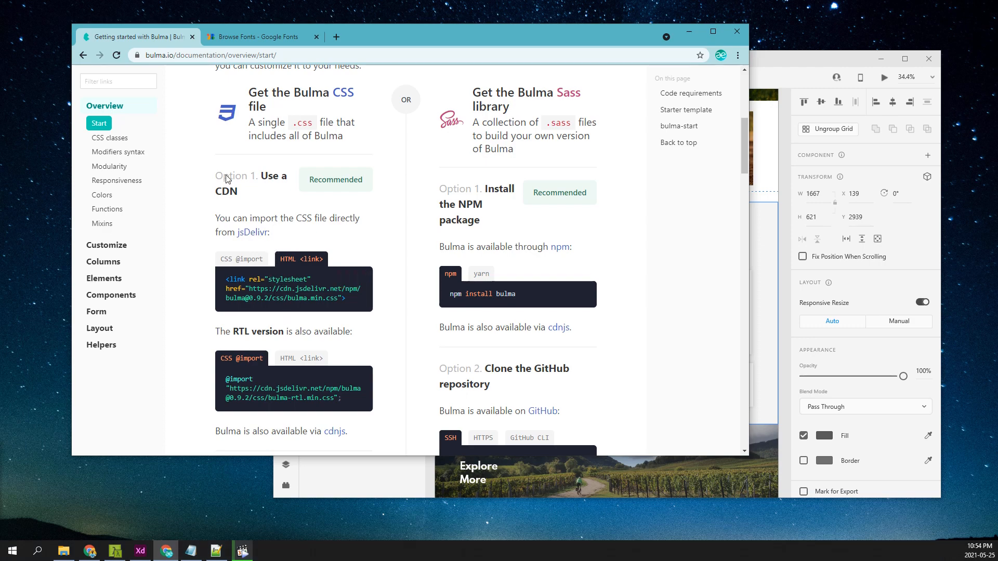
mouse_move(263, 189)
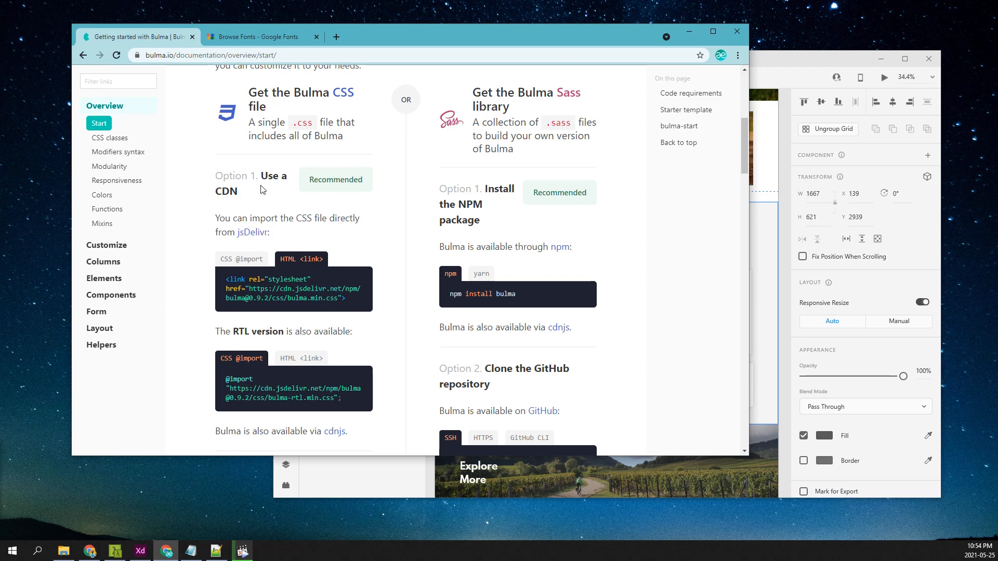
mouse_move(292, 289)
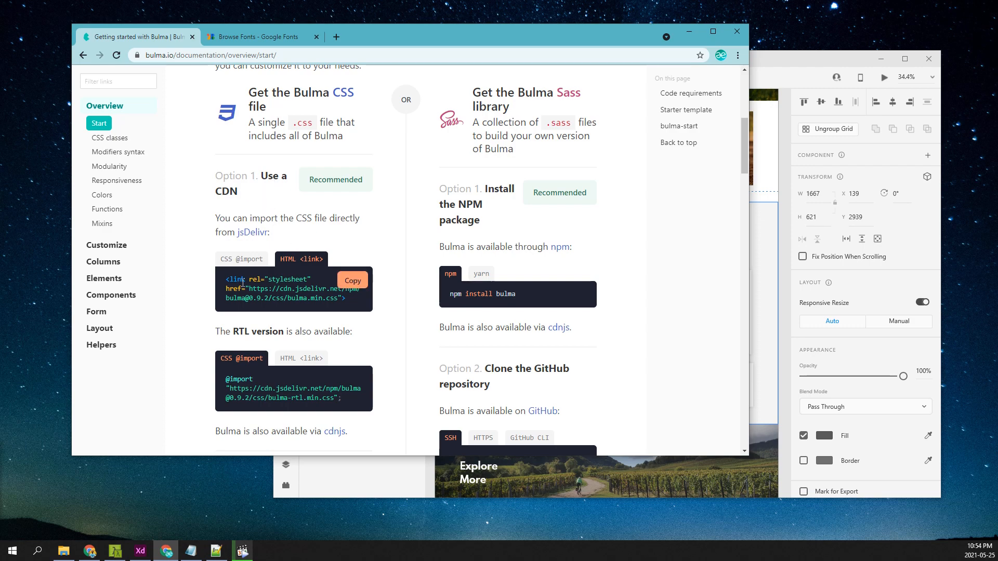
mouse_move(365, 236)
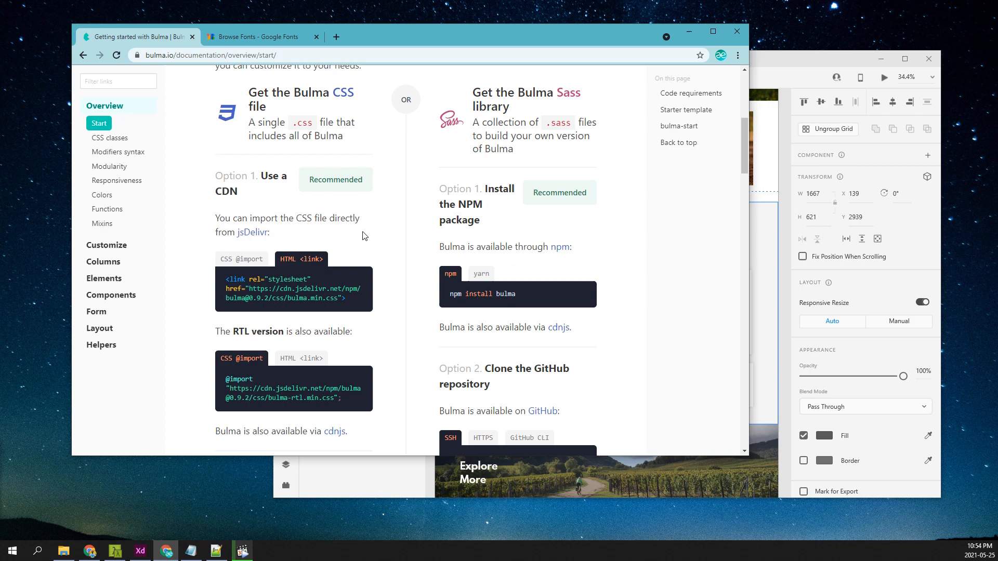
mouse_move(502, 185)
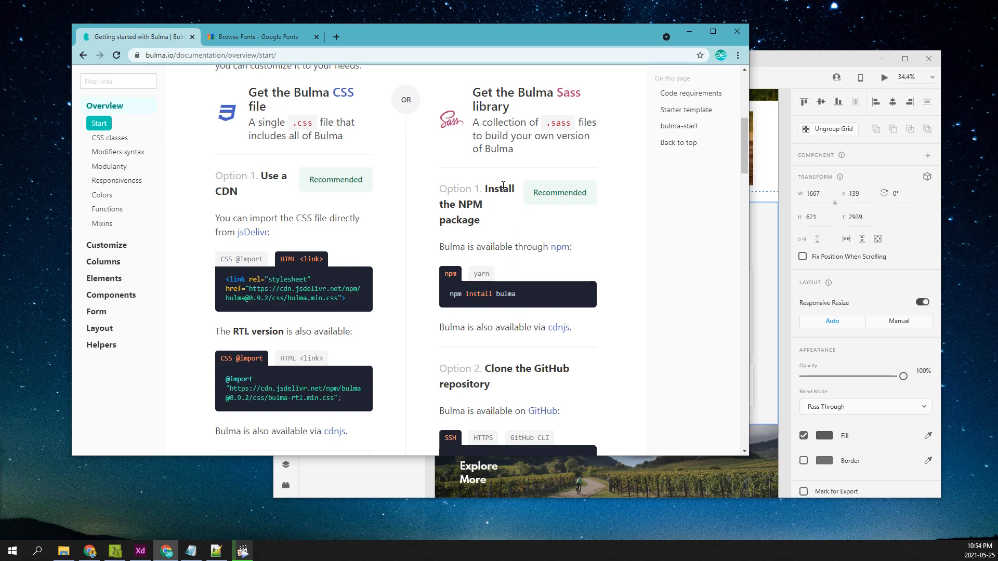
mouse_move(516, 266)
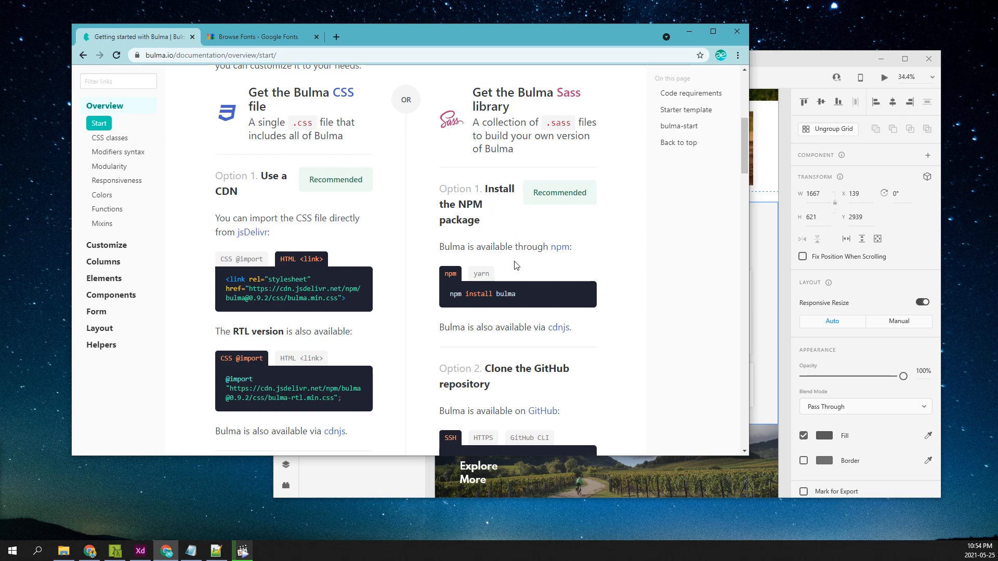
mouse_move(513, 294)
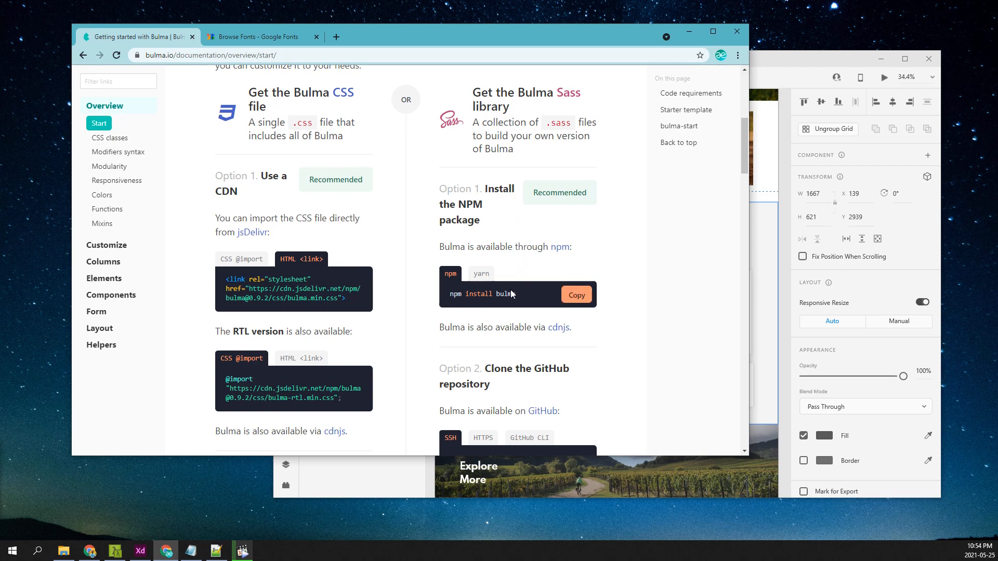
scroll("down", 3)
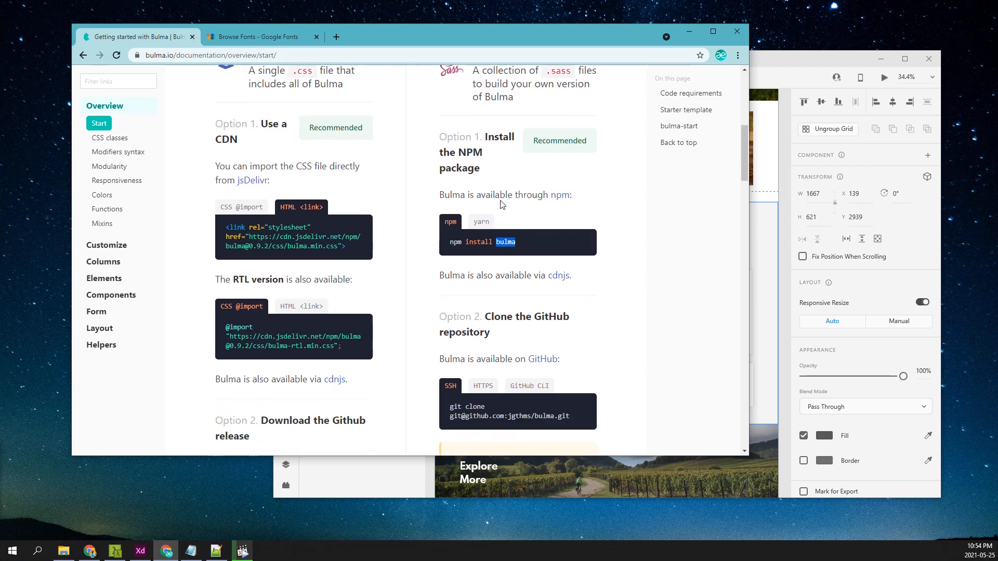
scroll("up", 3)
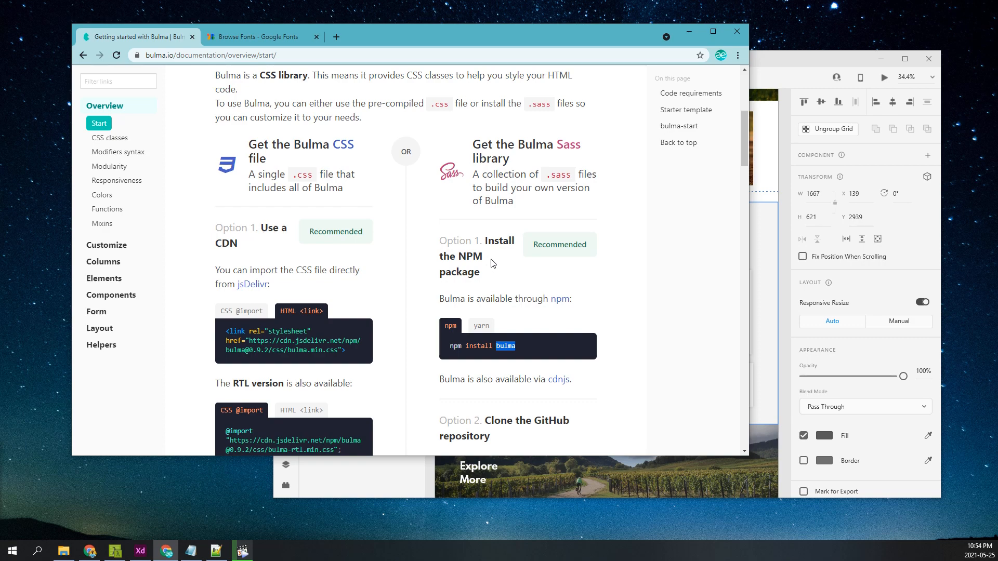
mouse_move(525, 431)
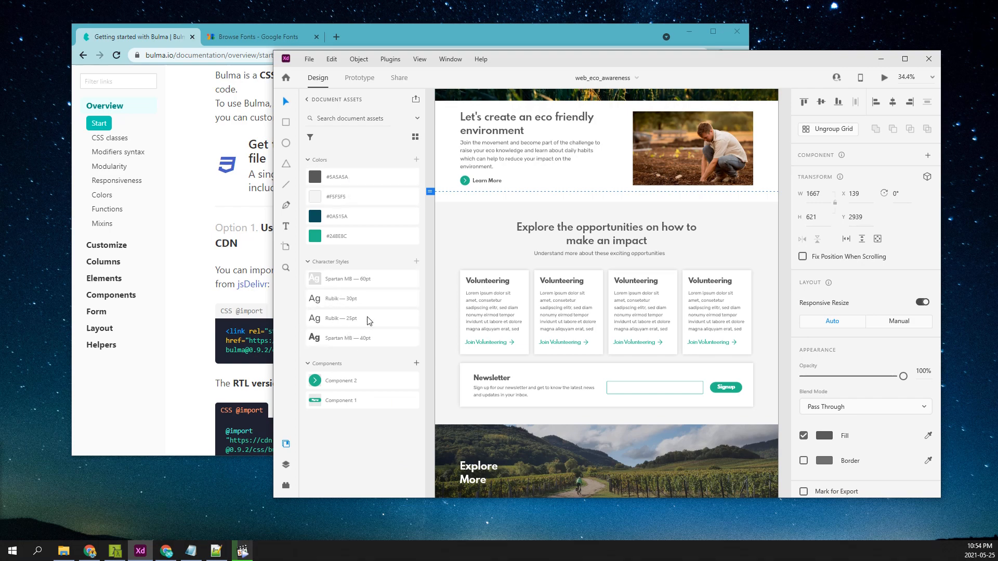
- Bring Adobe XD's eco-awareness design forward to view its document colours and character styles
left_click(340, 196)
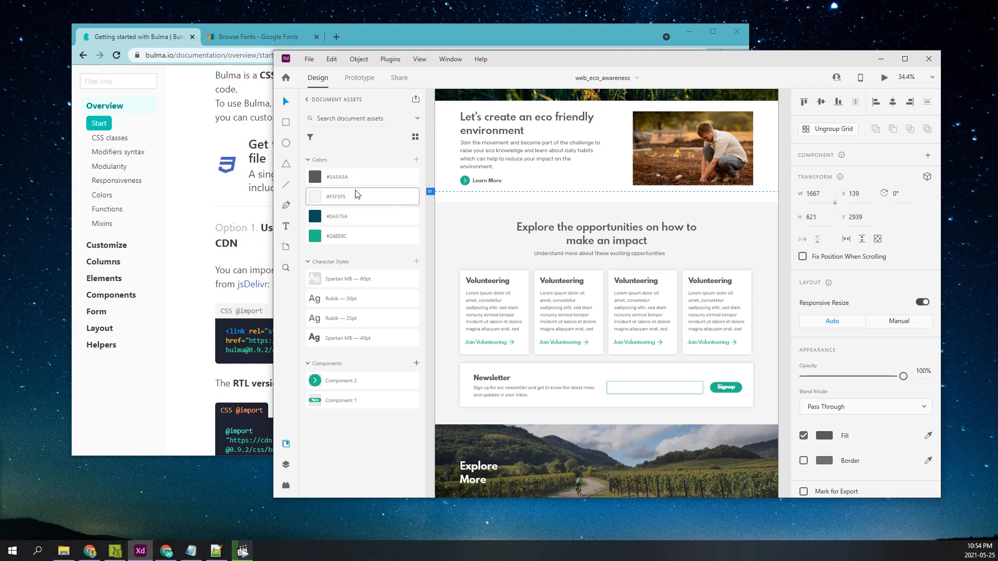
mouse_move(323, 230)
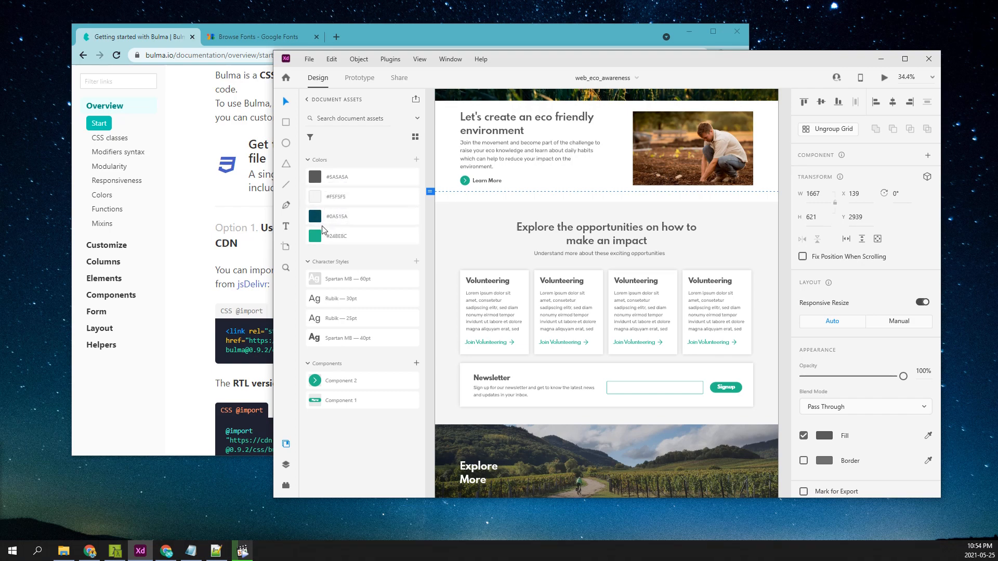
mouse_move(122, 119)
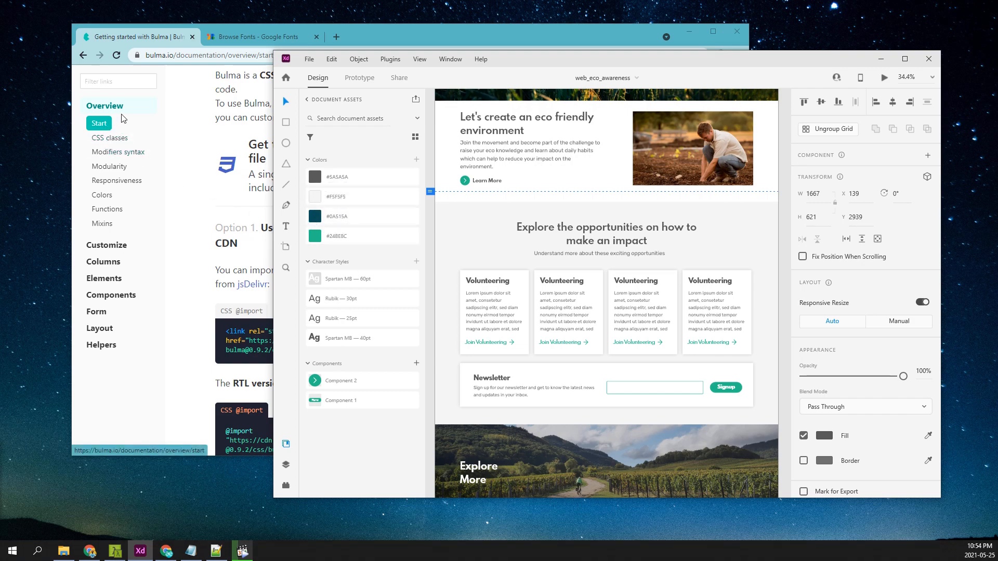
mouse_move(172, 212)
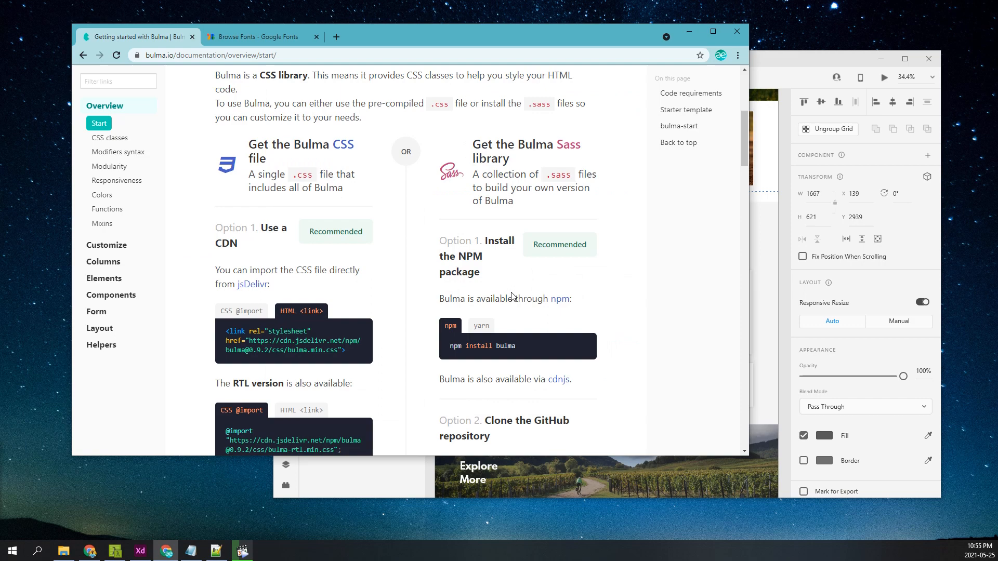
mouse_move(430, 352)
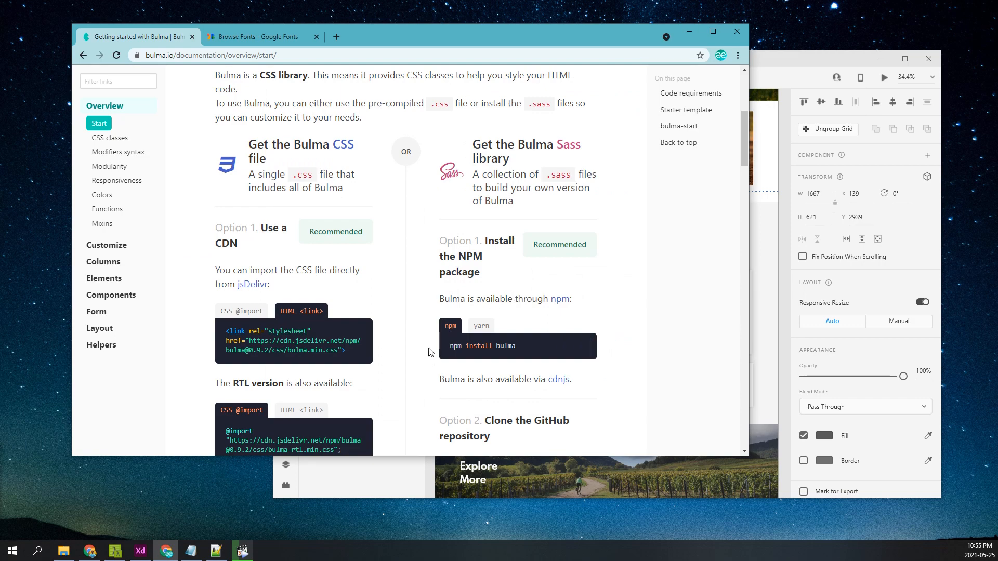
mouse_move(126, 543)
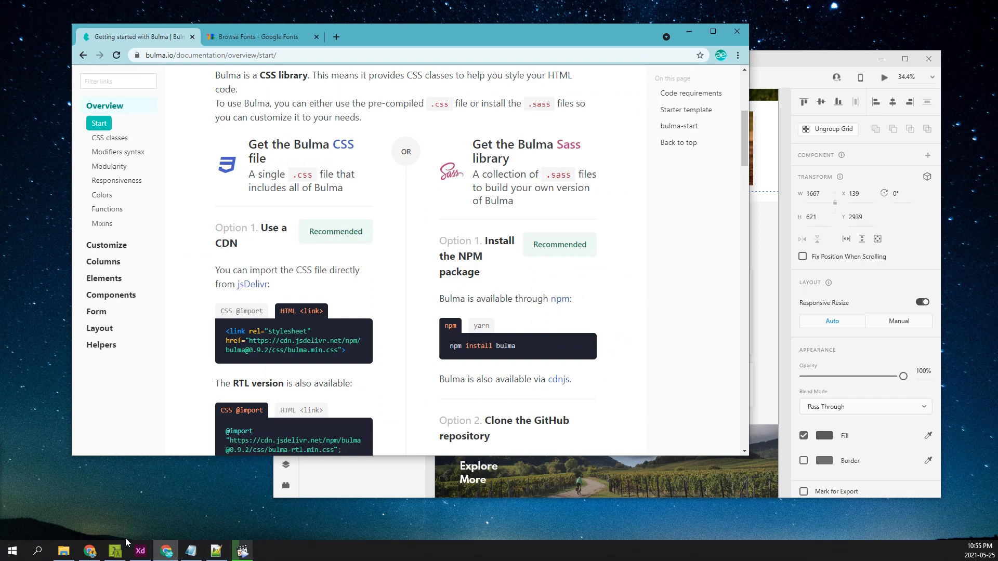
- Bring the Cmder terminal up beside the Bulma getting-started docs
left_click(115, 550)
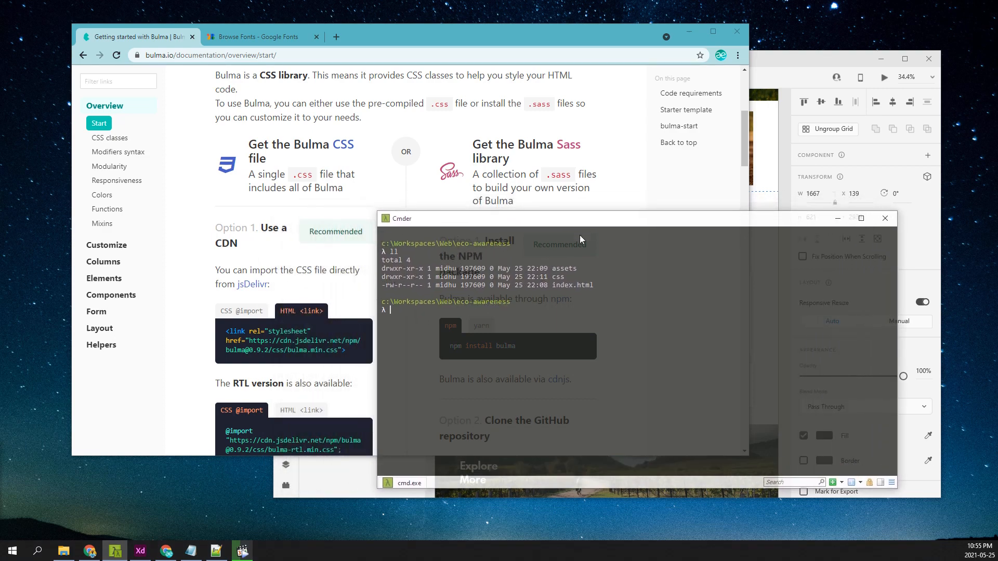
mouse_move(455, 354)
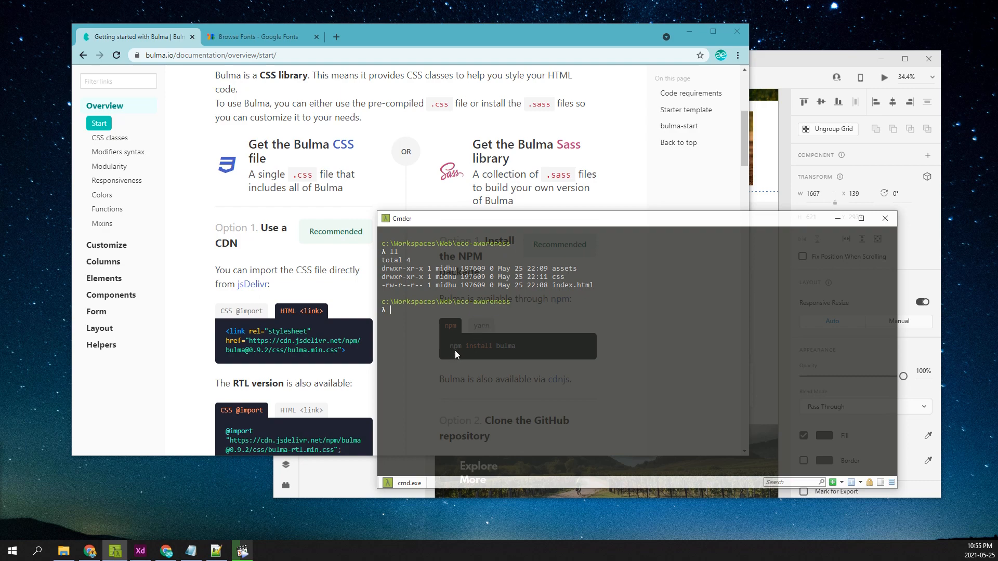
mouse_move(468, 317)
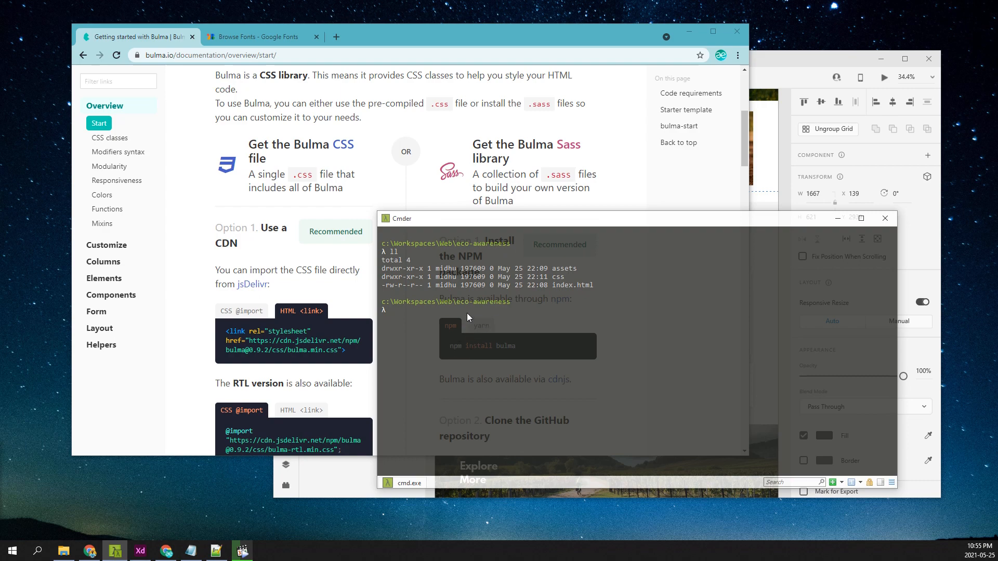
mouse_move(570, 297)
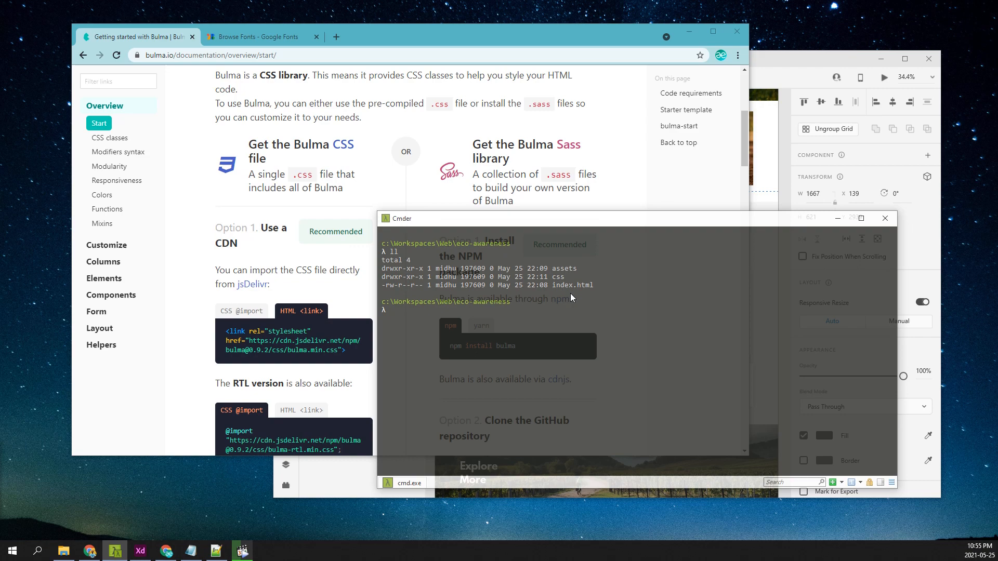
mouse_move(544, 308)
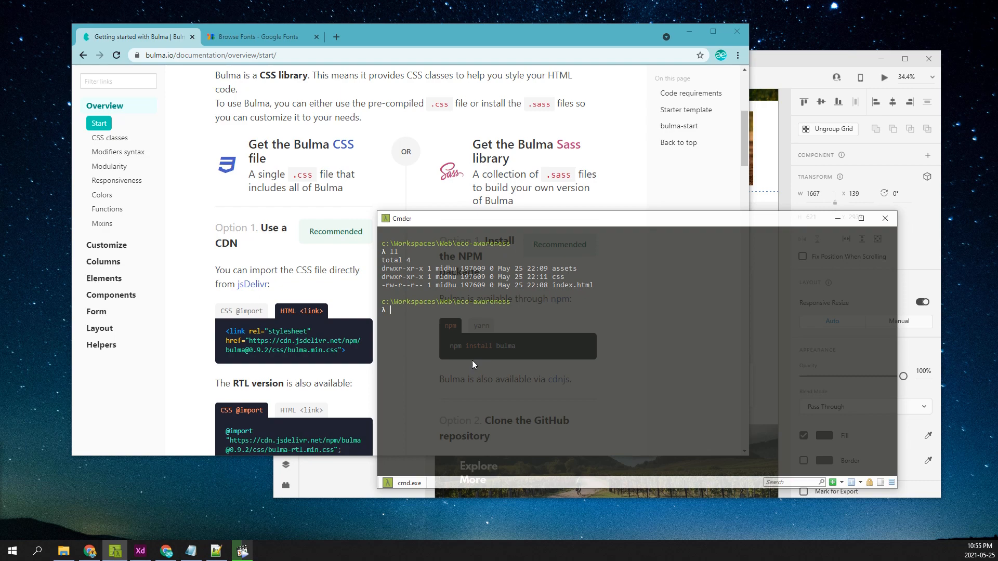
- Initialise package.json with npm init, then install Bulma with npm install
type("npm")
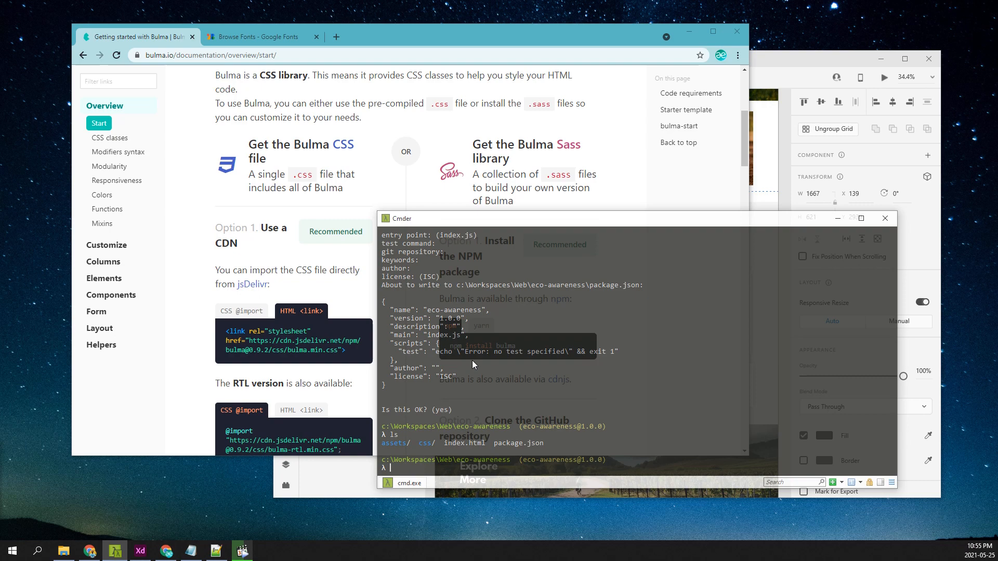
mouse_move(503, 355)
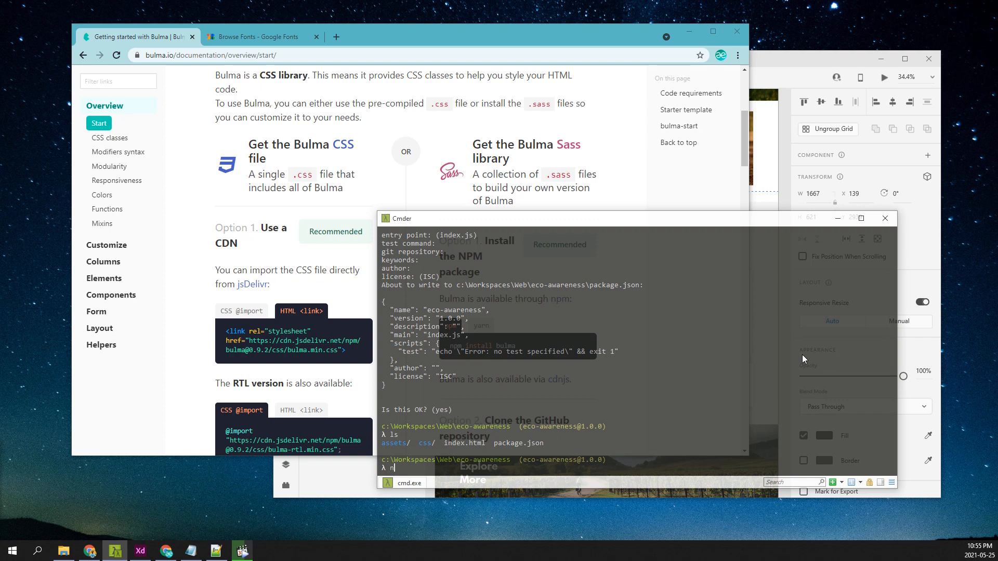
type("npm install bulma")
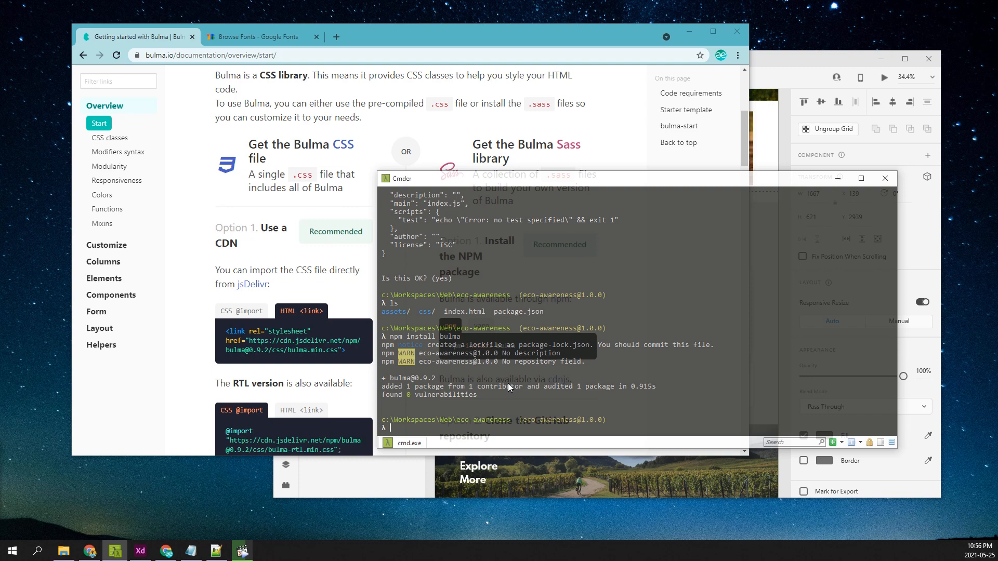
- Run 'code .' in Cmder to open the eco-awareness folder in VS Code
type("c")
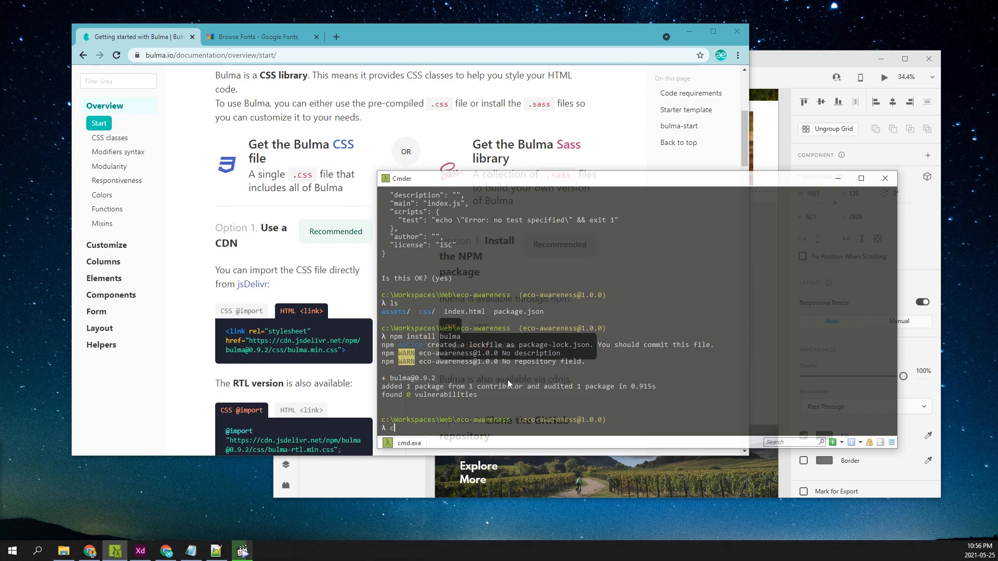
type("ode .")
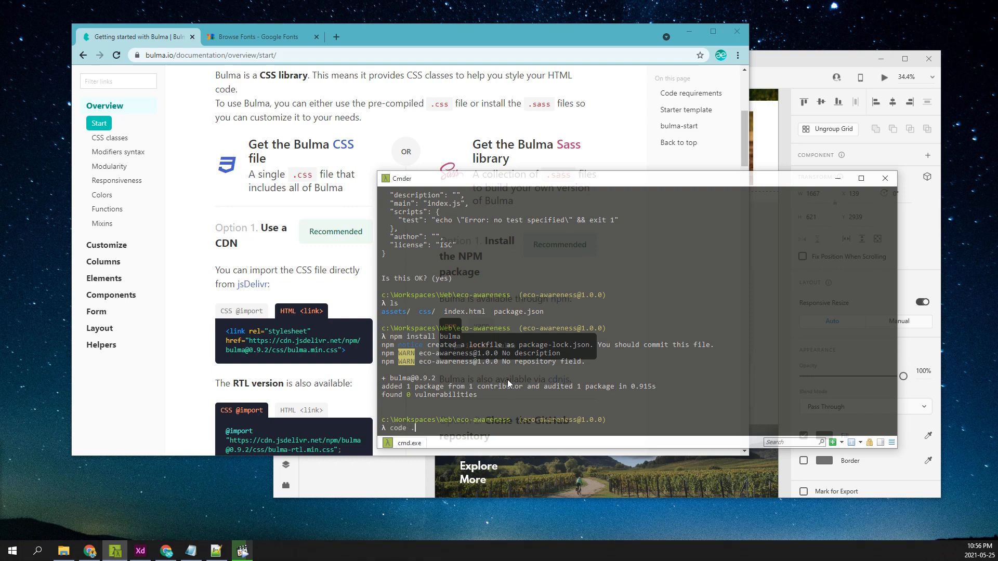
key("Return")
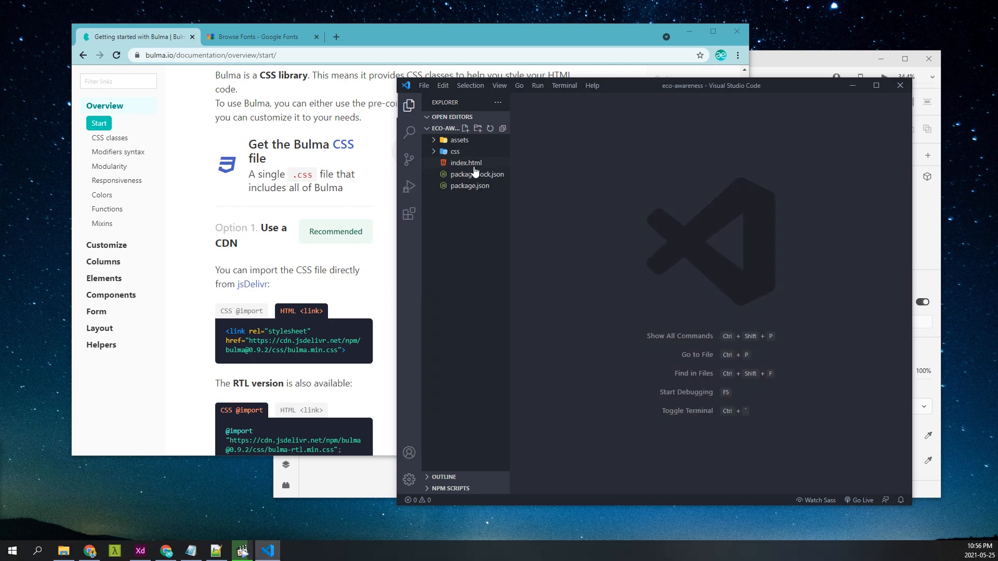
- Open index.html and expand the '!' Emmet abbreviation into HTML5 boilerplate
left_click(465, 163)
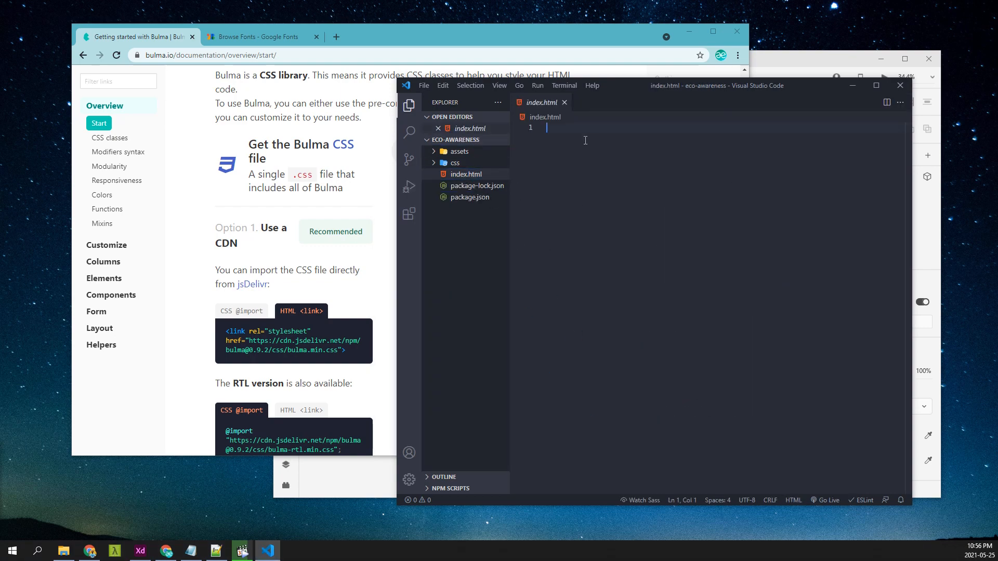
type("!")
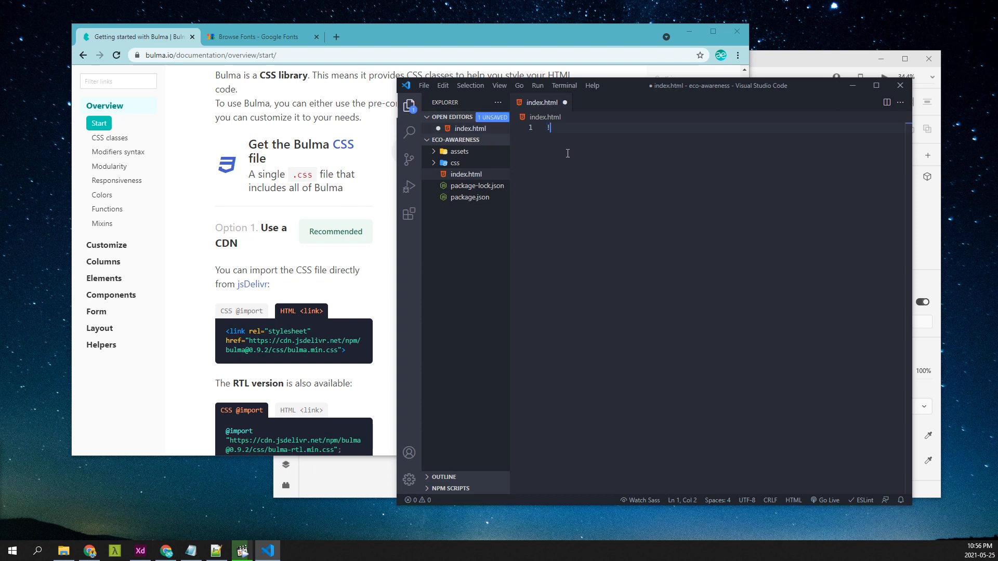
type("!")
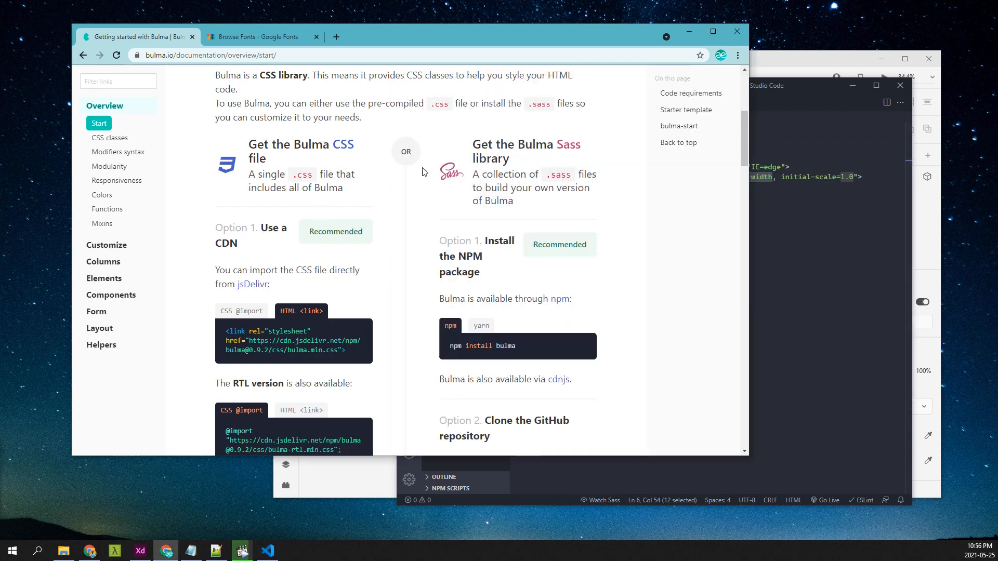
mouse_move(372, 179)
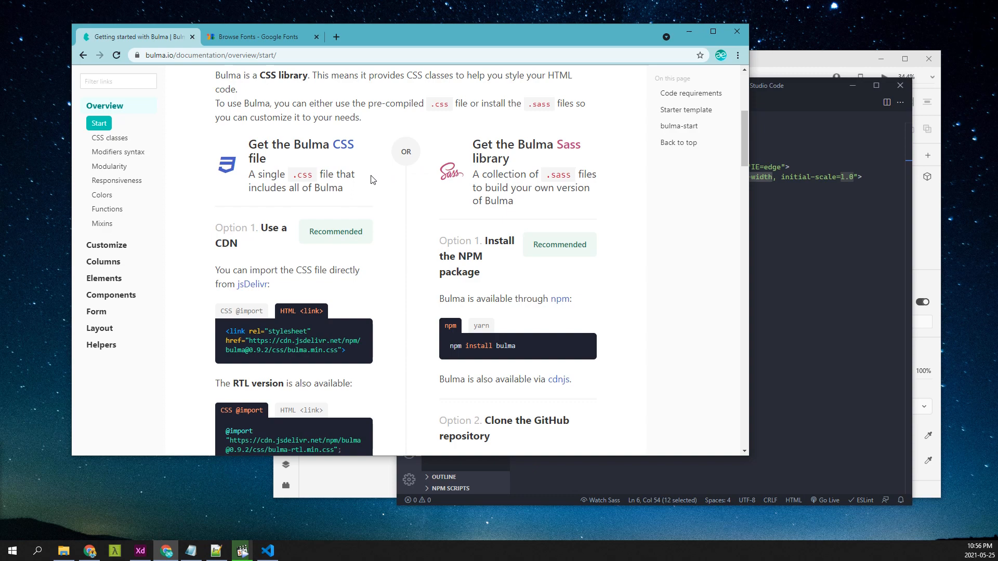
scroll("down", 3)
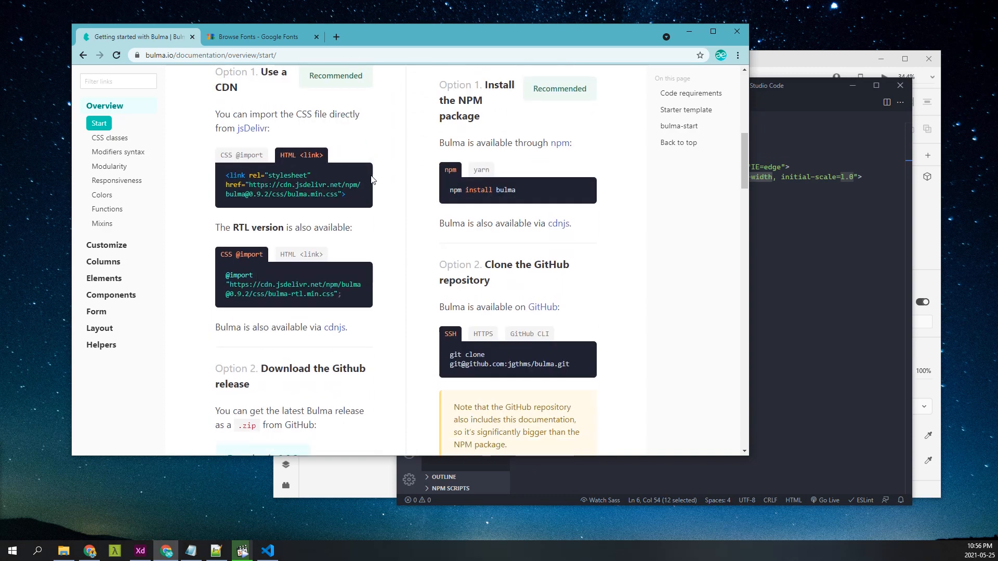
scroll("down", 3)
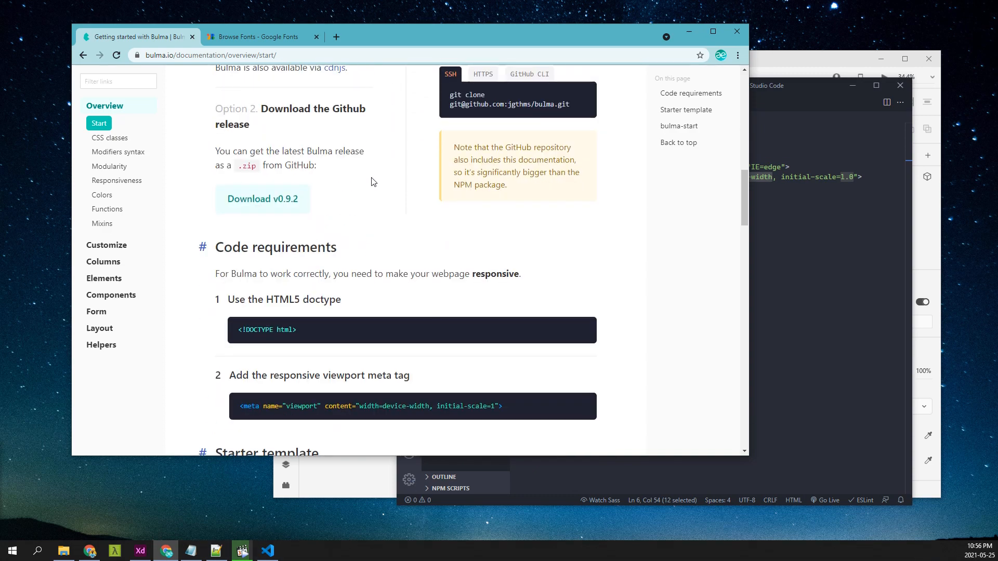
scroll("down", 3)
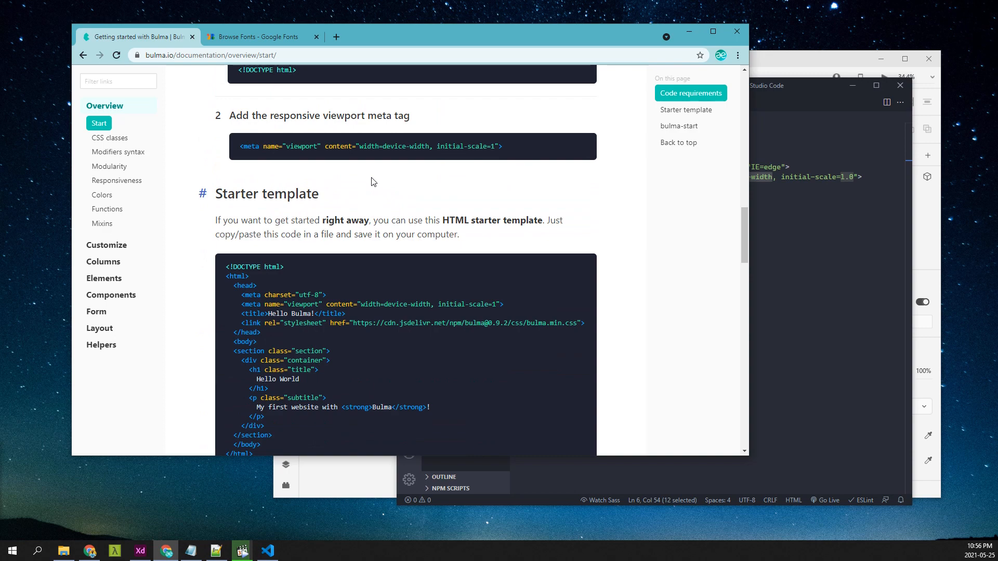
scroll("down", 3)
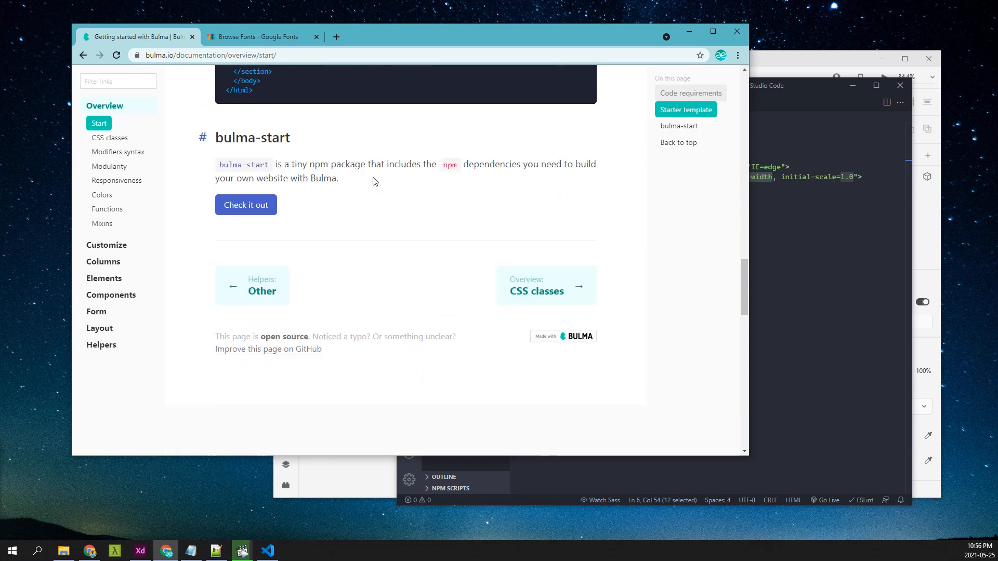
scroll("up", 3)
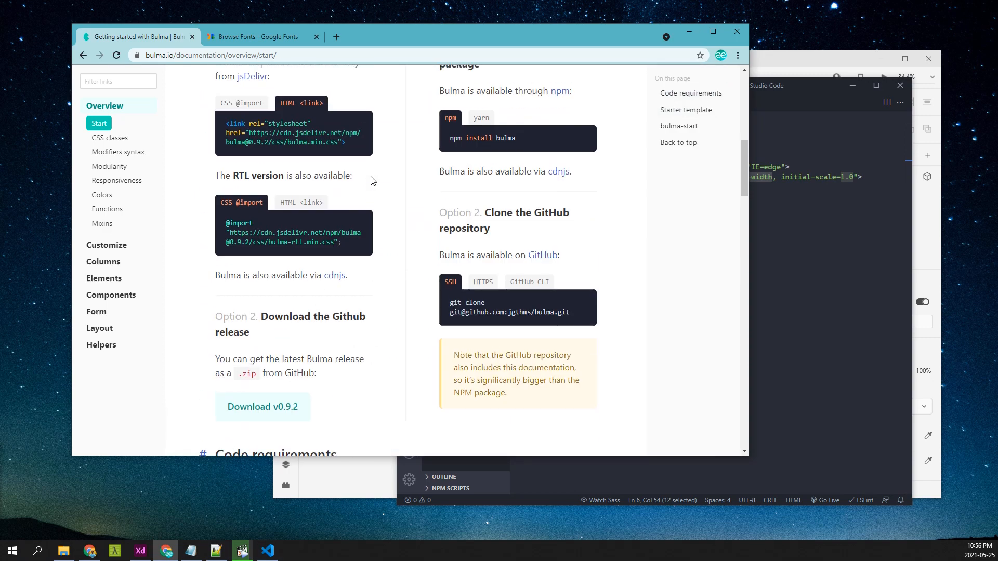
scroll("up", 3)
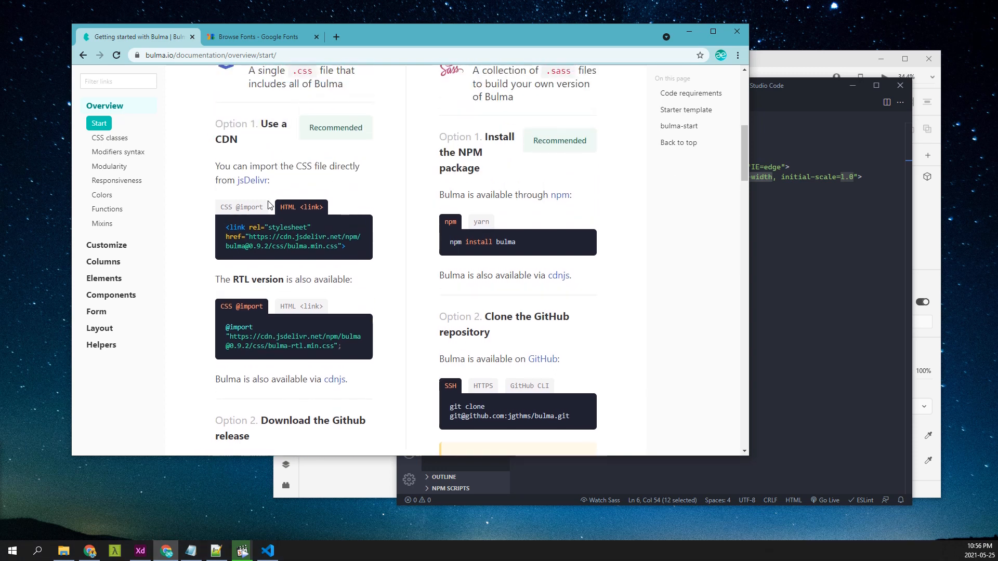
left_click(242, 207)
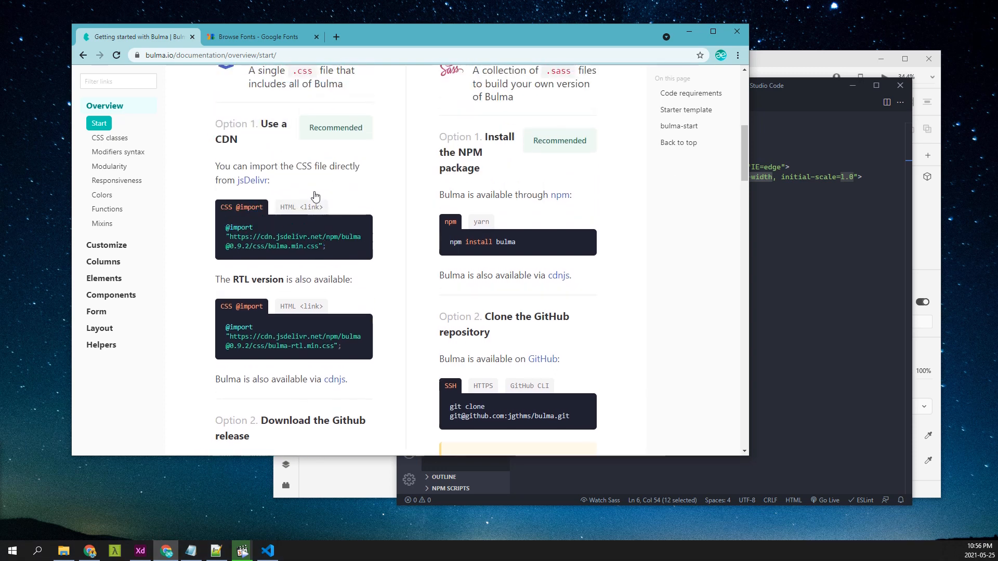
mouse_move(533, 226)
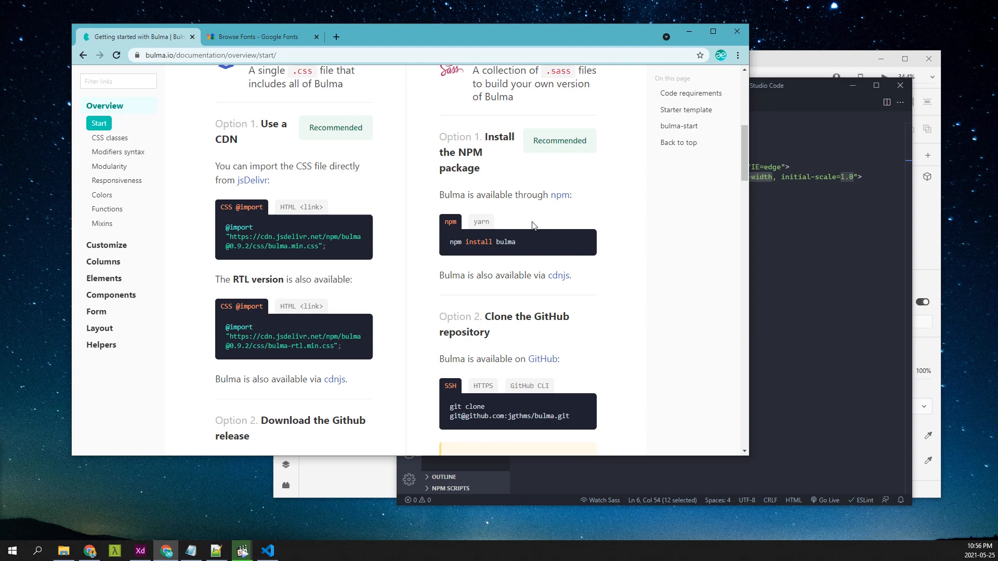
scroll("down", 3)
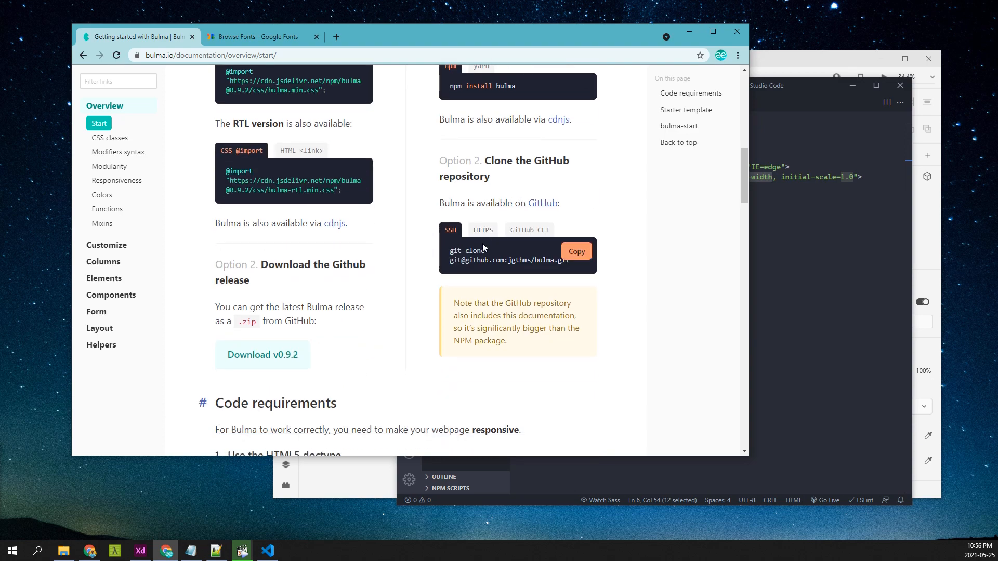
scroll("down", 3)
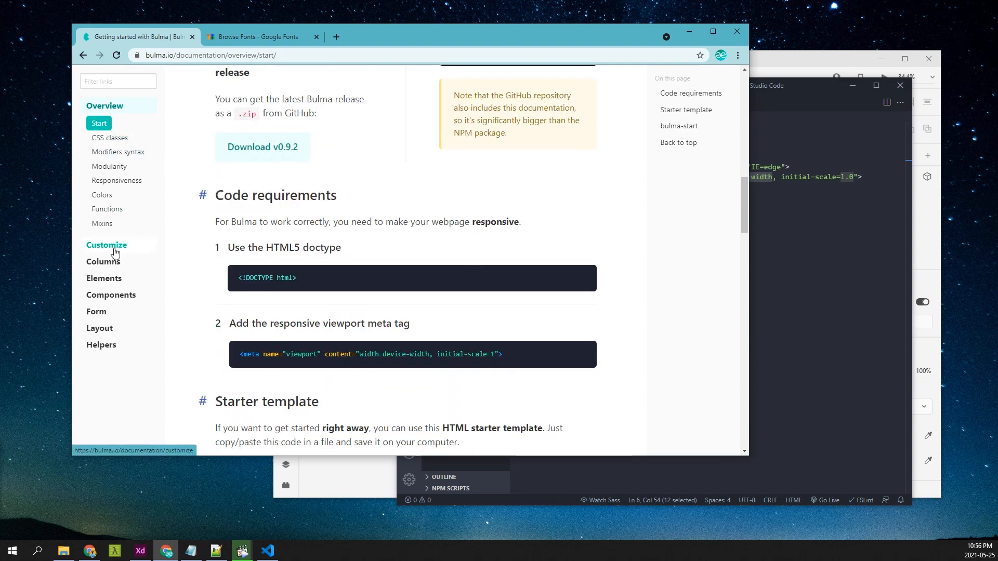
scroll("down", 3)
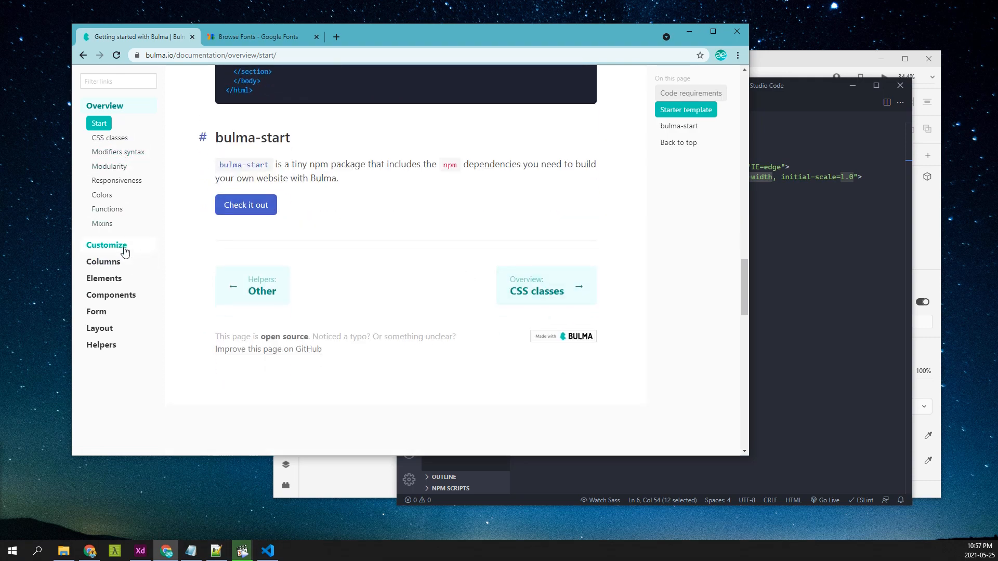
left_click(106, 244)
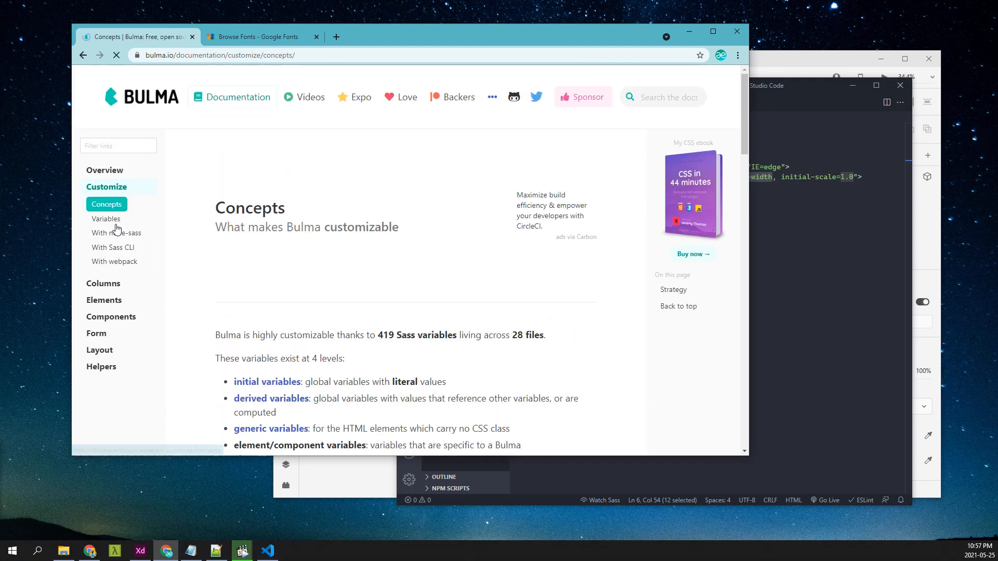
left_click(106, 219)
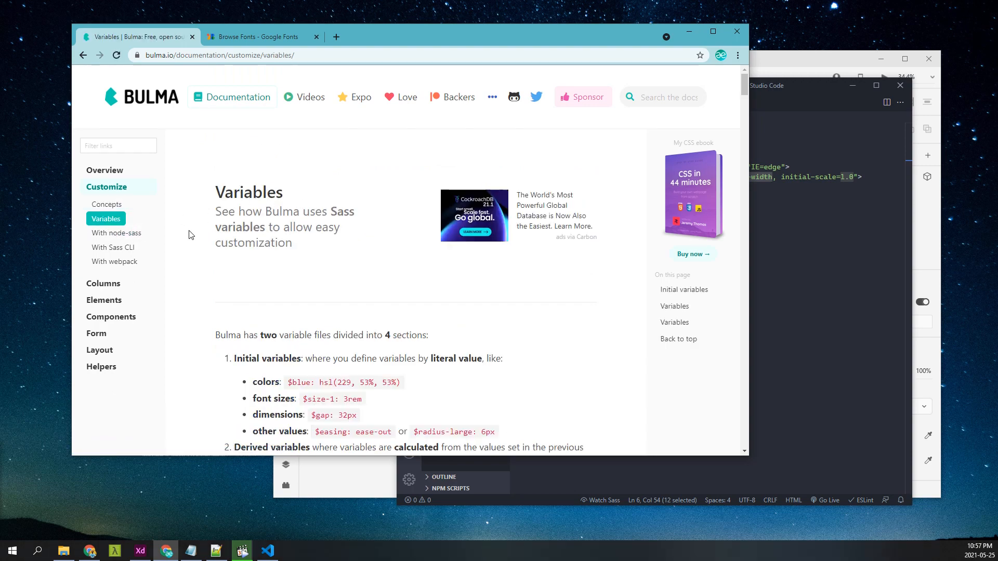
mouse_move(210, 259)
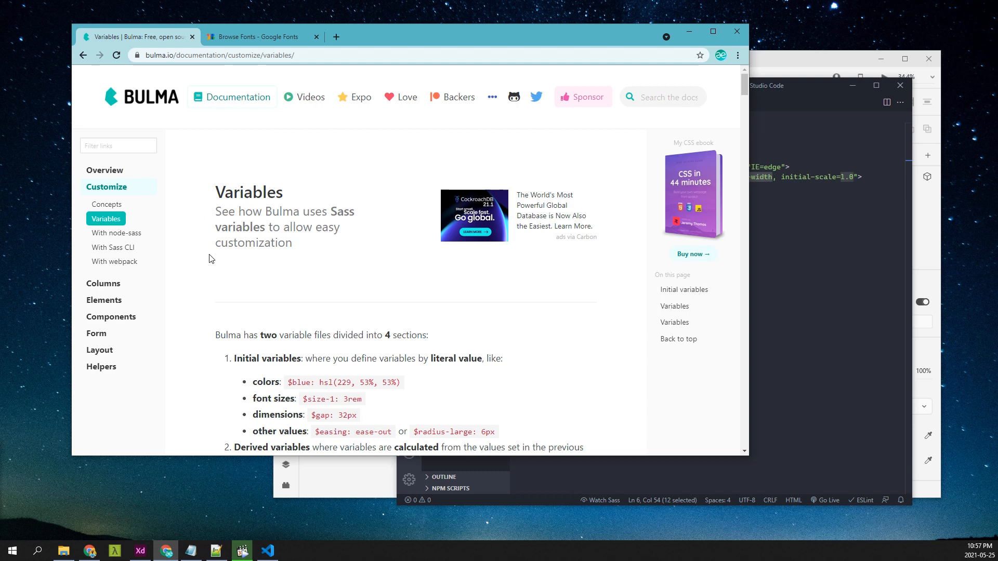
left_click(104, 170)
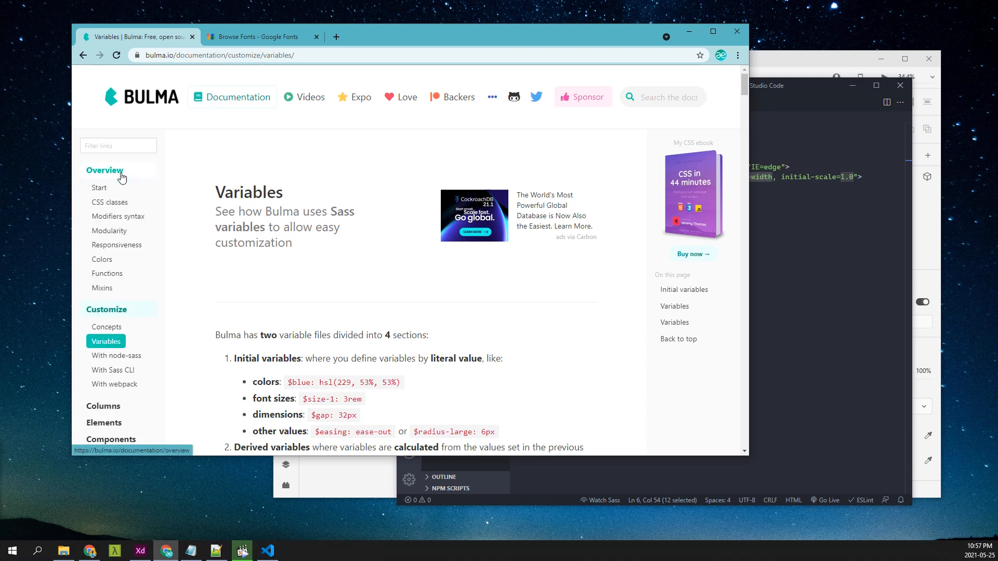
mouse_move(131, 216)
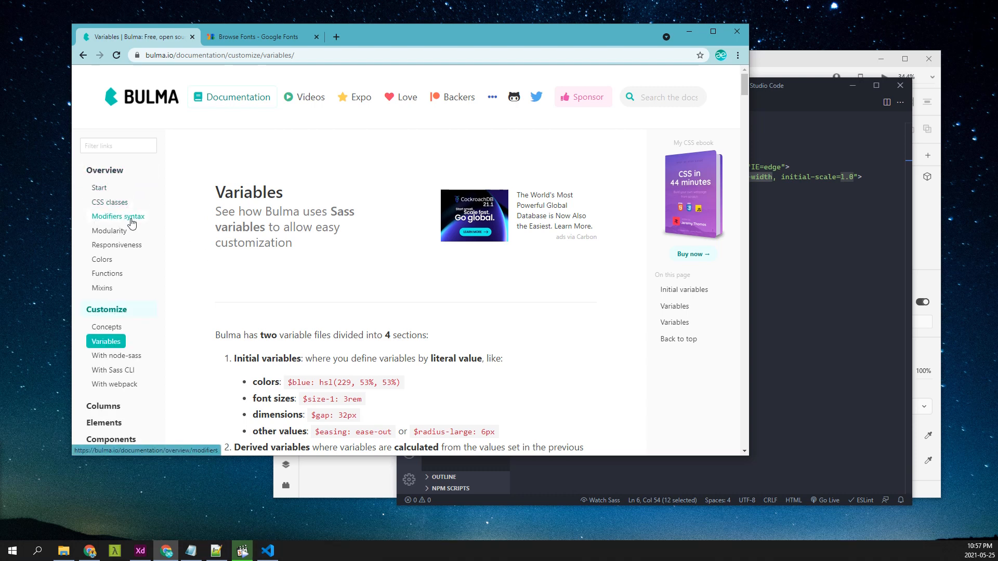
left_click(99, 187)
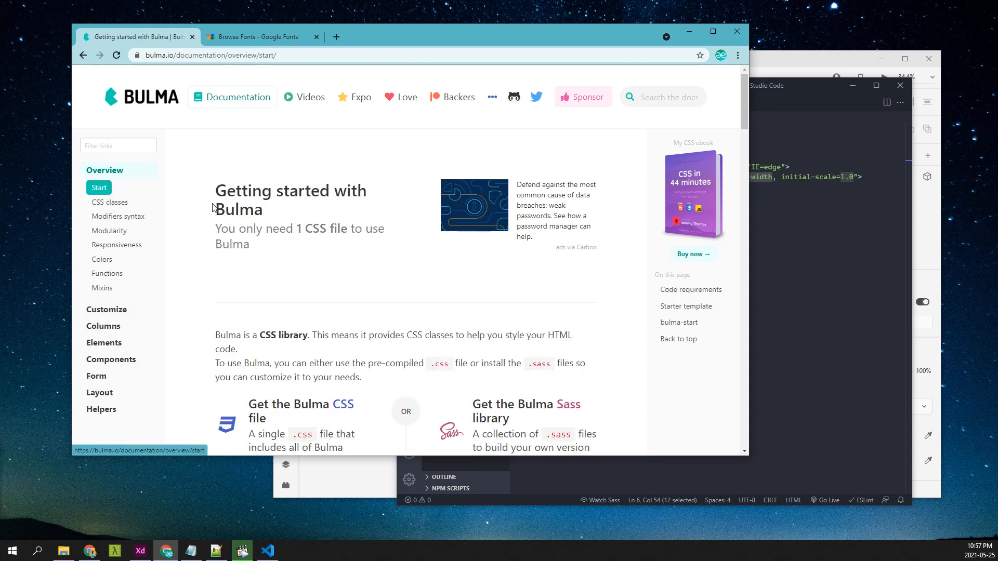
scroll("down", 3)
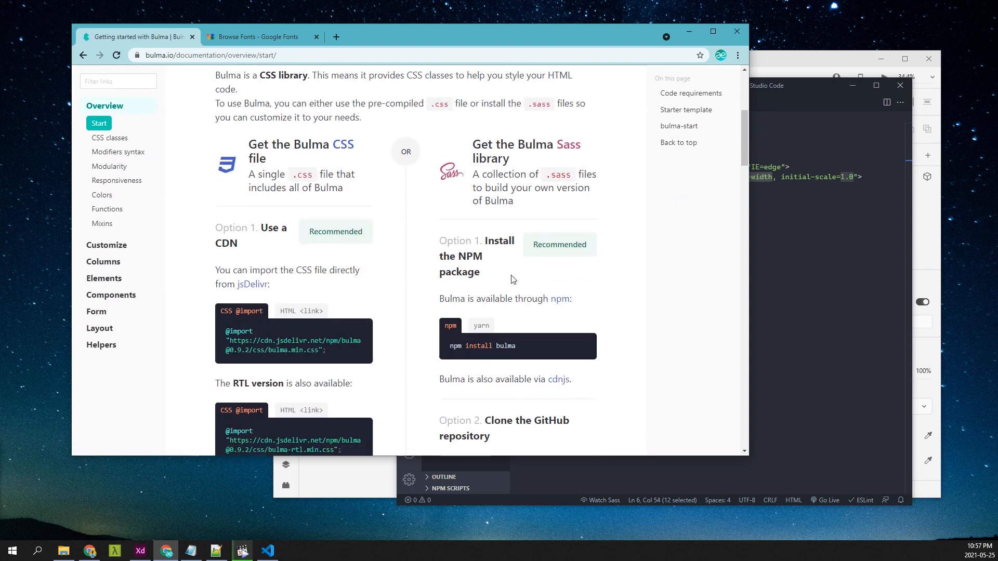
scroll("down", 3)
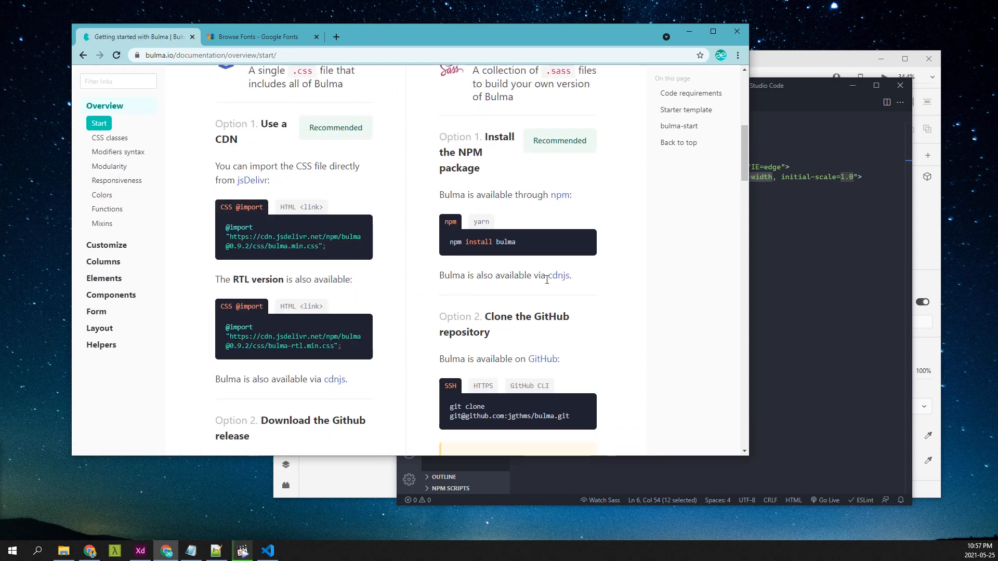
scroll("down", 3)
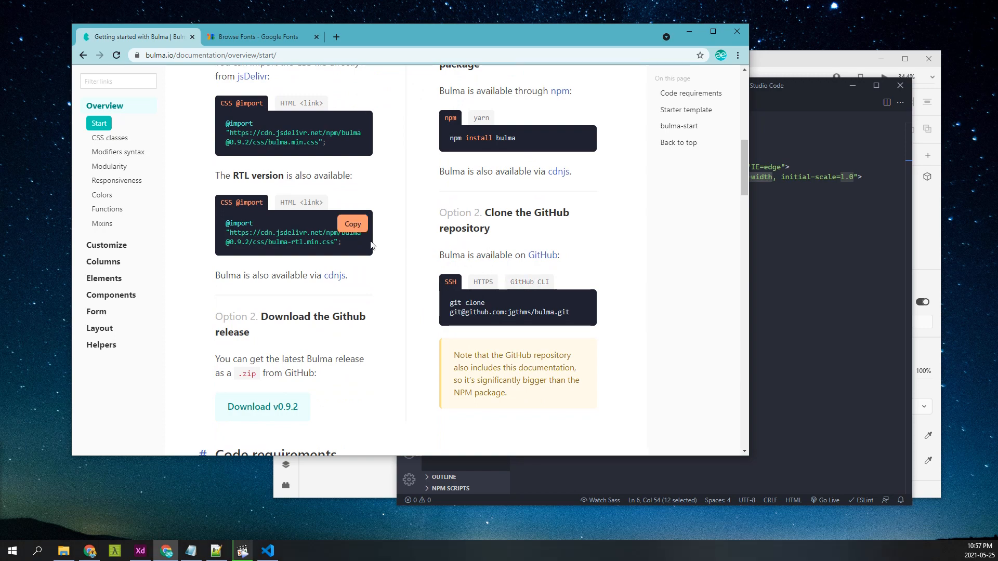
scroll("down", 3)
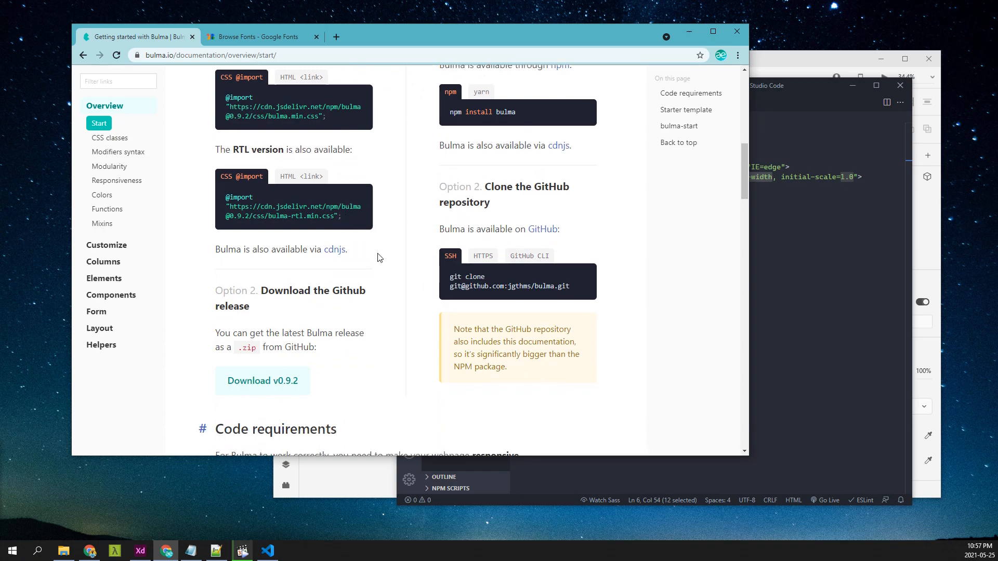
scroll("down", 3)
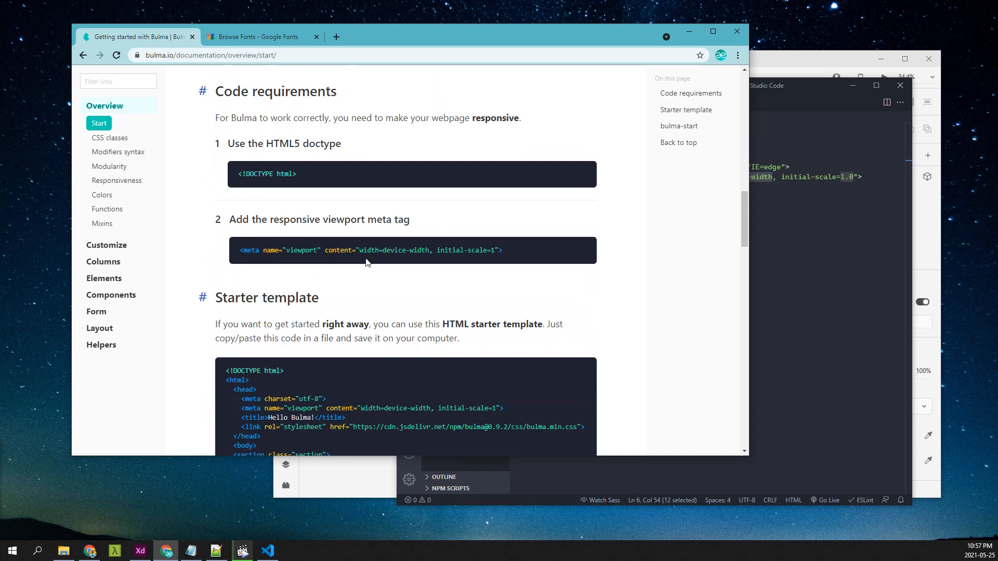
scroll("down", 3)
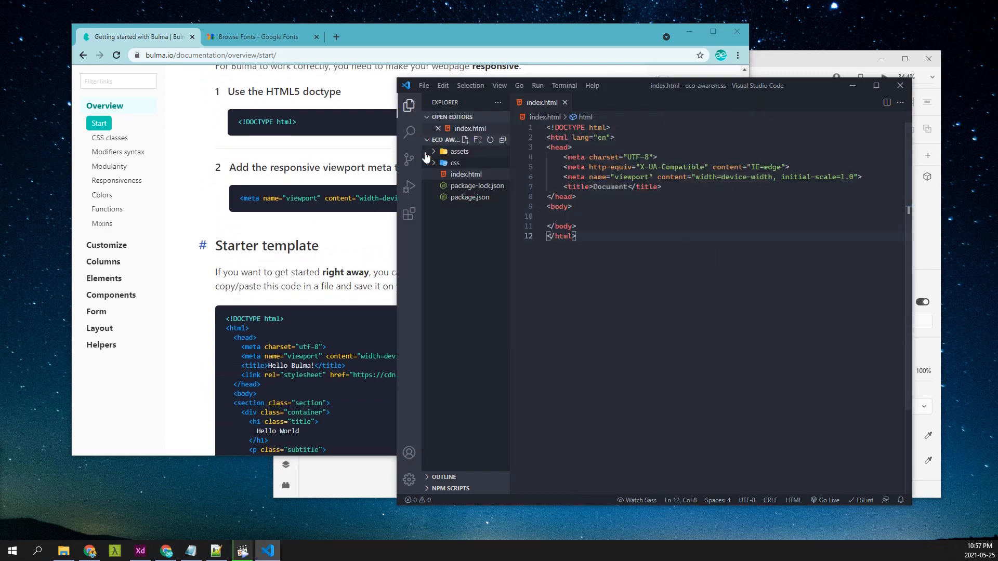
left_click(454, 162)
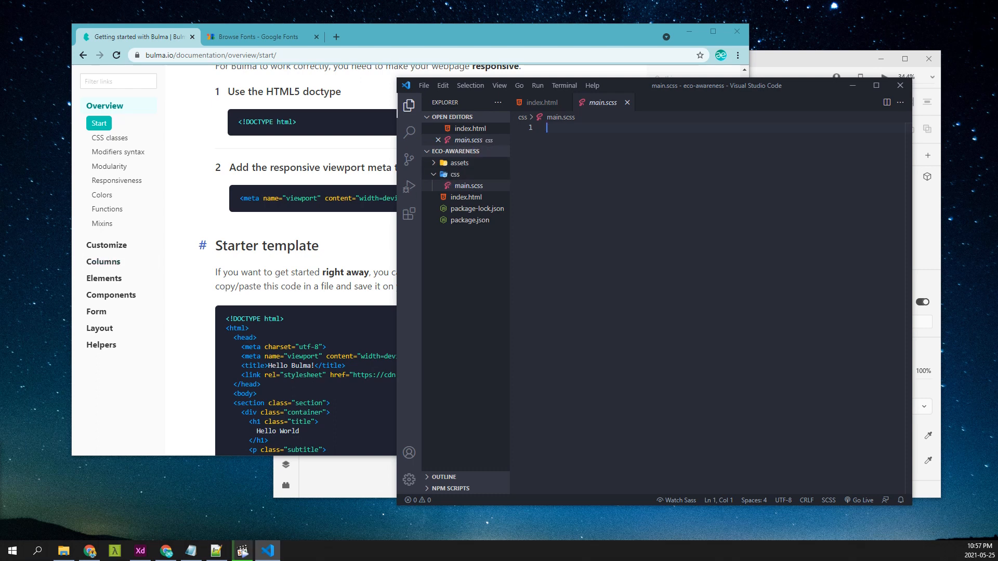
mouse_move(719, 349)
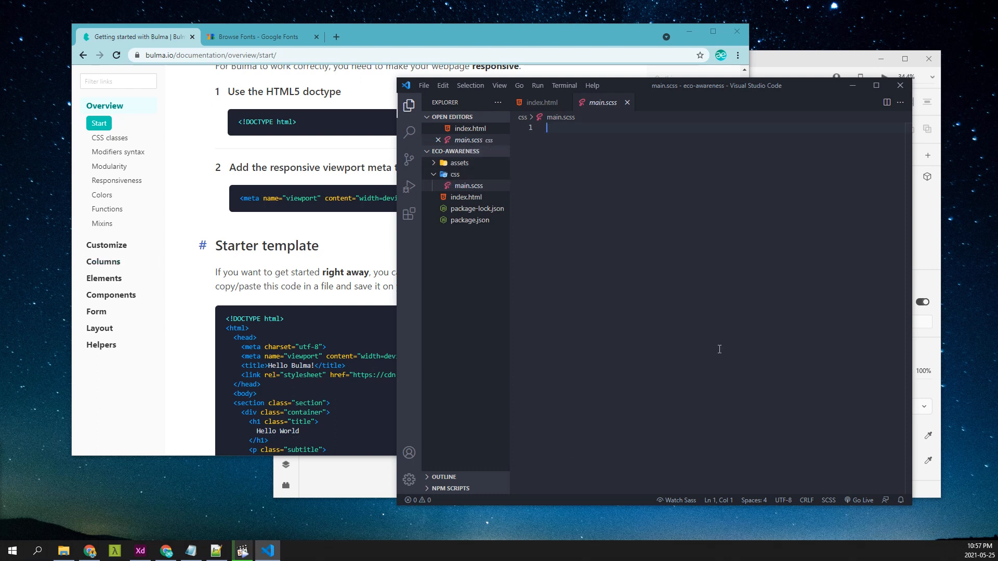
mouse_move(598, 303)
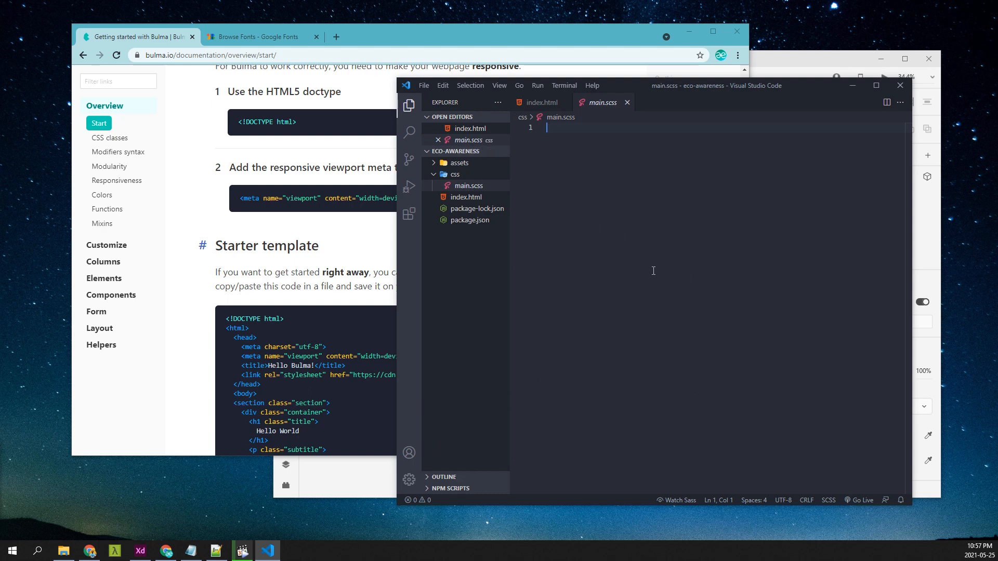
mouse_move(576, 185)
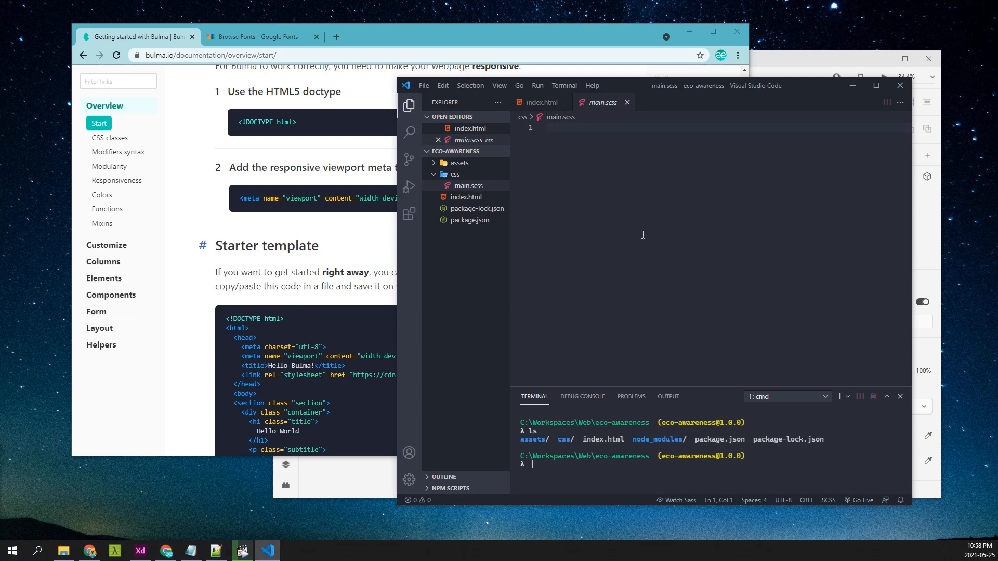
mouse_move(610, 169)
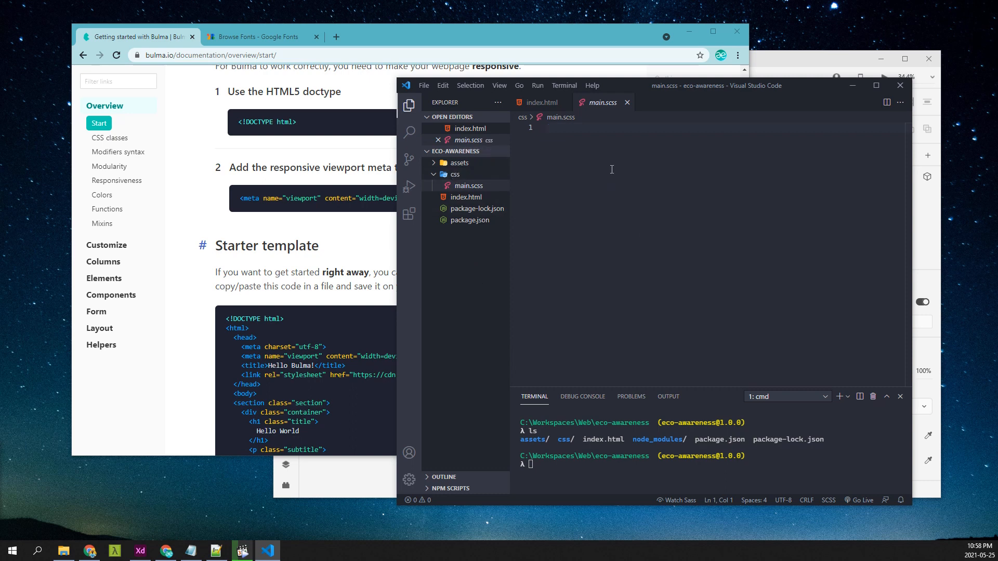
key("Enter")
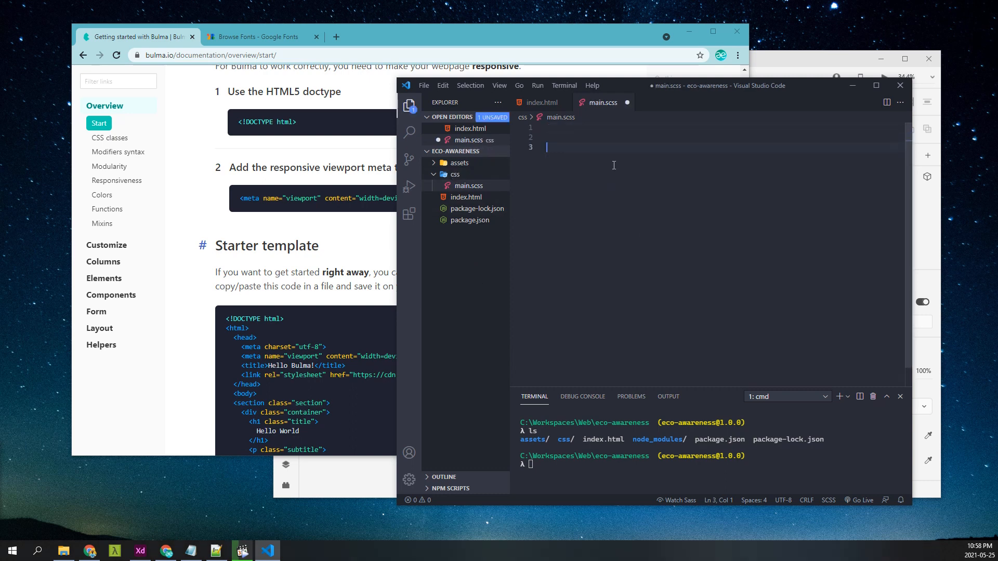
type("@import \"../node_modules/bulma/bulma.sass\";")
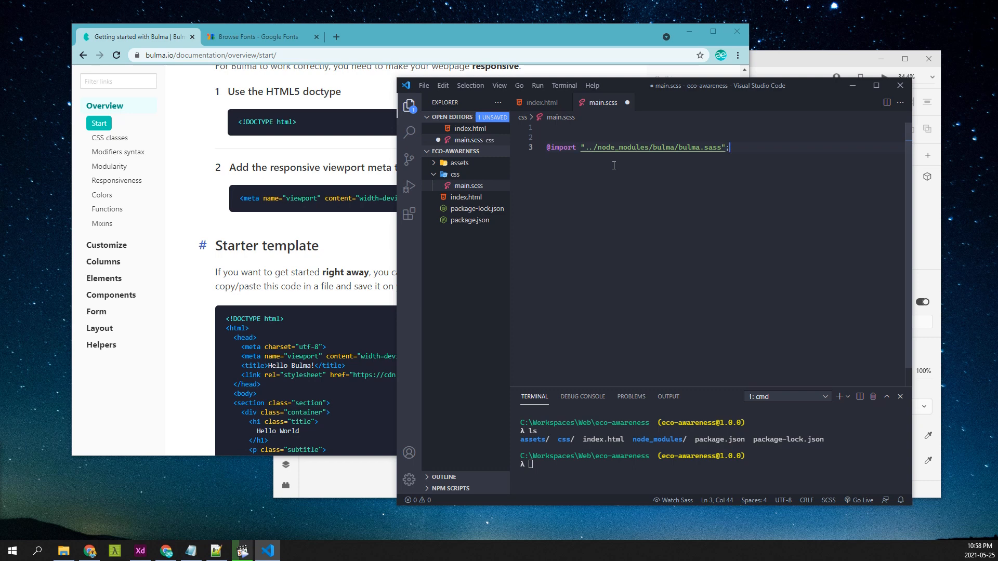
mouse_move(242, 208)
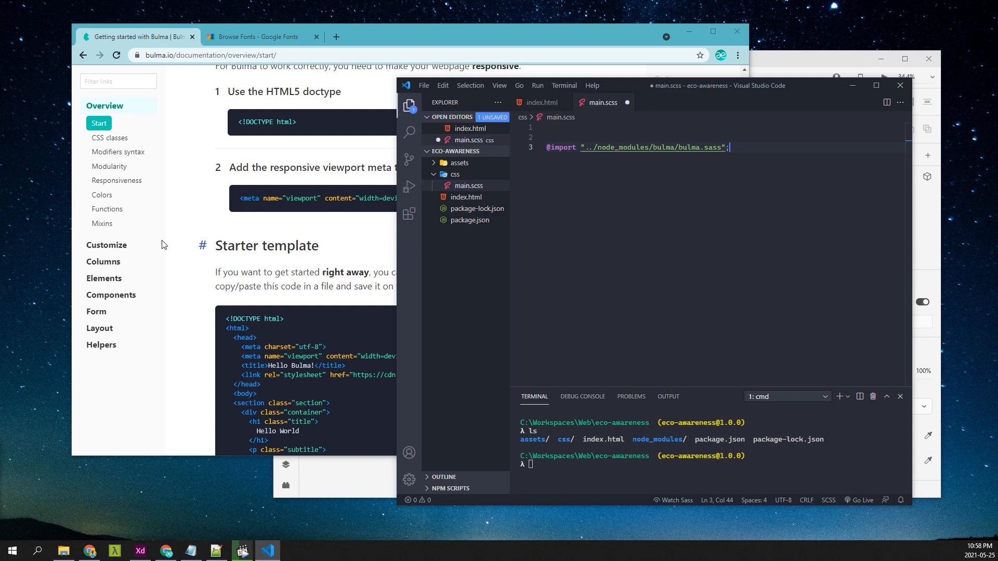
mouse_move(264, 389)
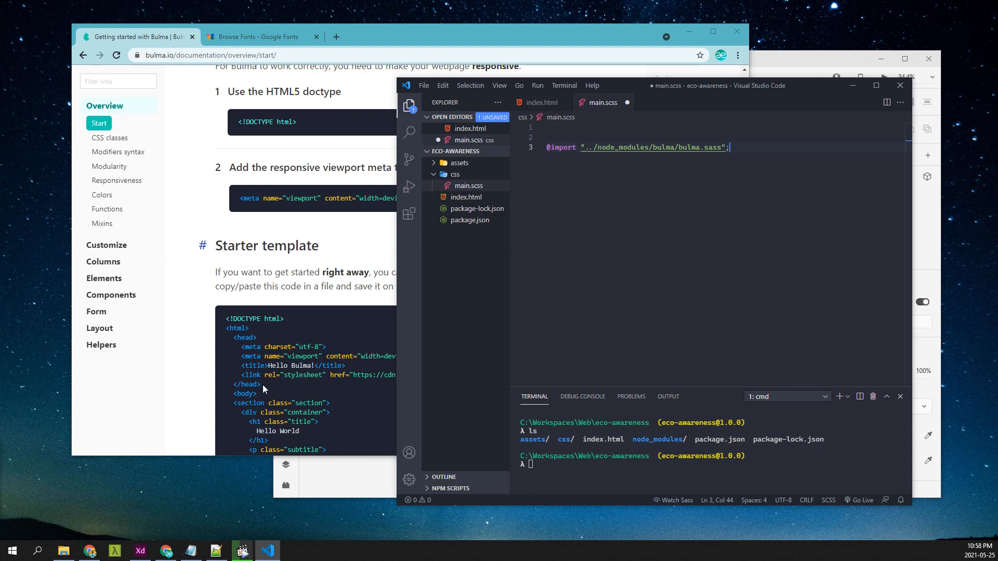
- Check the design's fonts, then select Spartan Bold 700 and Regular 400 on Google Fonts
left_click(140, 550)
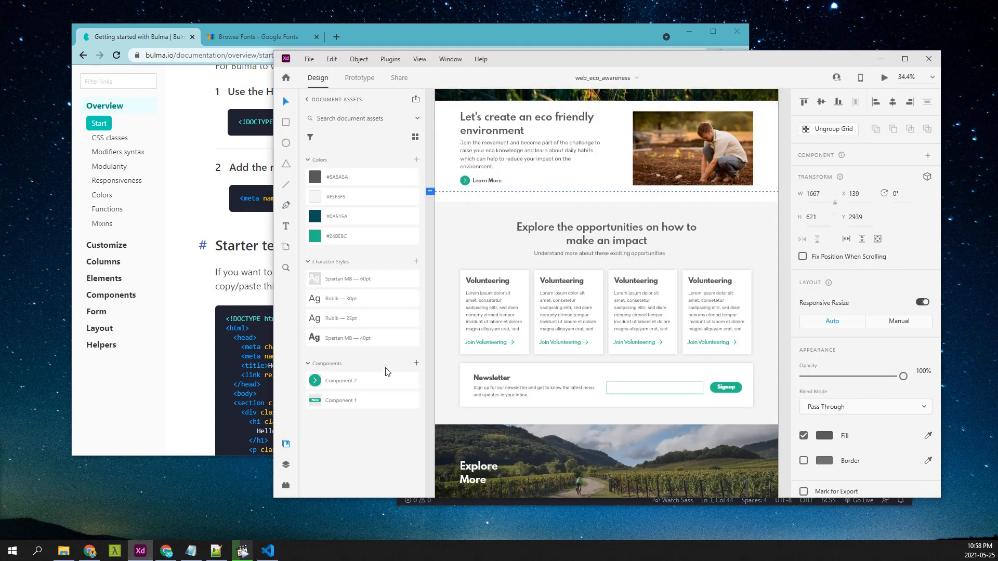
mouse_move(348, 278)
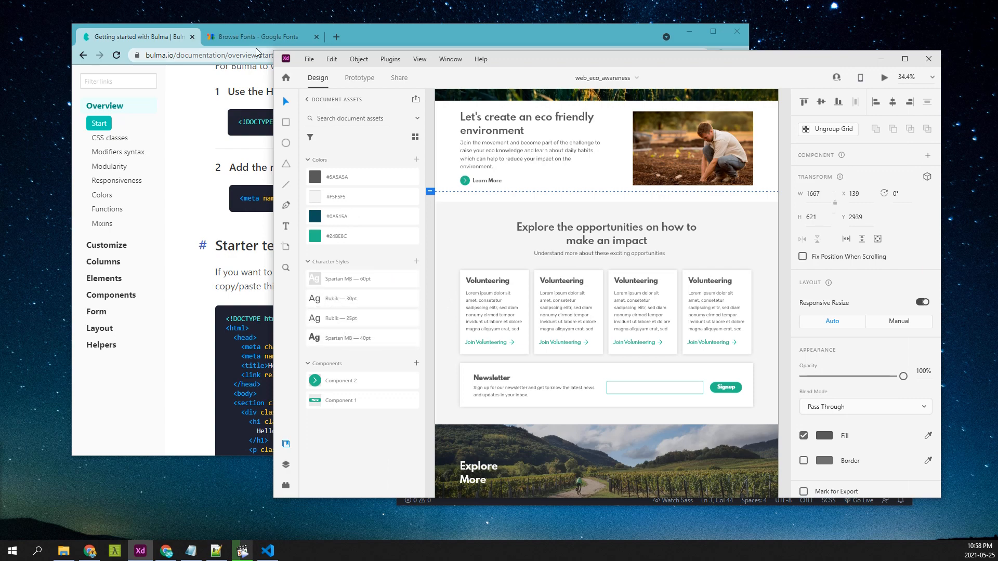
mouse_move(238, 36)
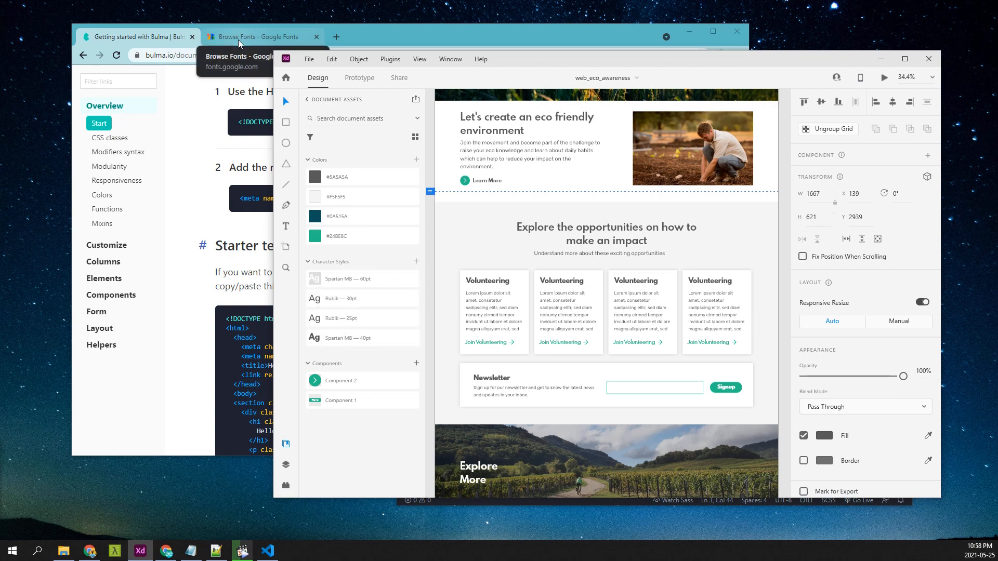
left_click(255, 37)
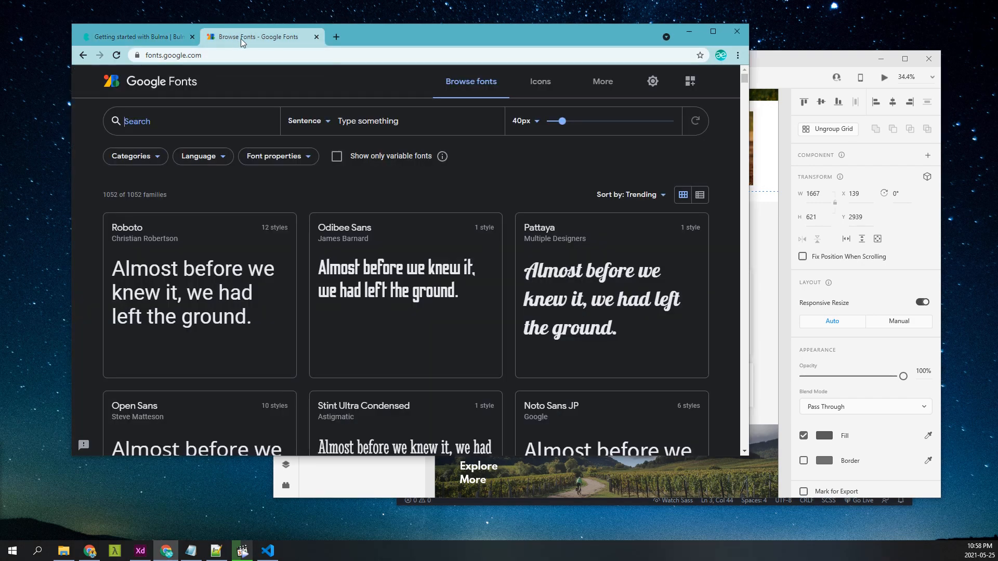
mouse_move(155, 103)
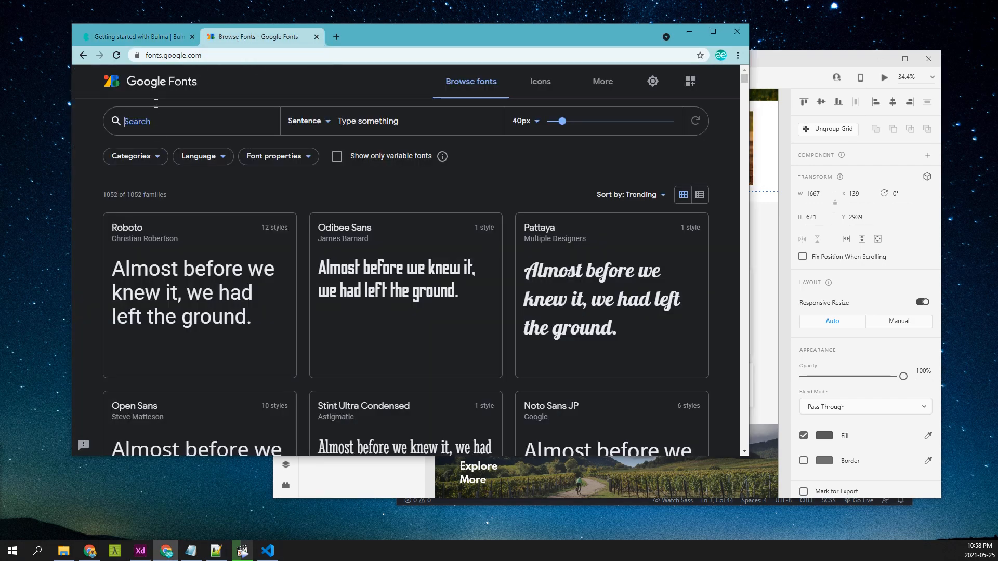
type("sparta")
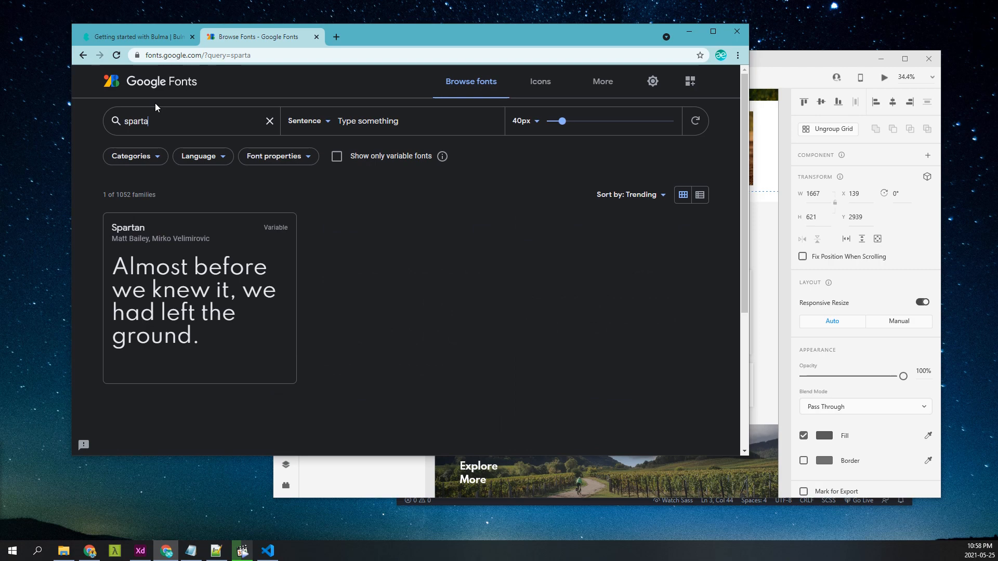
left_click(199, 312)
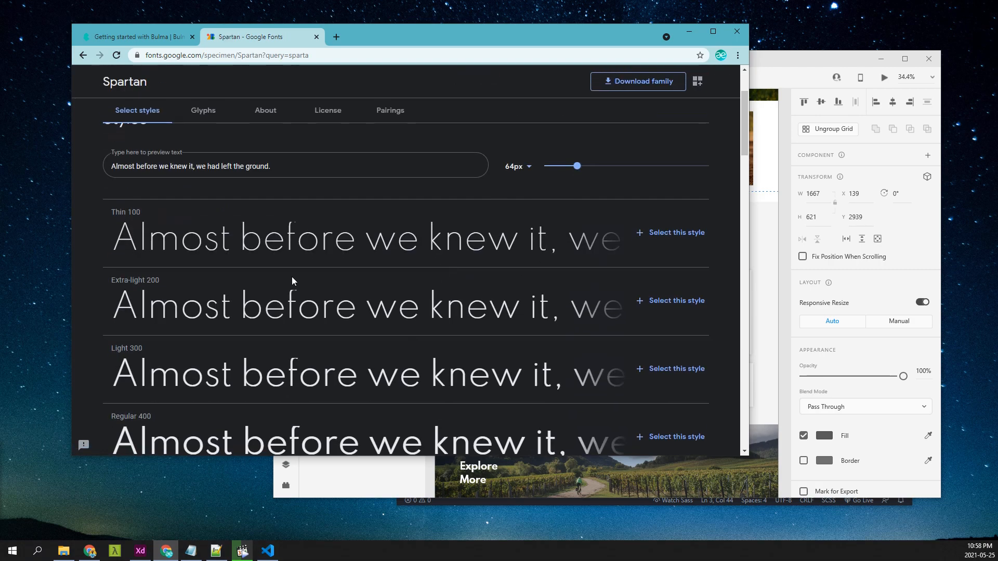
scroll("down", 3)
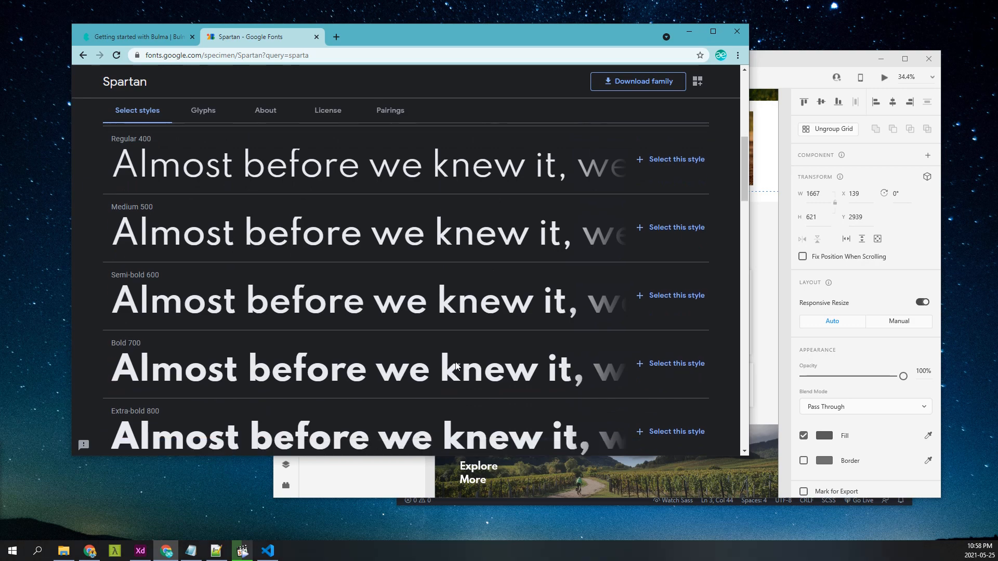
left_click(676, 364)
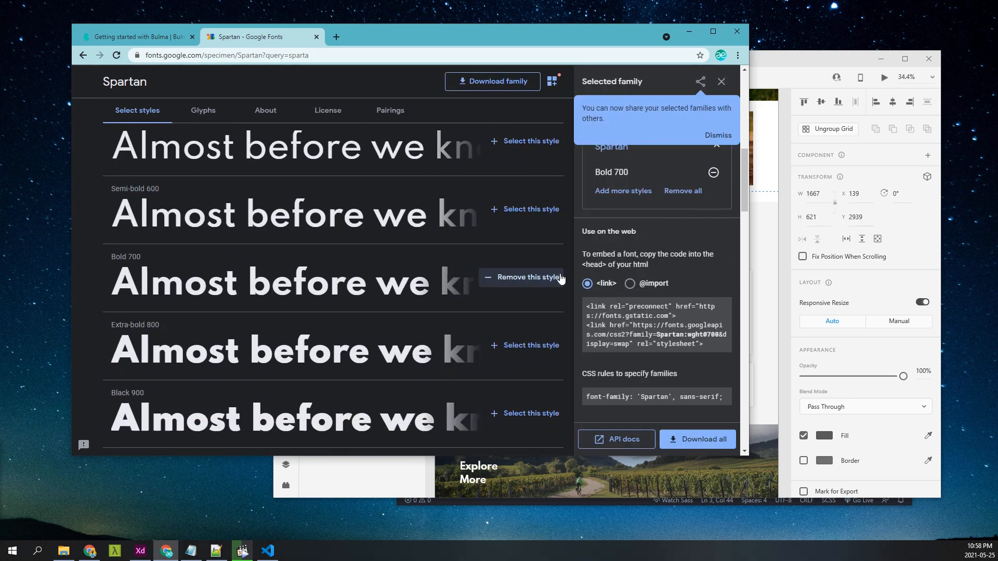
scroll("up", 3)
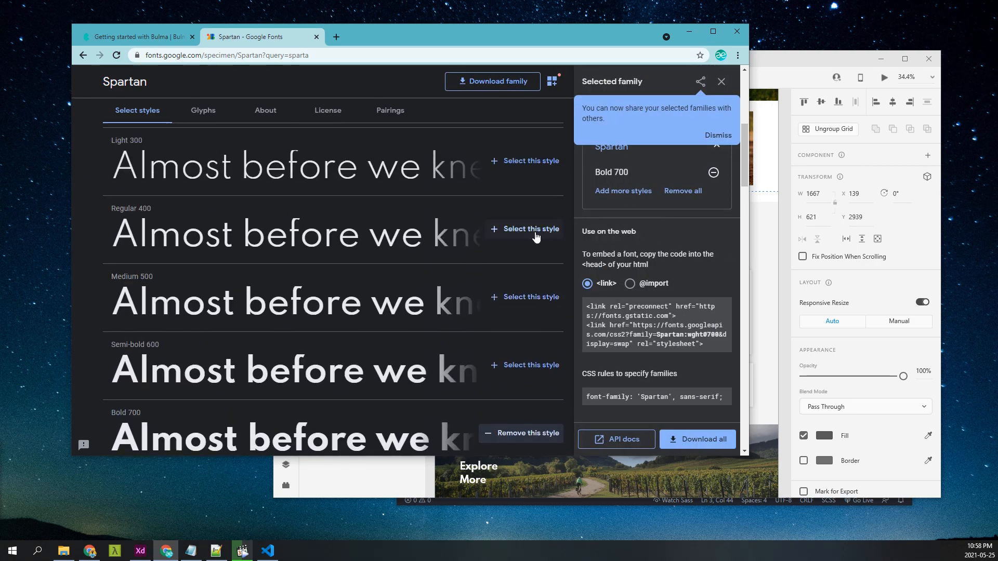
left_click(530, 229)
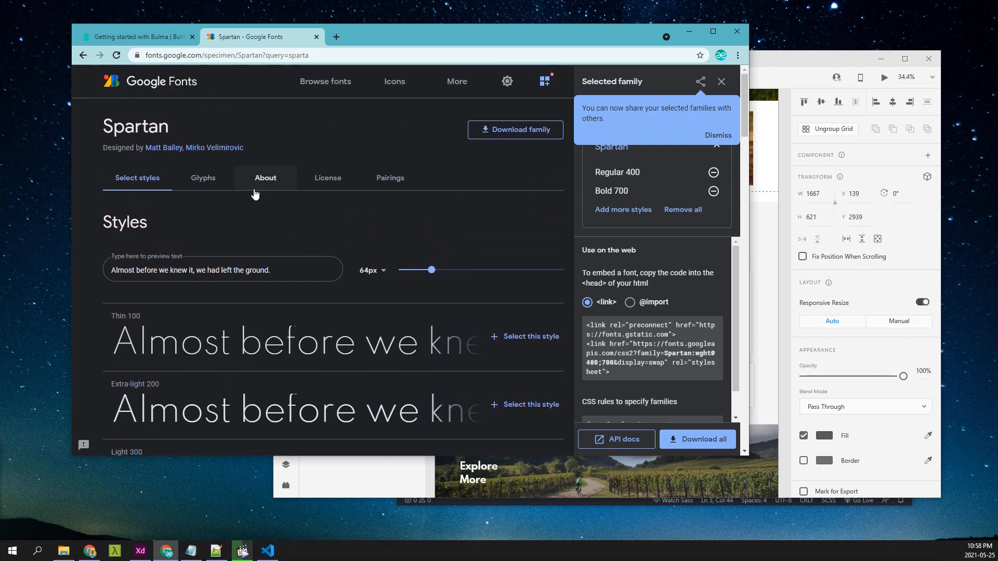
mouse_move(681, 150)
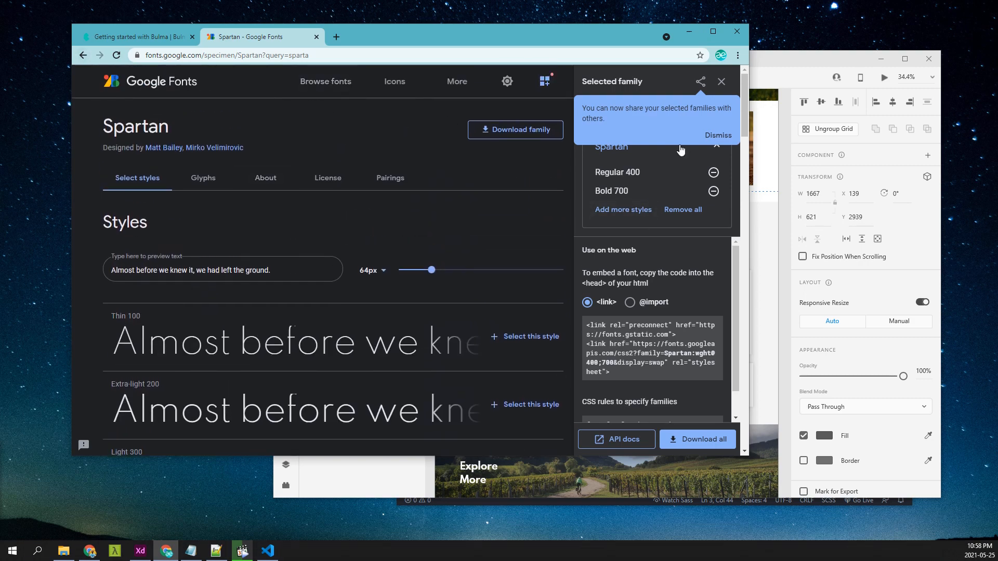
mouse_move(471, 178)
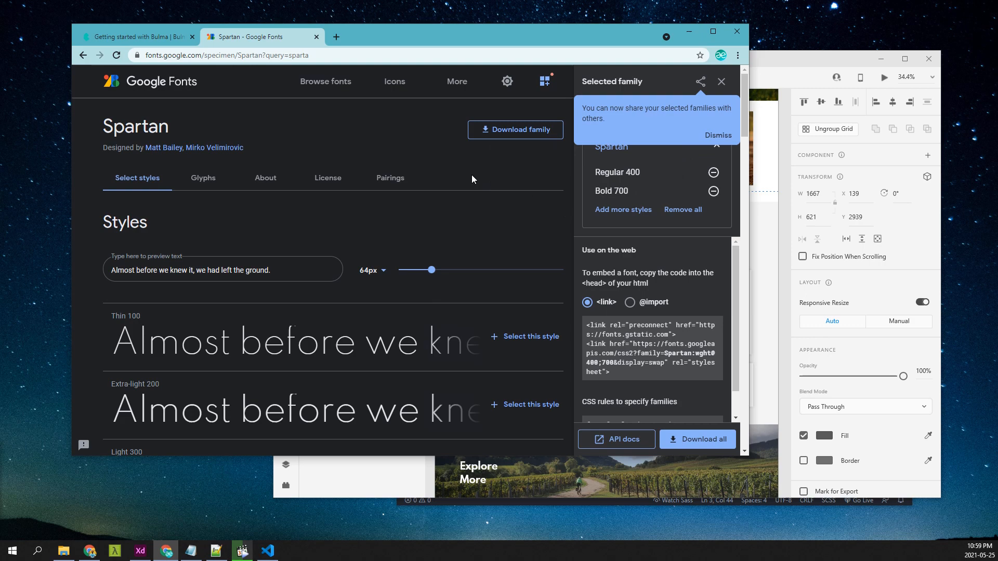
left_click(83, 56)
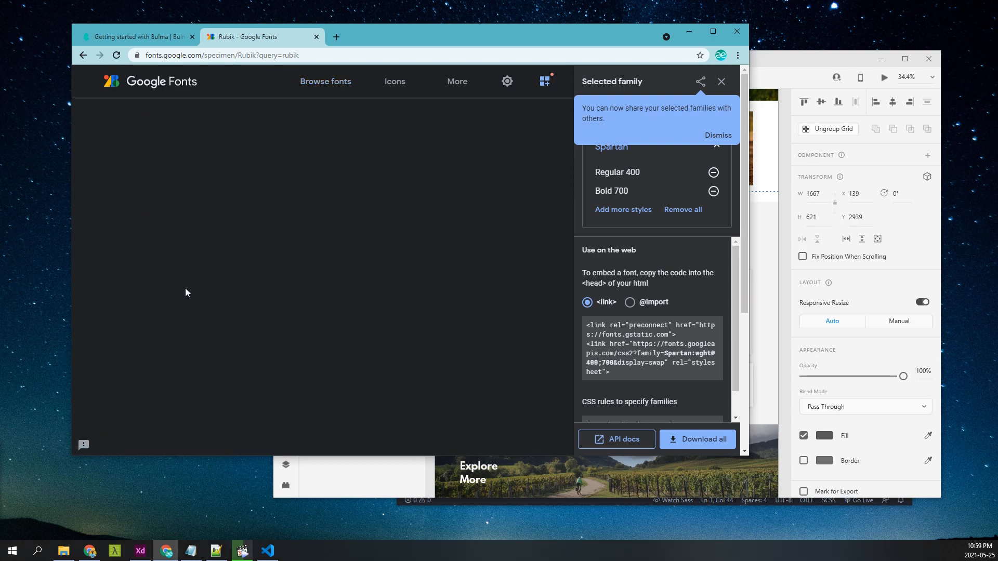
left_click(115, 55)
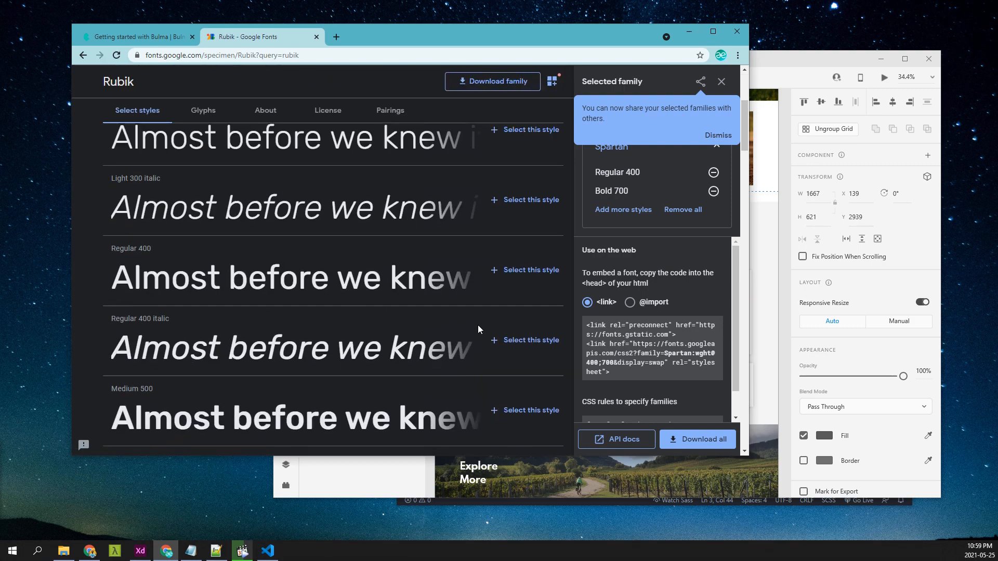
mouse_move(530, 270)
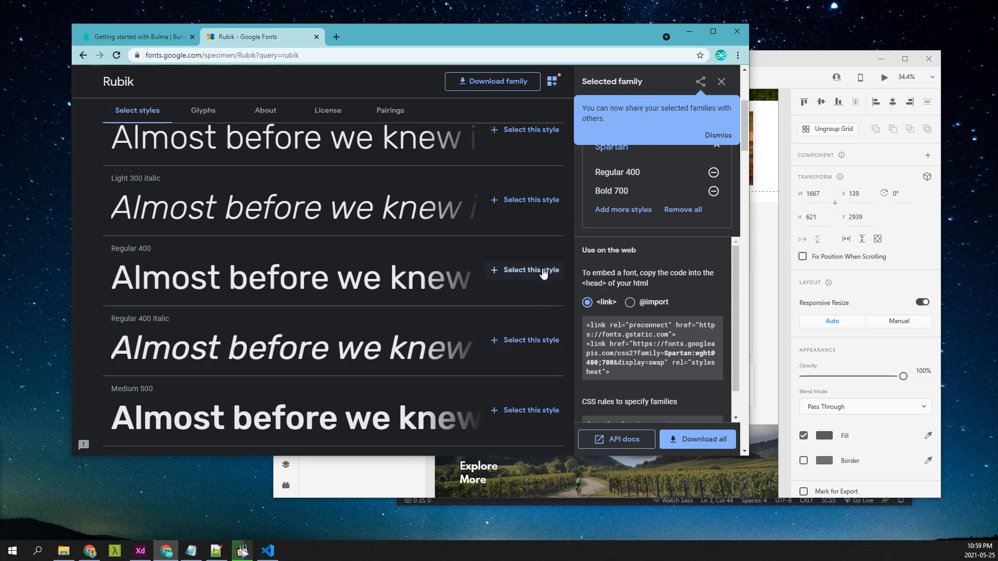
left_click(529, 269)
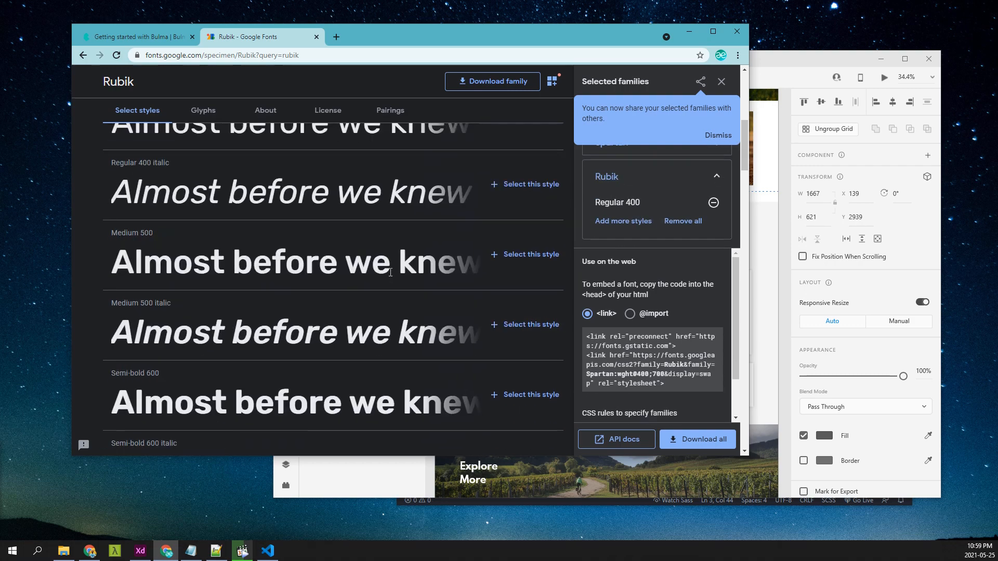
scroll("up", 3)
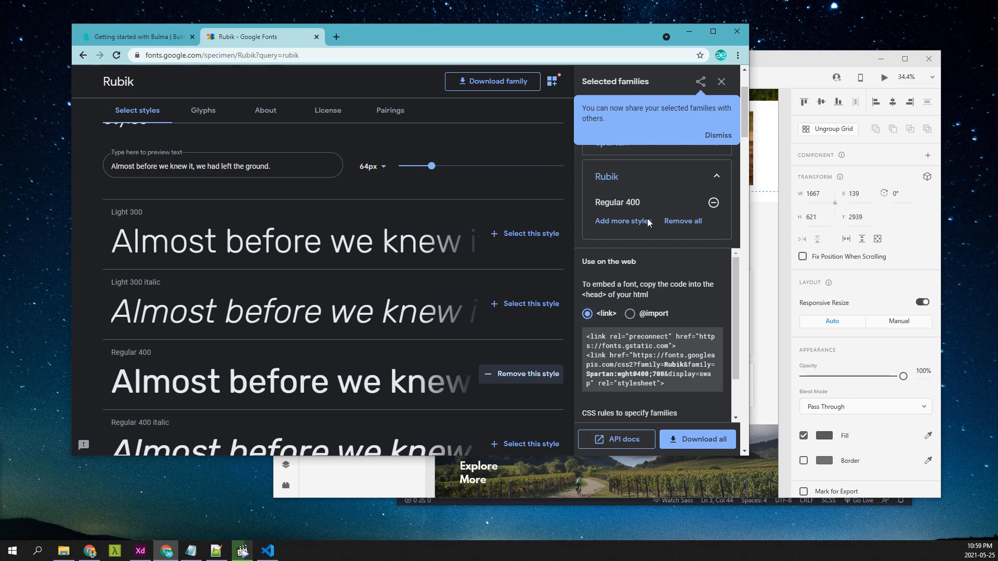
left_click(629, 313)
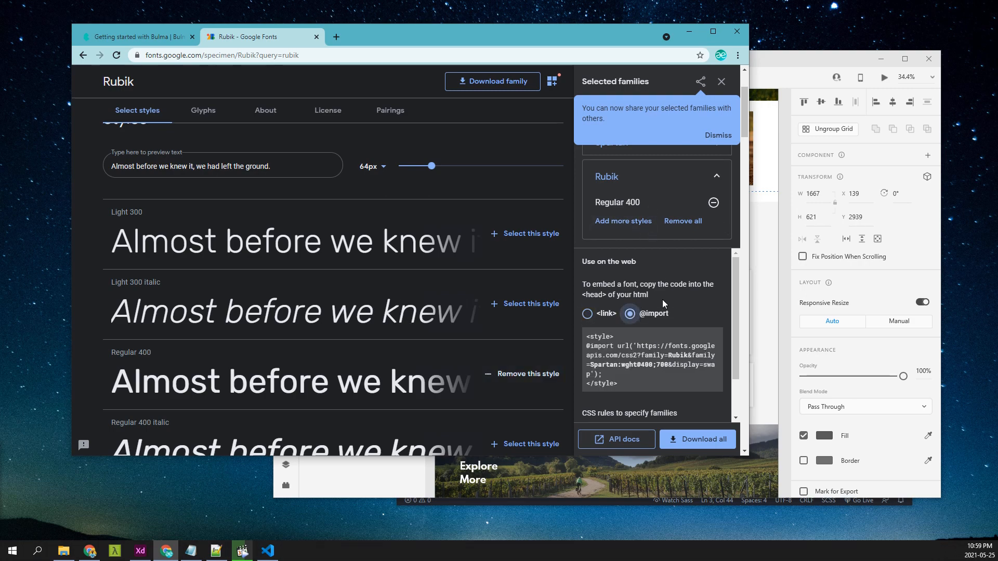
scroll("down", 3)
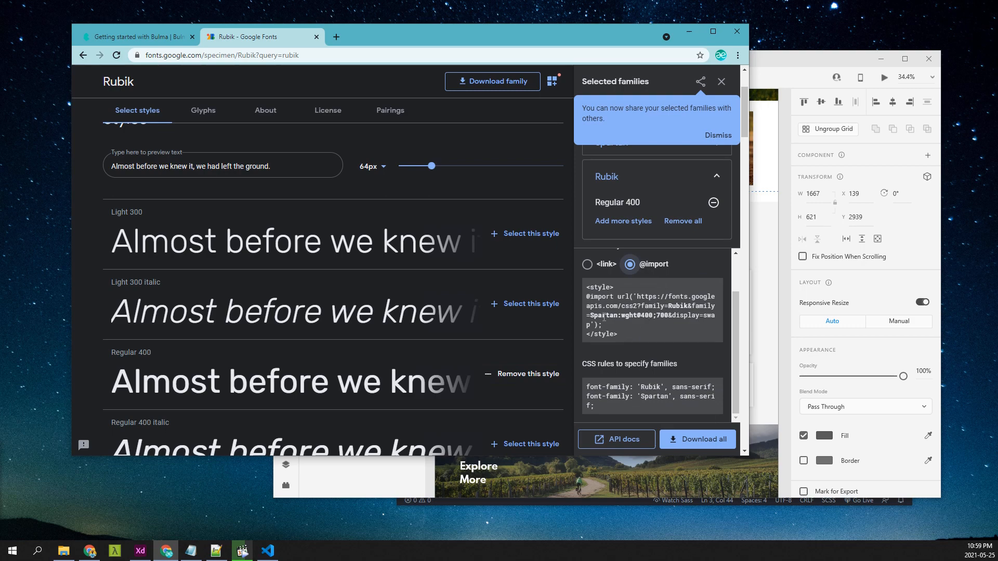
triple_click(649, 310)
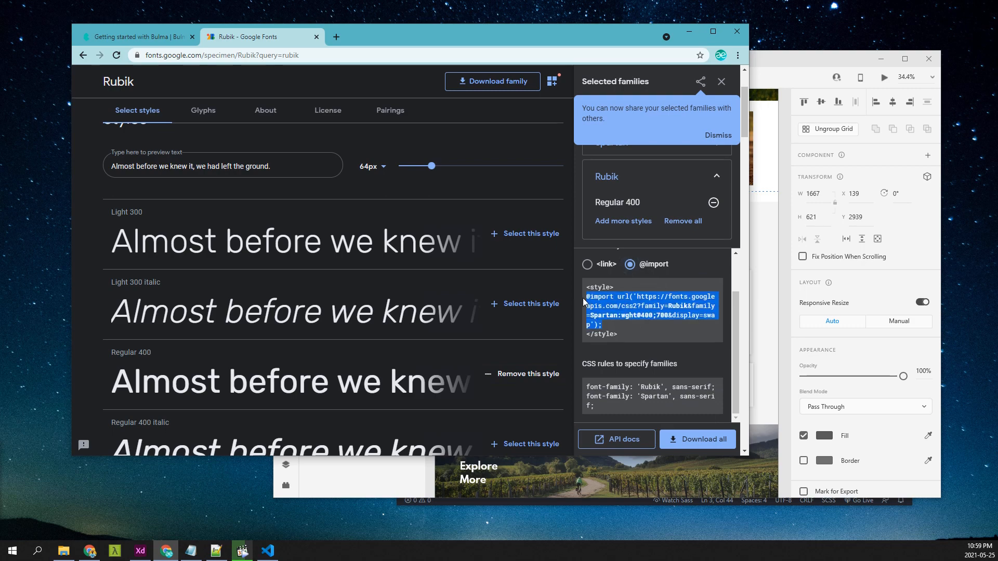
mouse_move(757, 301)
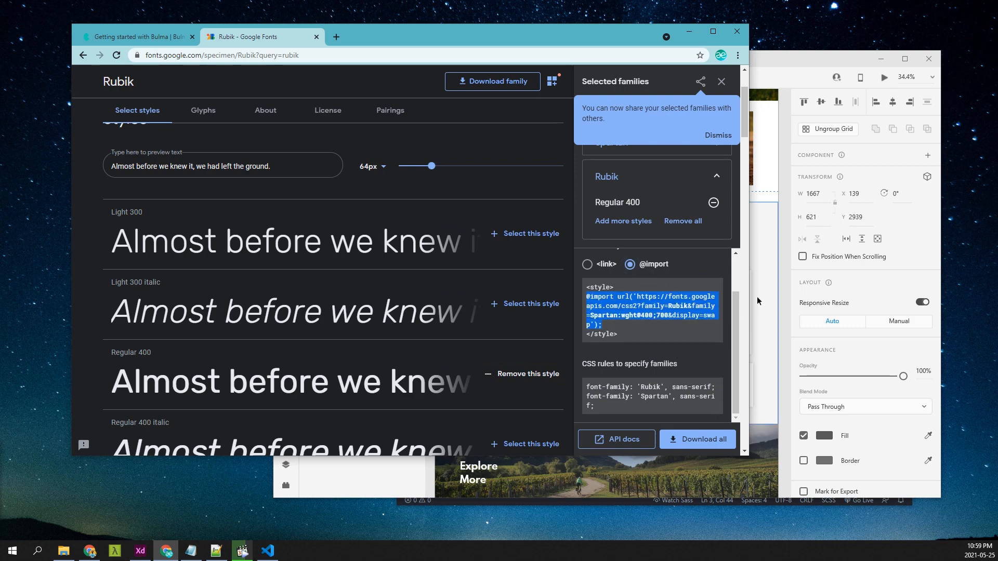
left_click(267, 551)
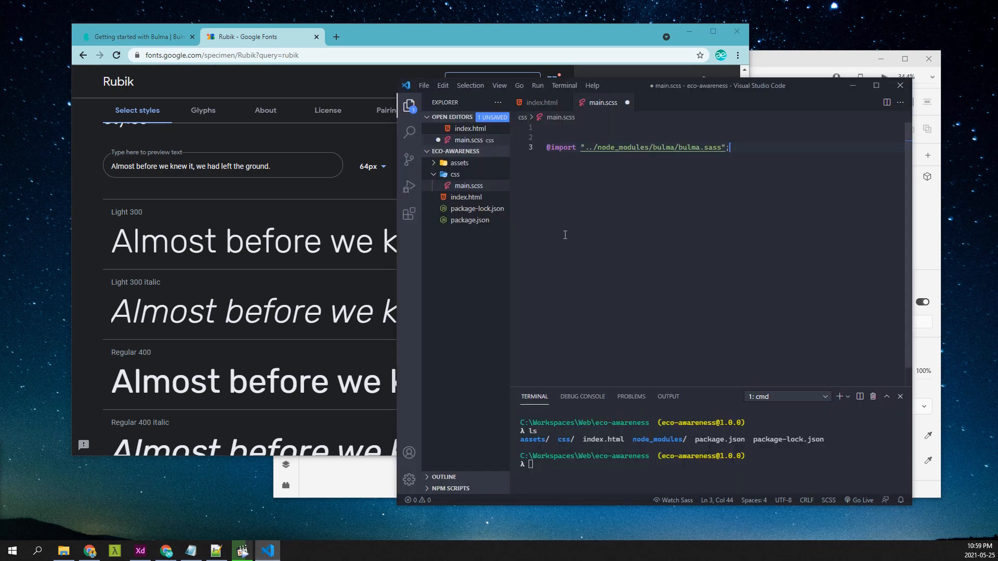
type("@import url('https://fonts.googleapis.com/css2?family=Rubik&family=Spartan:wght@400;700&display=swap');")
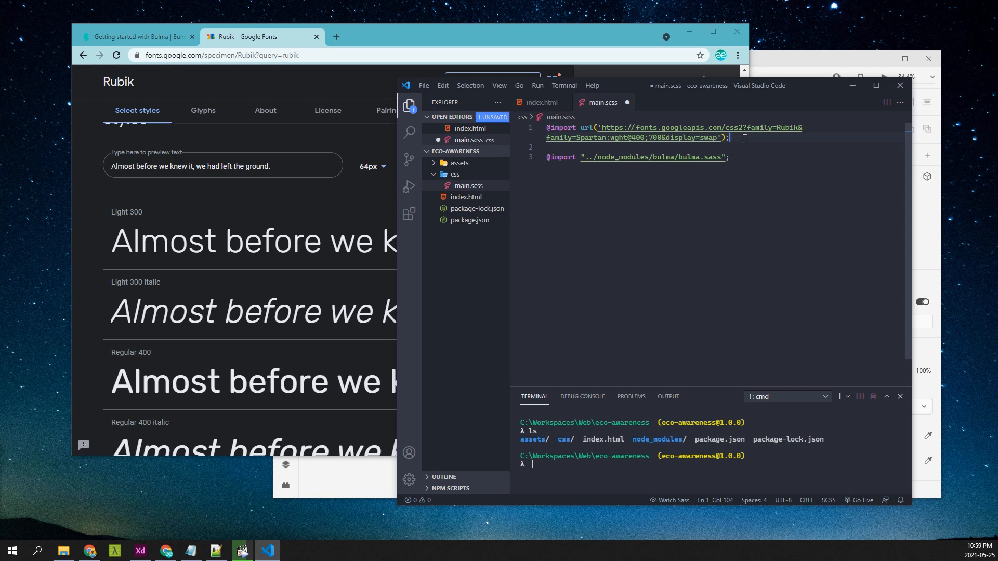
mouse_move(292, 23)
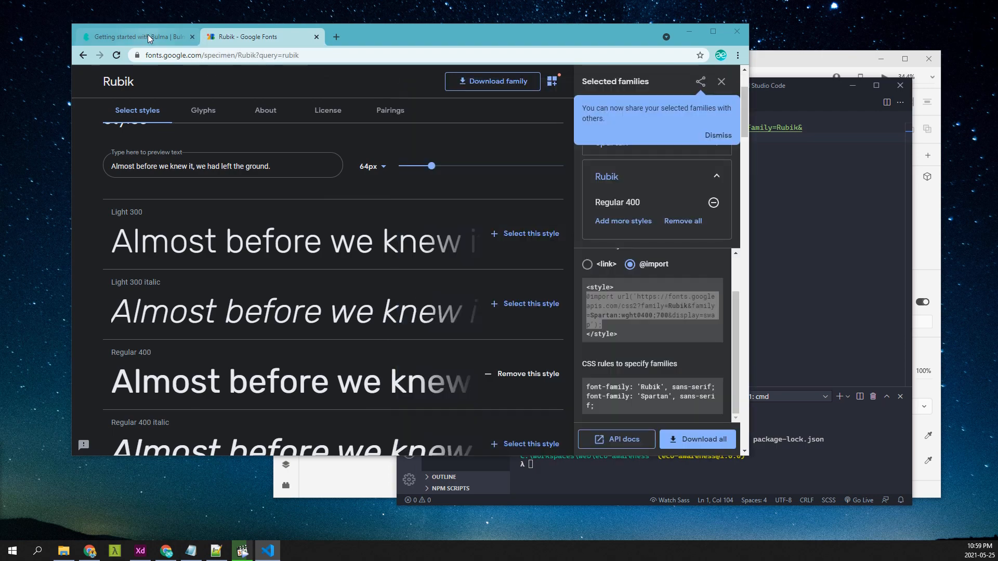
- Open Bulma's Customize > Variables docs and select the derived $primary colour variable
left_click(134, 36)
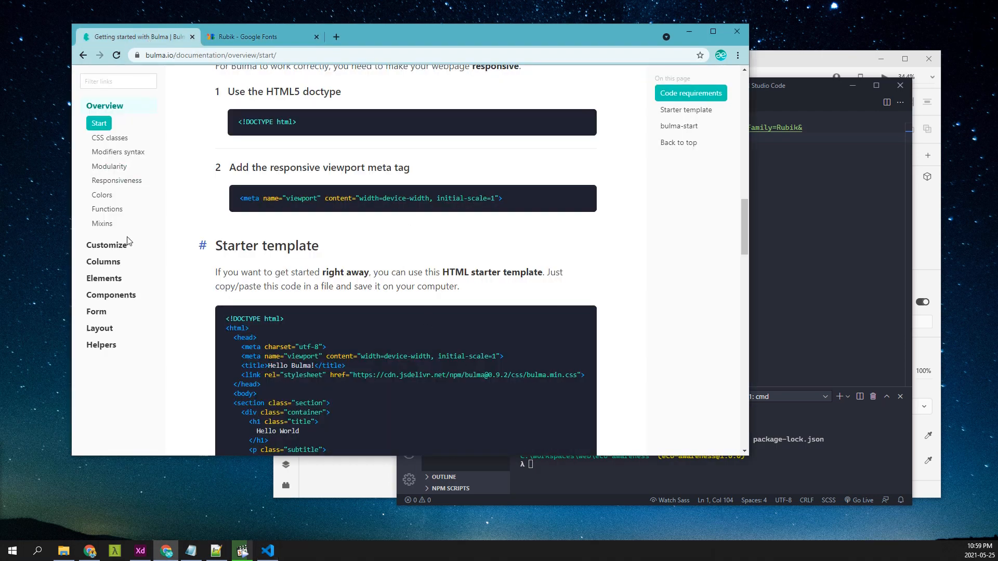
left_click(106, 245)
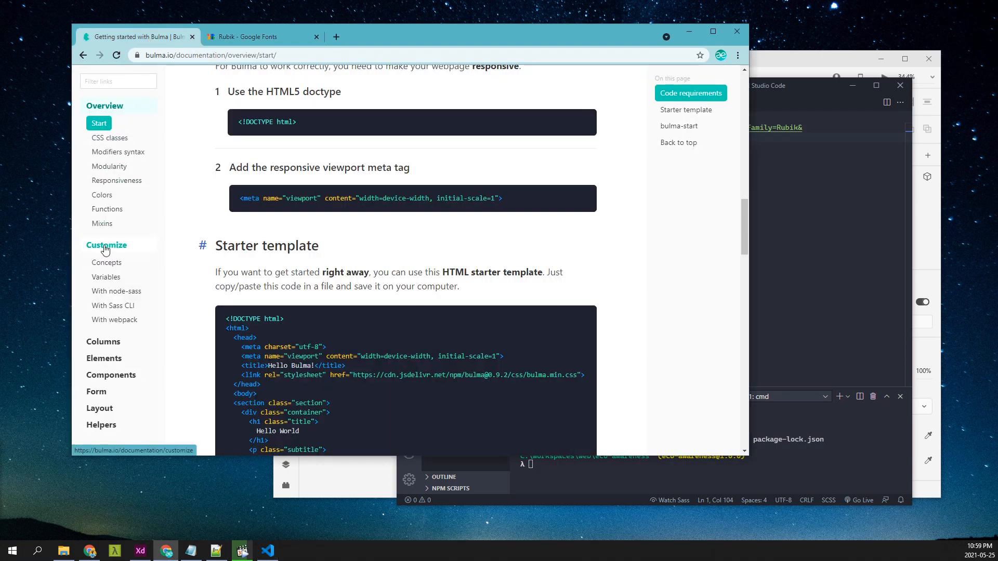
mouse_move(106, 277)
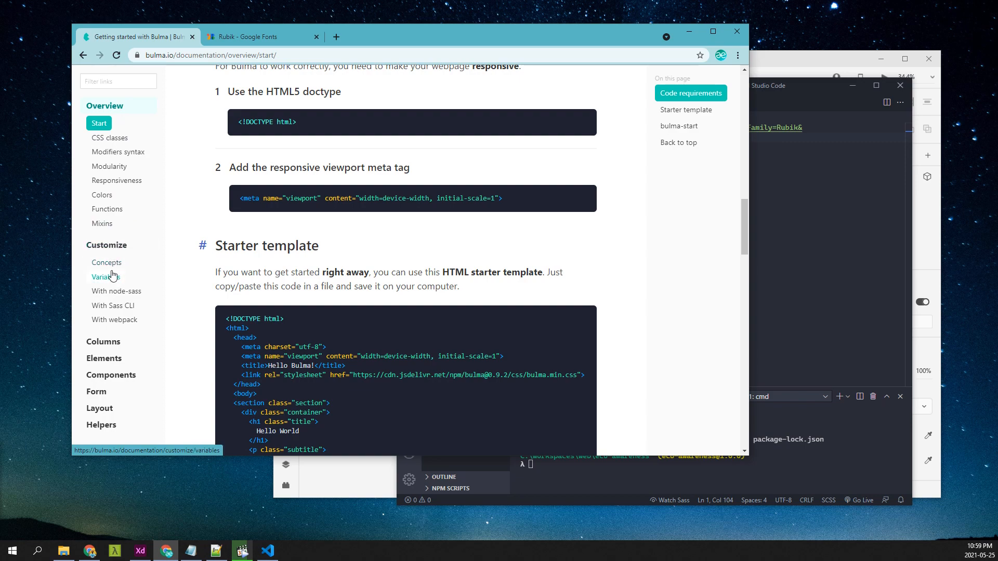
left_click(106, 261)
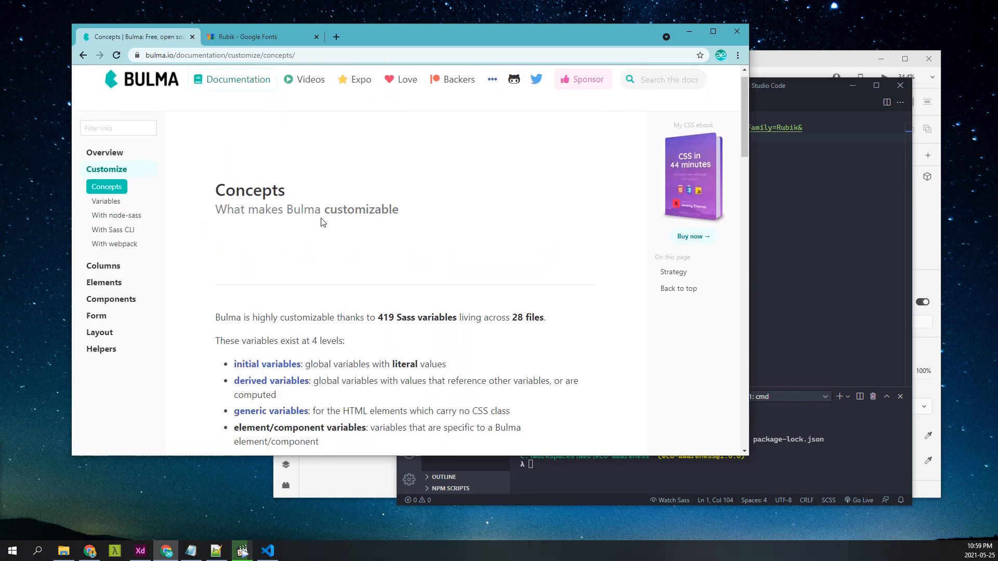
scroll("down", 3)
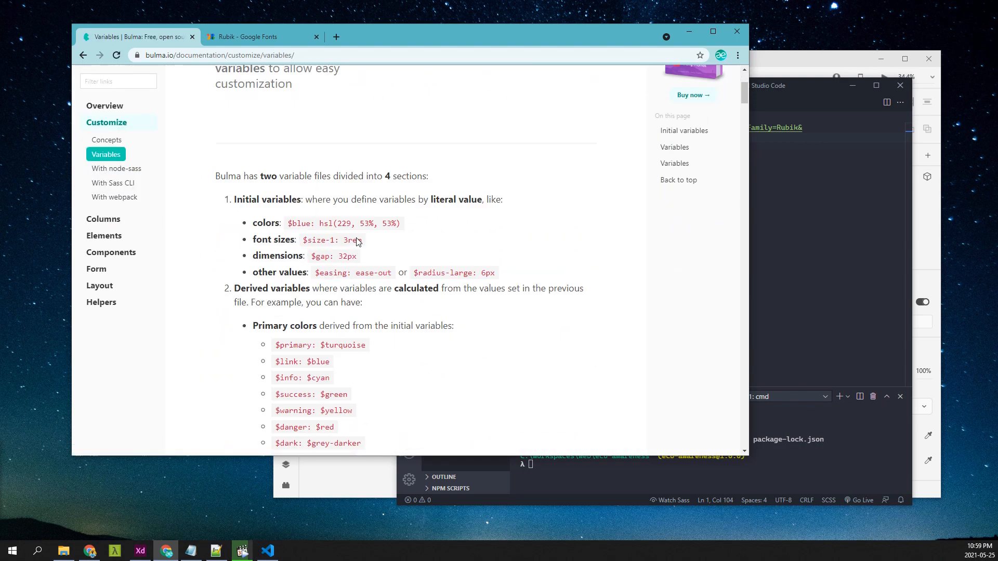
scroll("down", 3)
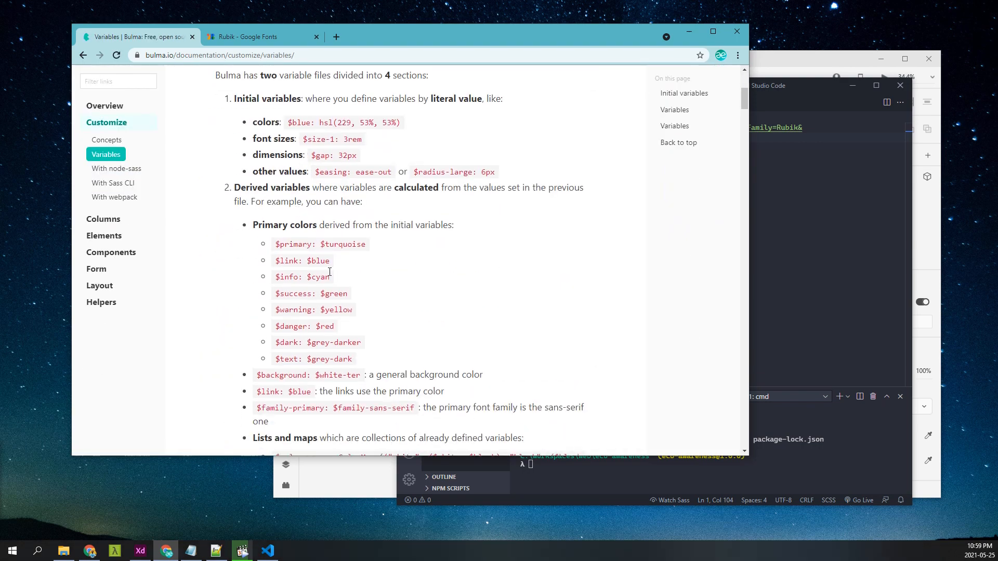
mouse_move(280, 253)
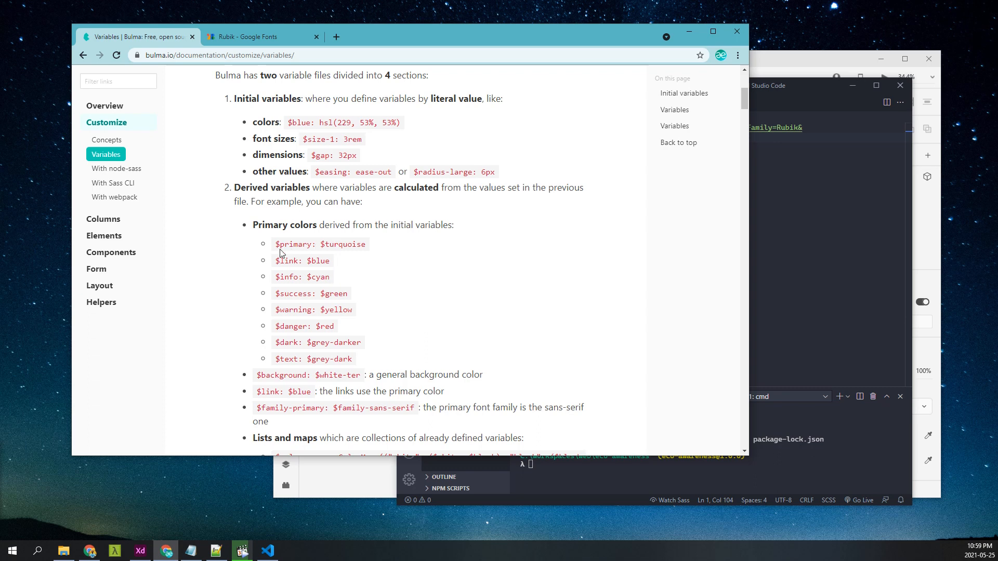
double_click(292, 244)
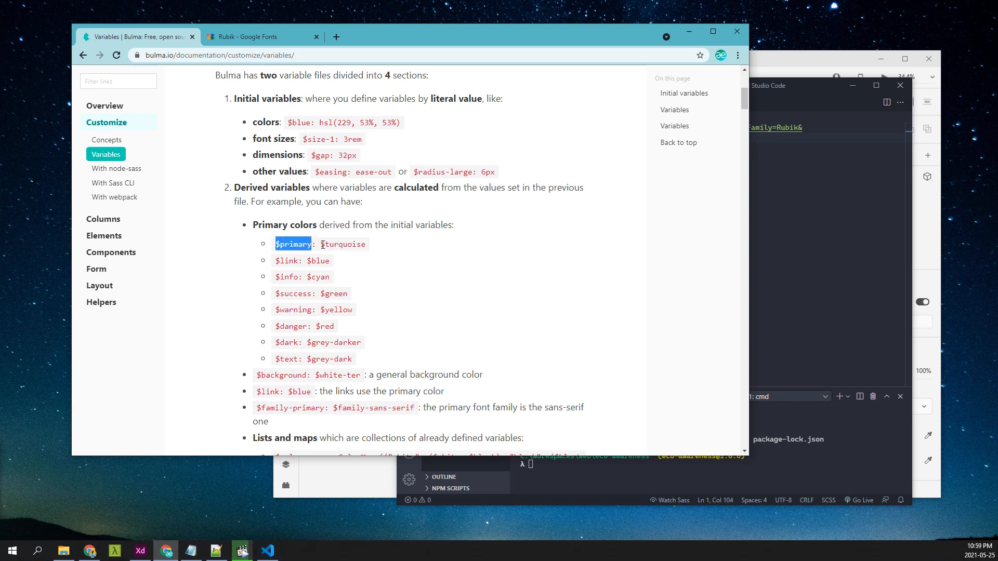
left_click(293, 244)
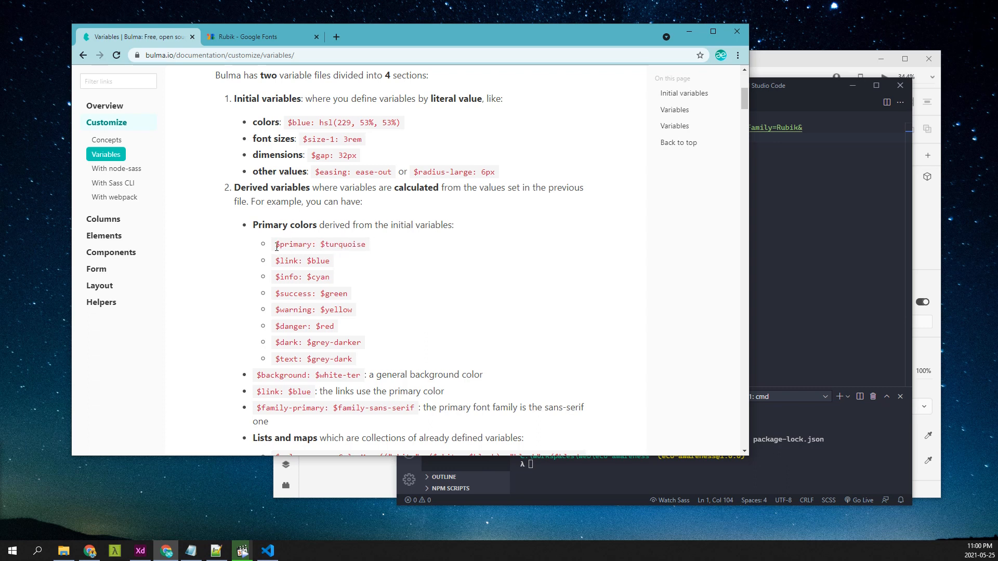
double_click(294, 243)
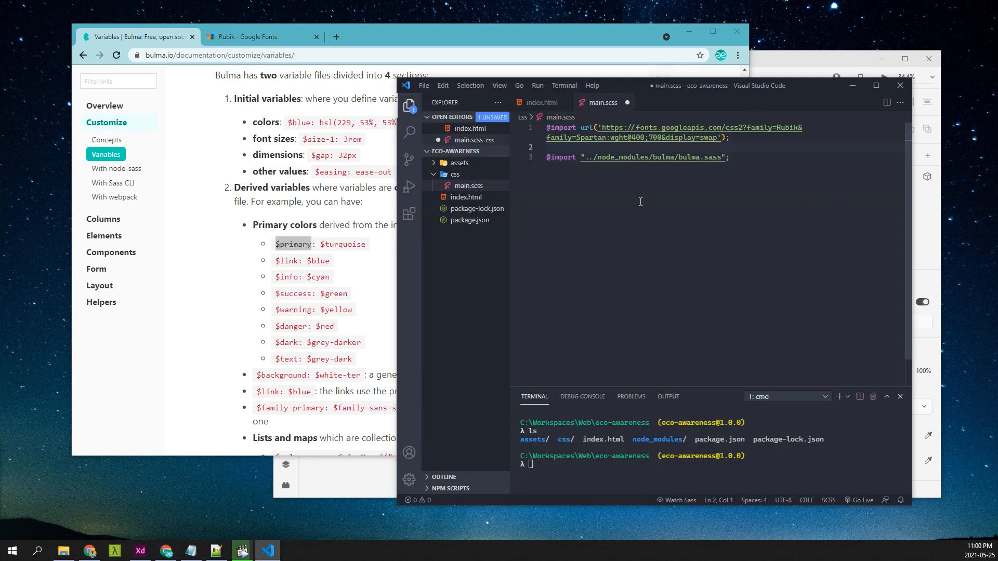
- Declare $primary: #24BE8C; in main.scss, using the green hex from the Adobe XD design
type("$primary")
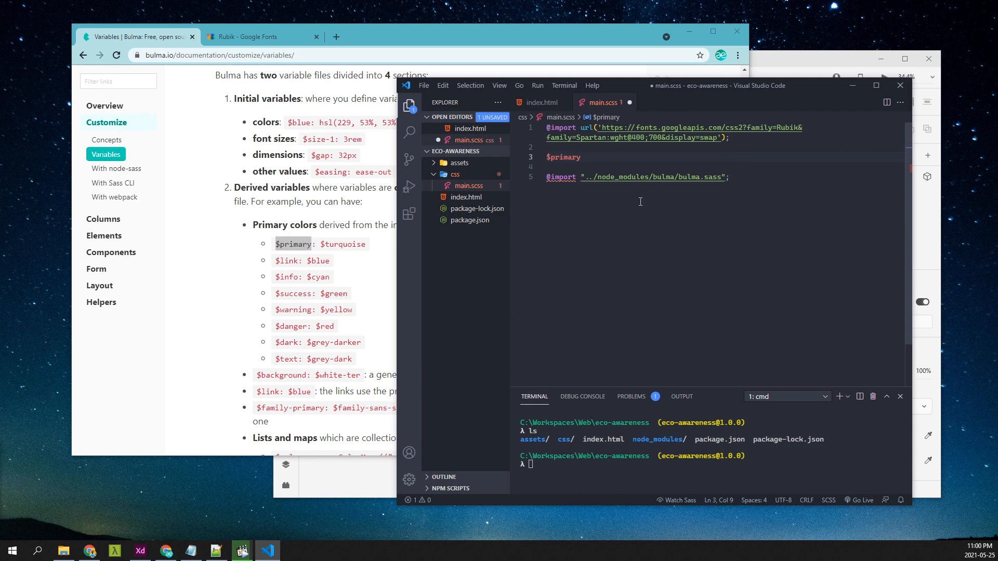
type(":")
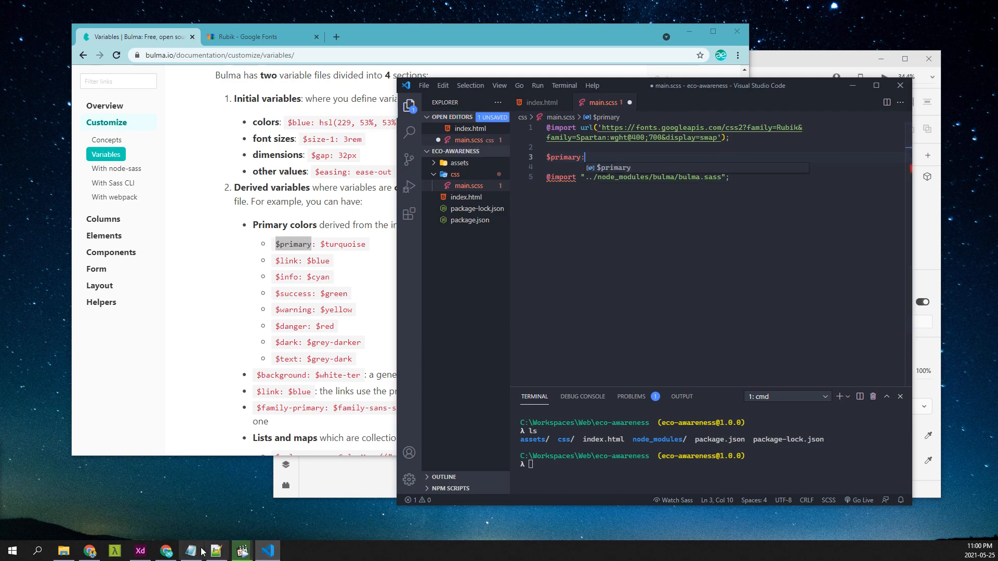
left_click(140, 550)
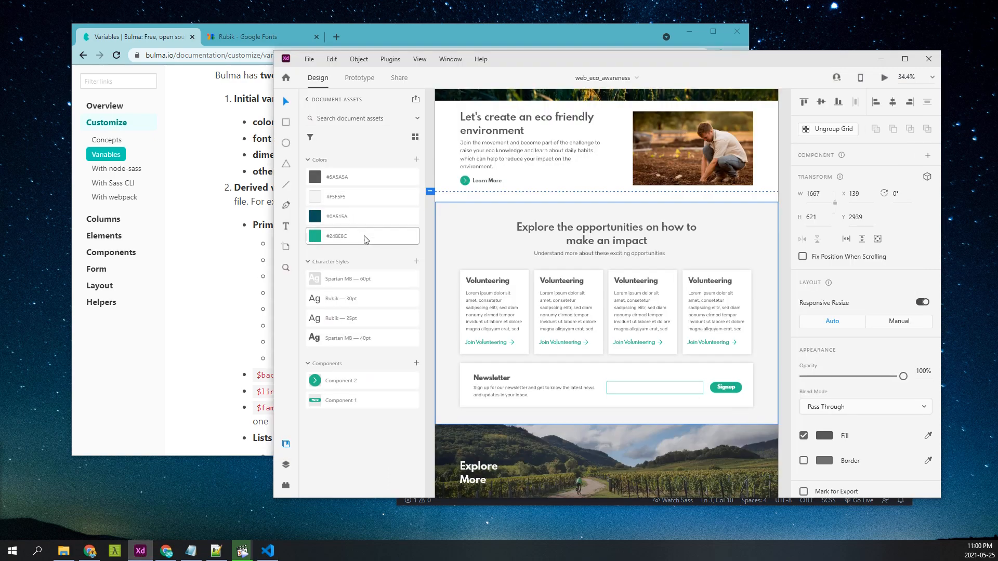
left_click(314, 236)
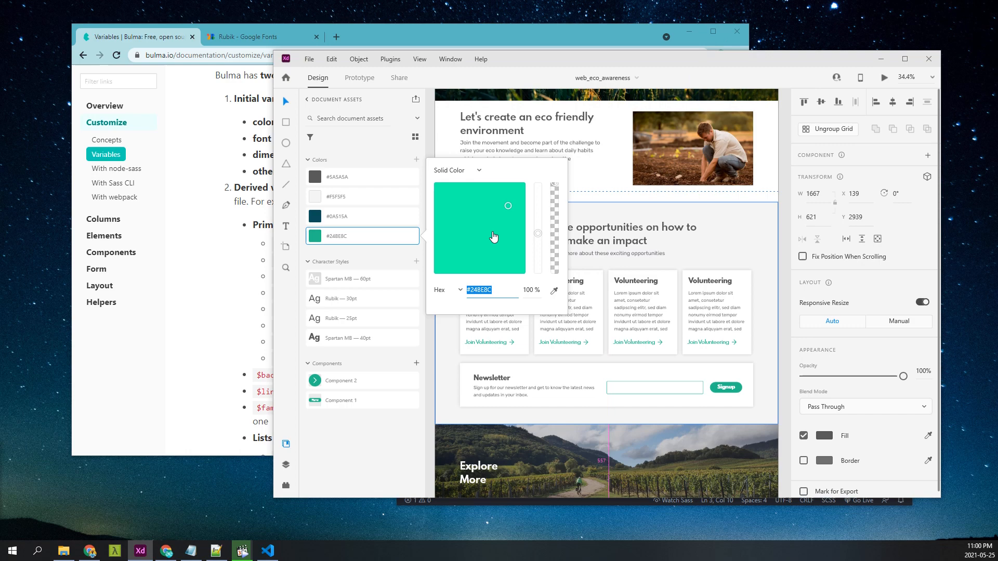
left_click(266, 551)
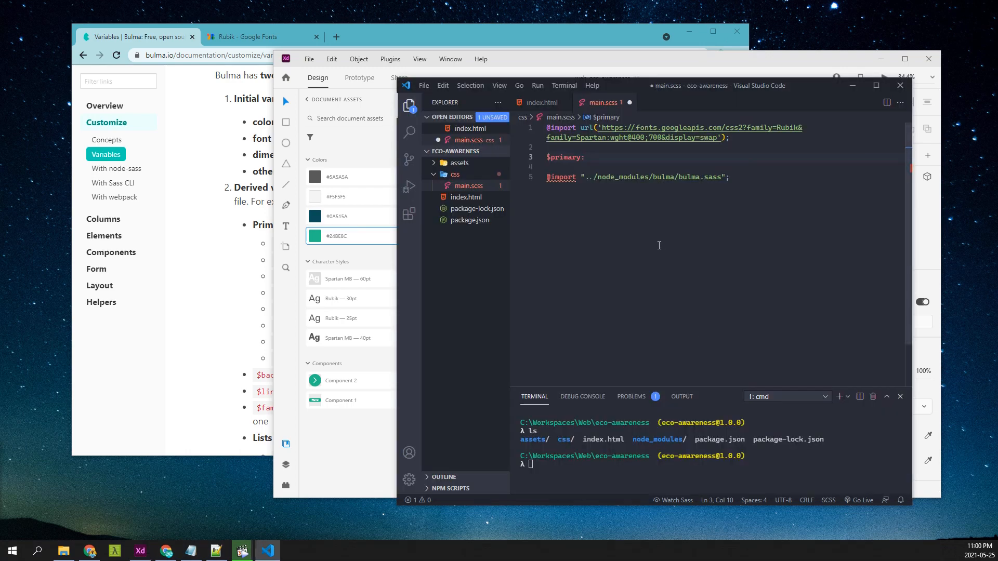
type("#24BE8C;")
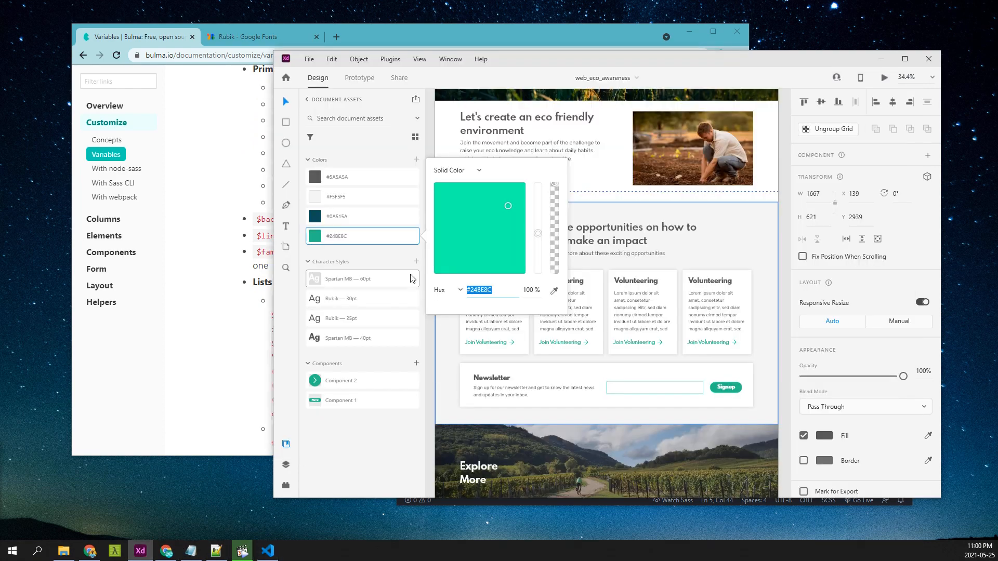
- Add $primary-dark: #0a515a; using the design's dark teal colour
left_click(337, 216)
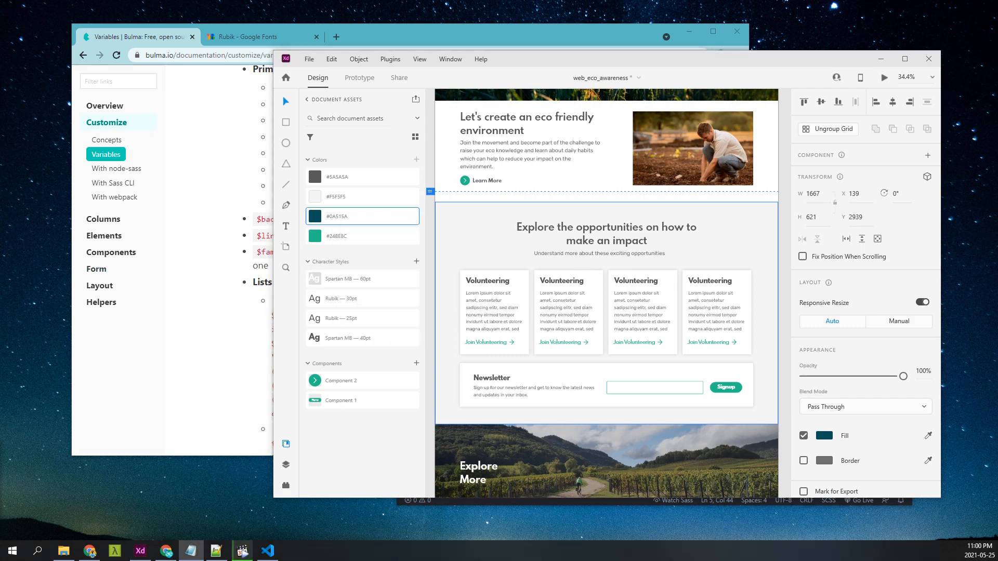
mouse_move(312, 486)
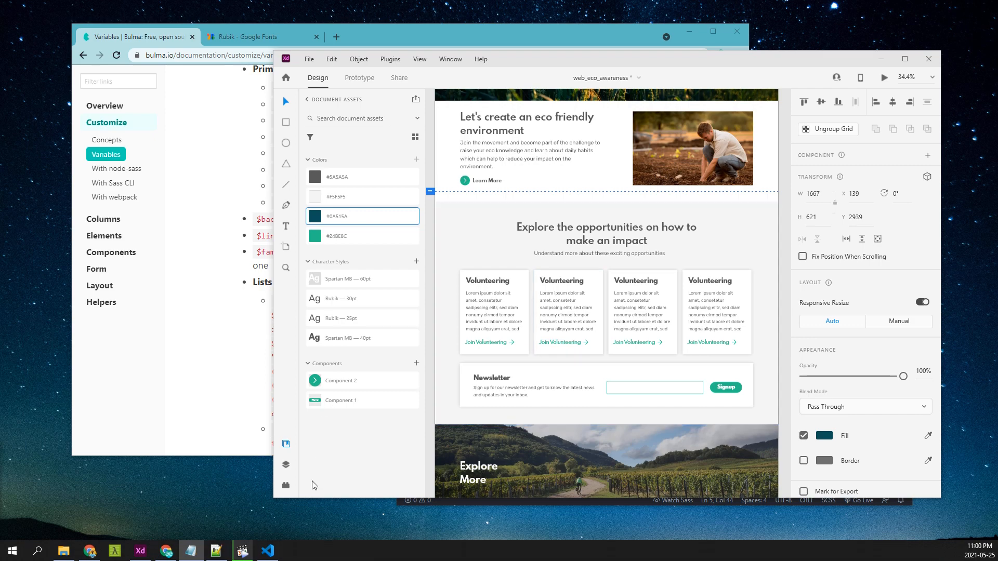
mouse_move(286, 487)
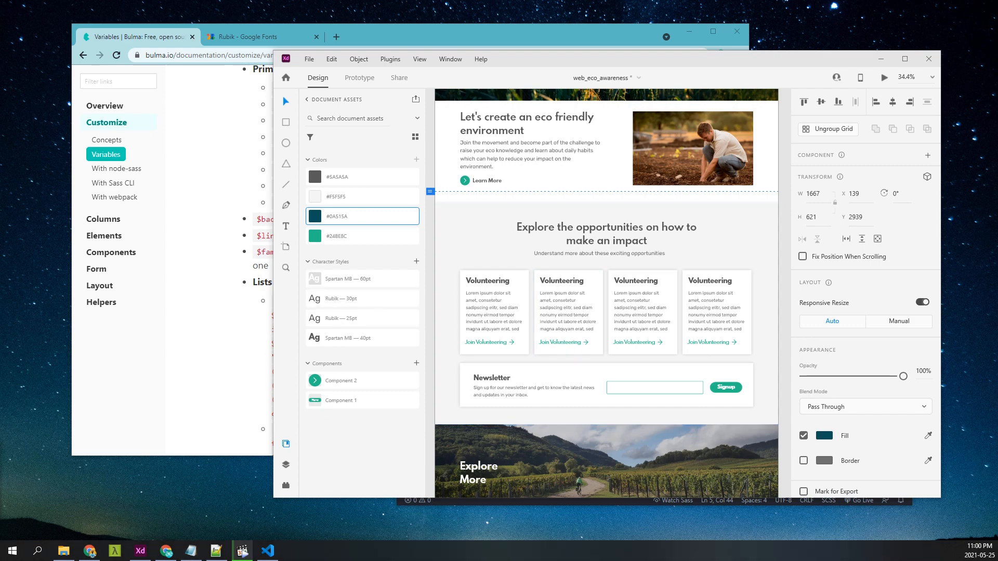
left_click(267, 550)
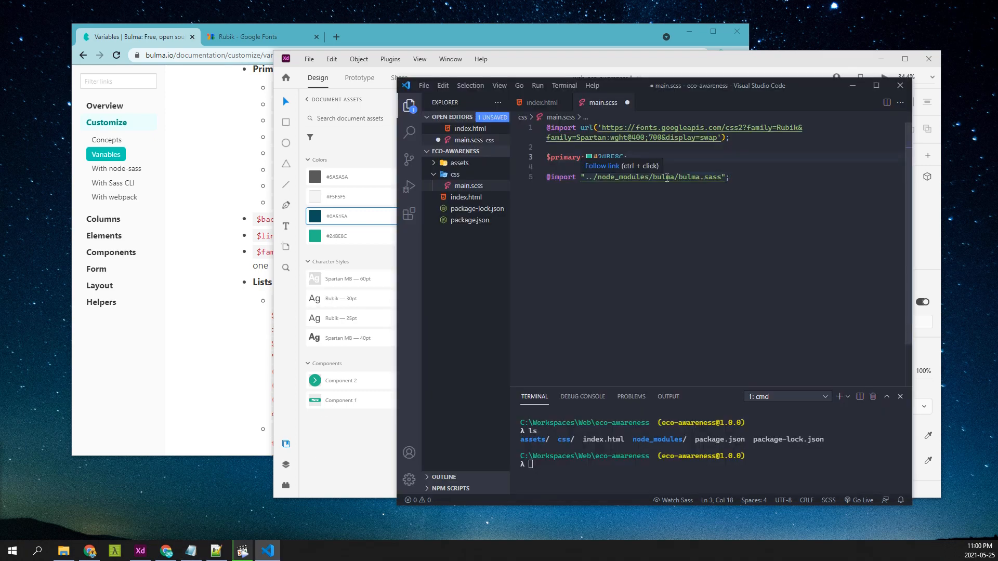
type("$primary-dark: #0a515a;")
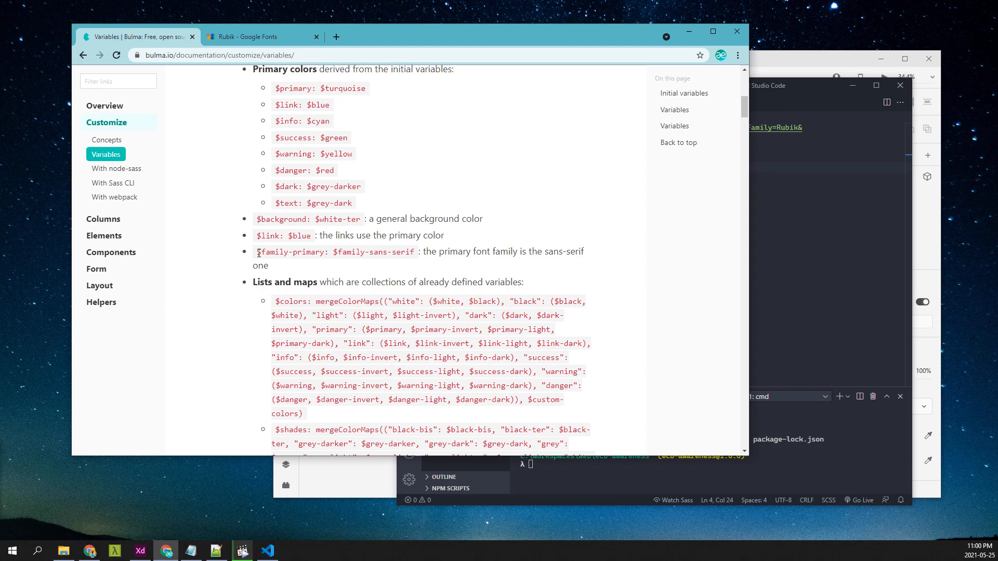
- Define $family-sans-serif as 'Rubik', sans-serif and $family-secondary as Spartan in main.scss
double_click(292, 251)
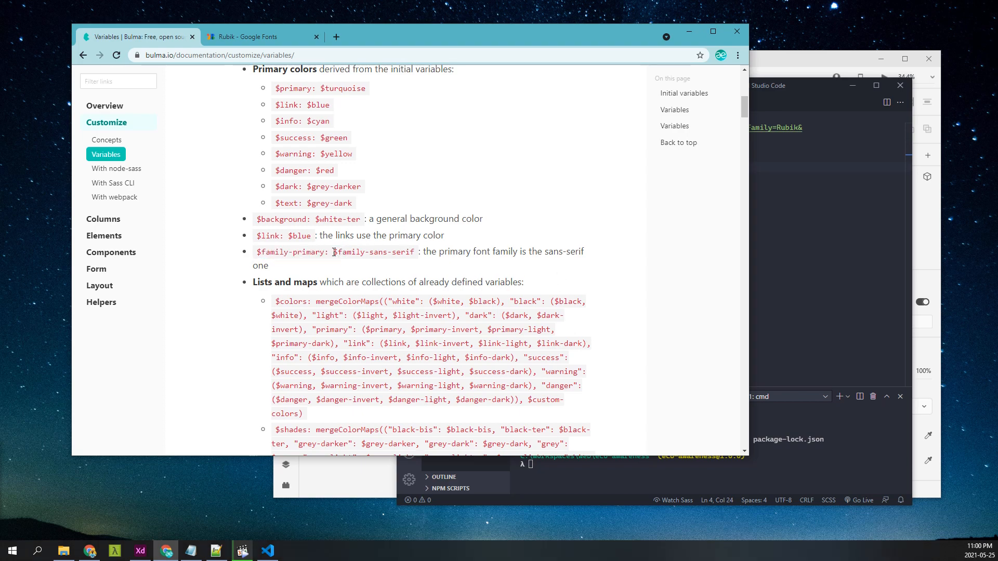
double_click(373, 252)
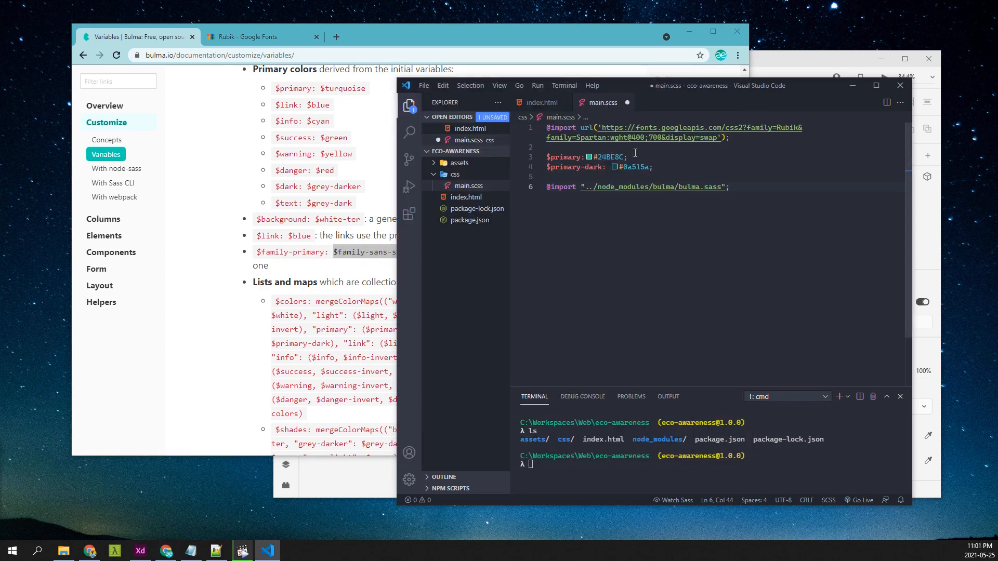
type("$family-sans-serif")
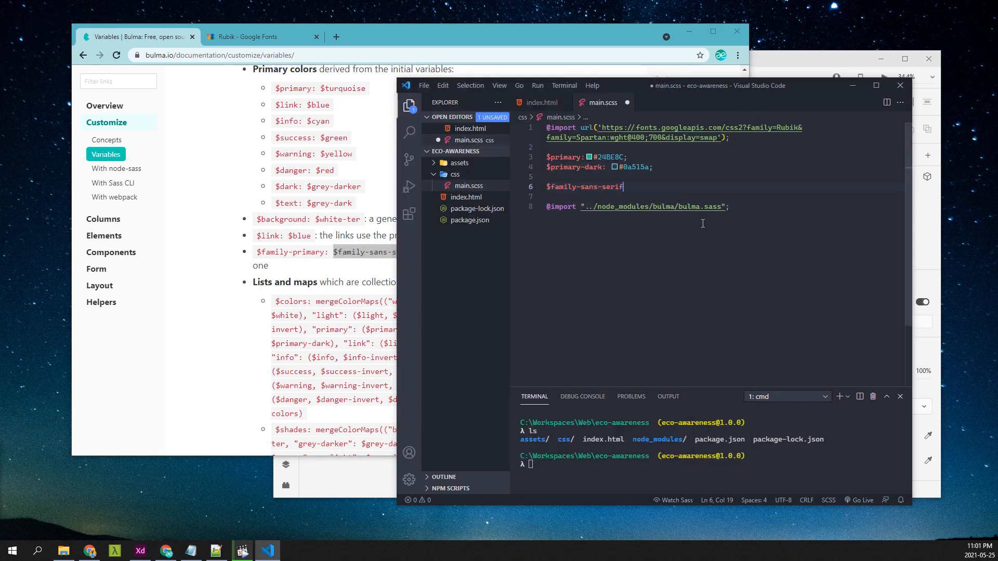
type(":")
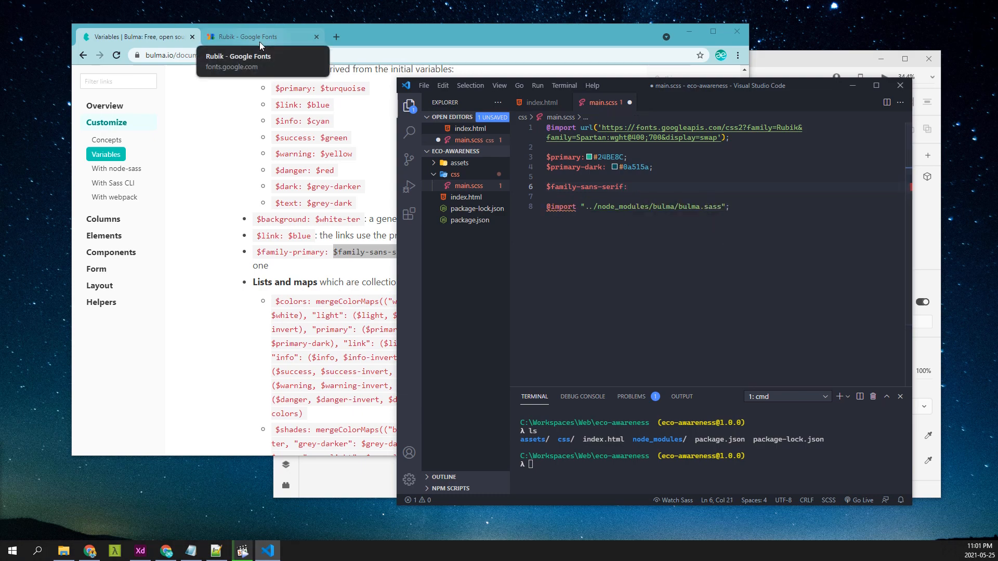
left_click(261, 36)
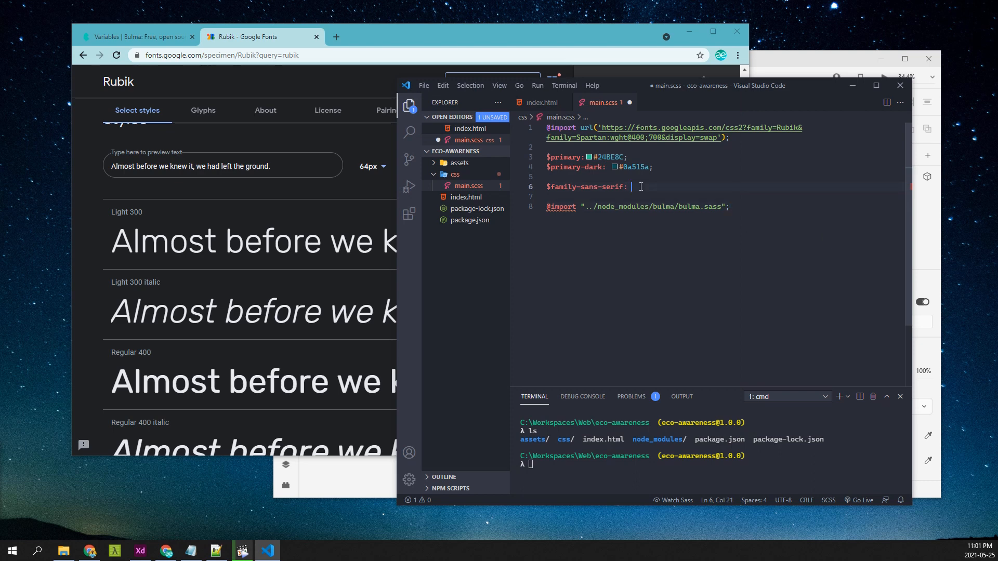
type("'Rubik', sans-serif;")
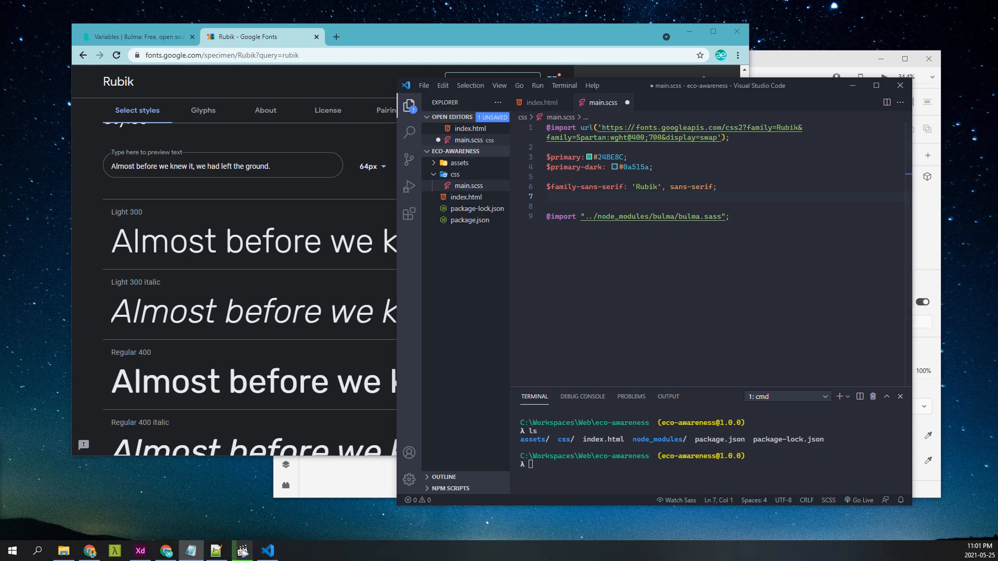
type("$family-secondary:'Spartan', sans-serif;")
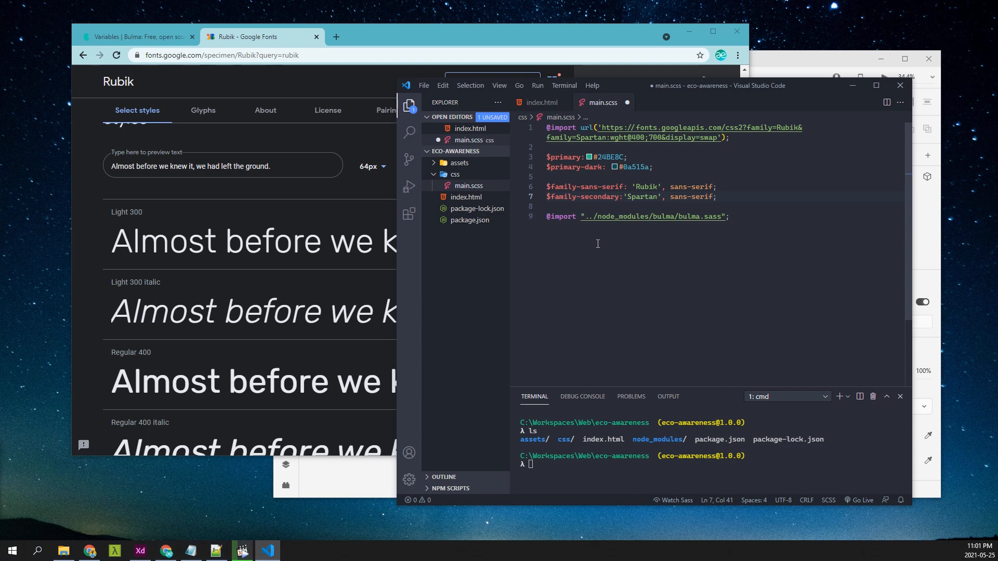
left_click(718, 187)
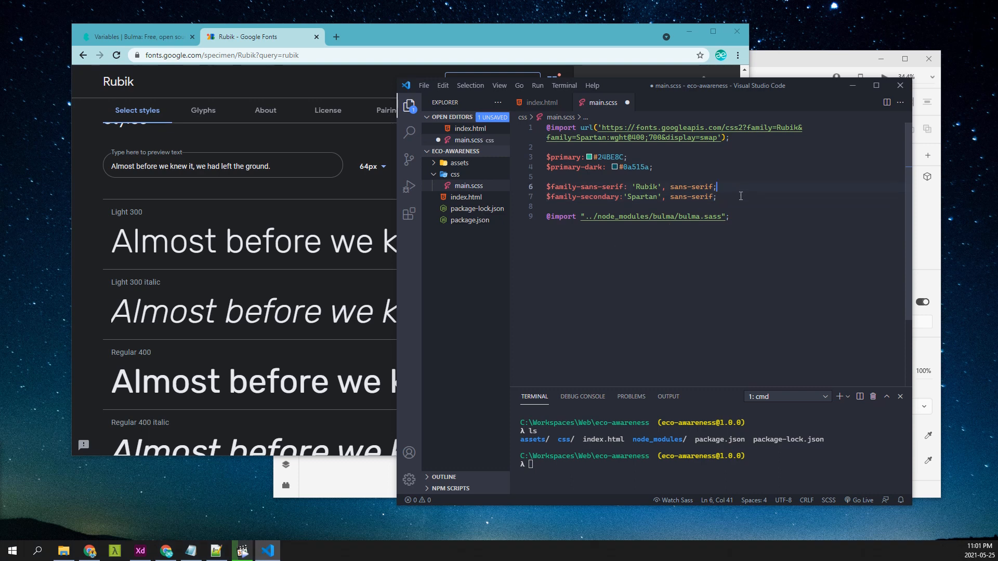
- Save main.scss so Live Sass Compiler generates main.css and main.css.map
key("ctrl+s")
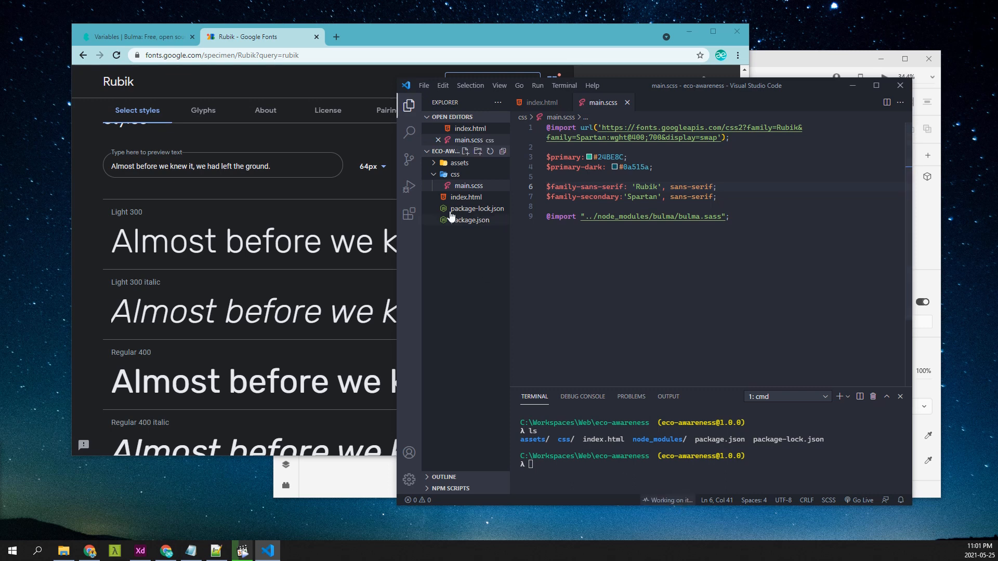
left_click(652, 167)
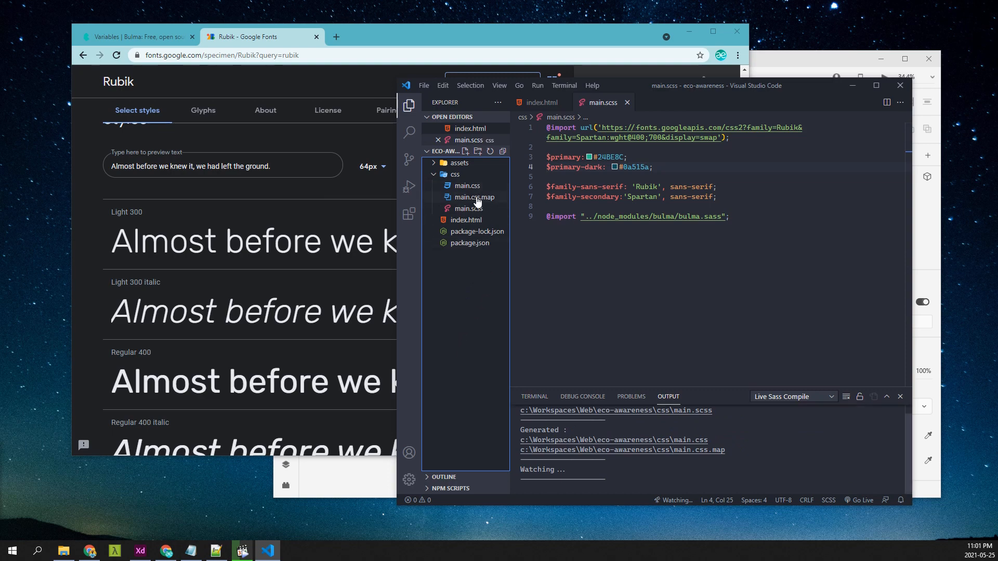
mouse_move(470, 223)
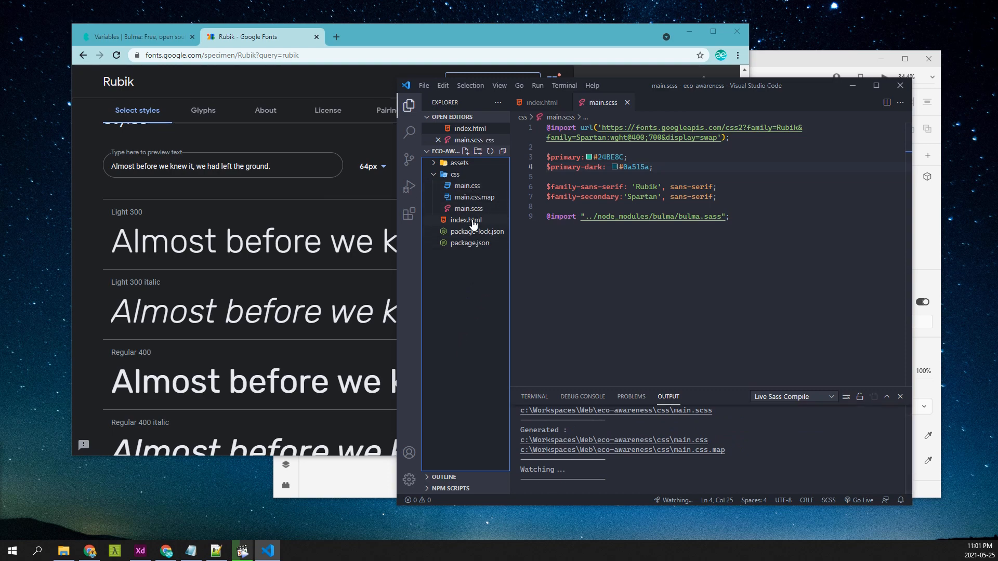
- Open index.html and change the page title from Document to Eco Awareness
left_click(465, 219)
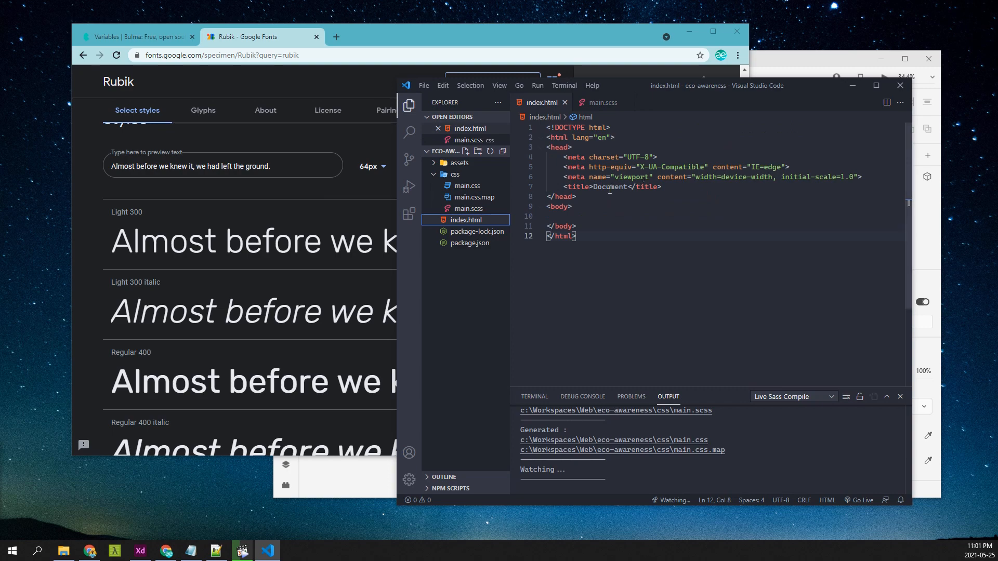
double_click(608, 187)
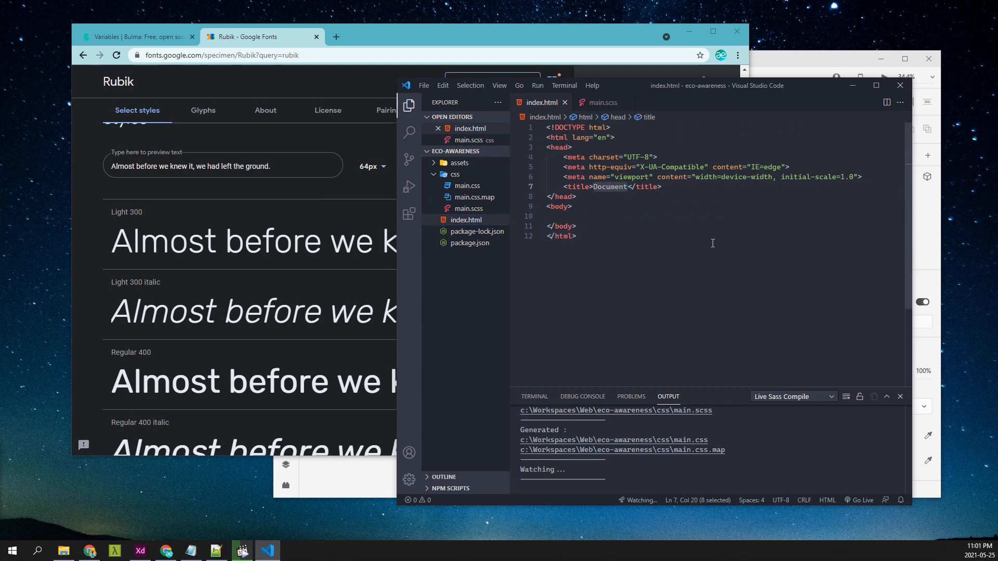
type("Eco Aware")
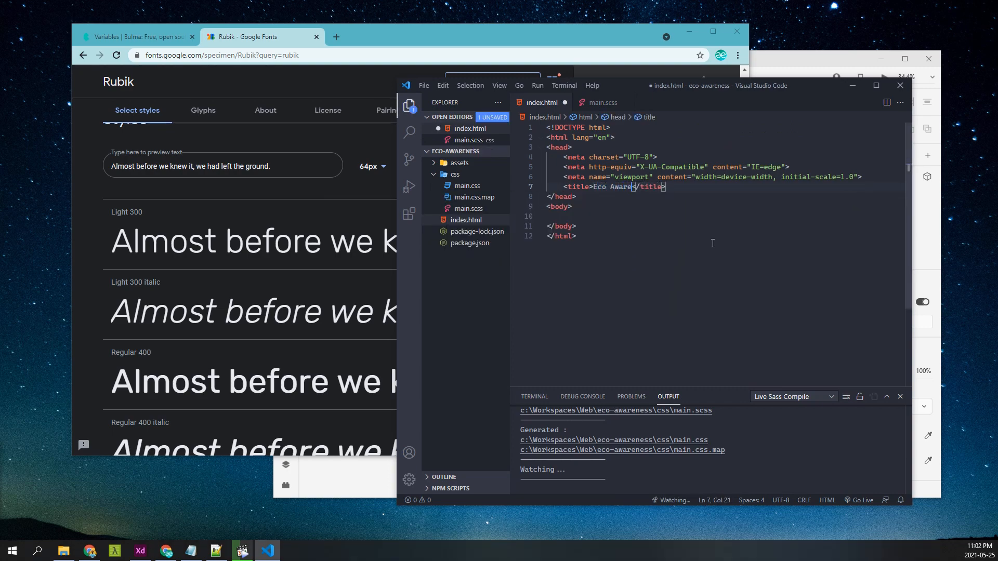
- Link the css/main.css stylesheet in the head and save index.html
key("Enter")
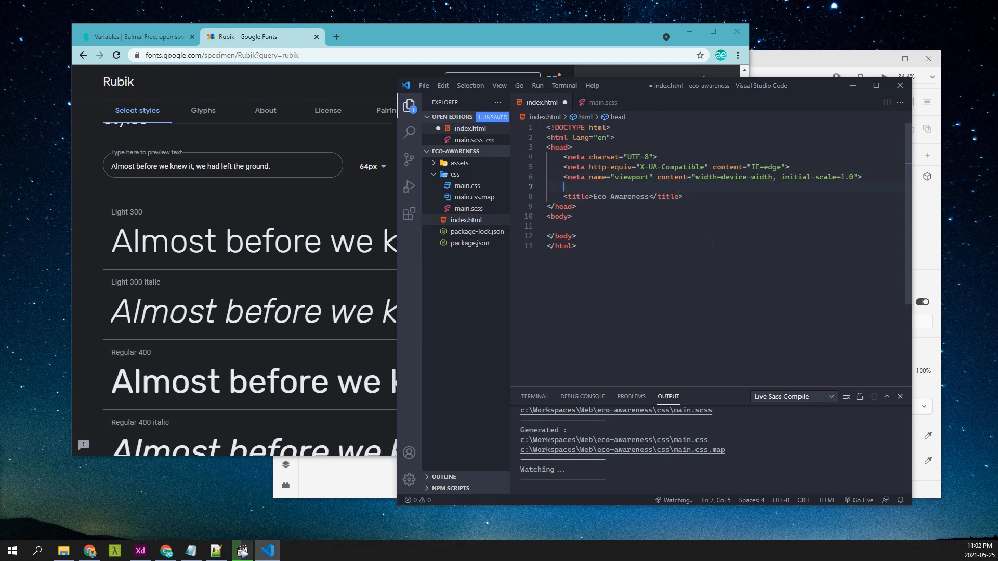
type("<link")
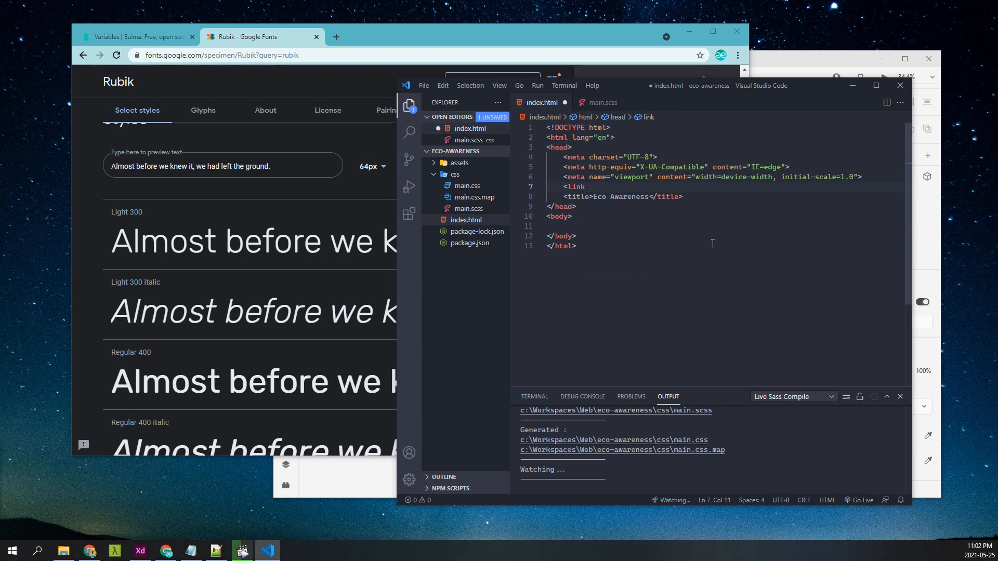
type("s")
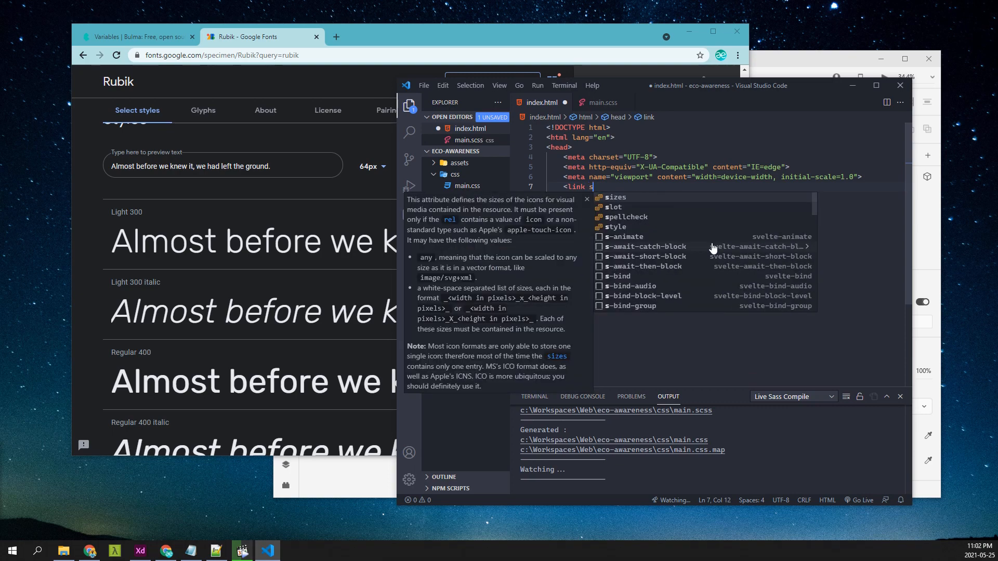
key("Escape")
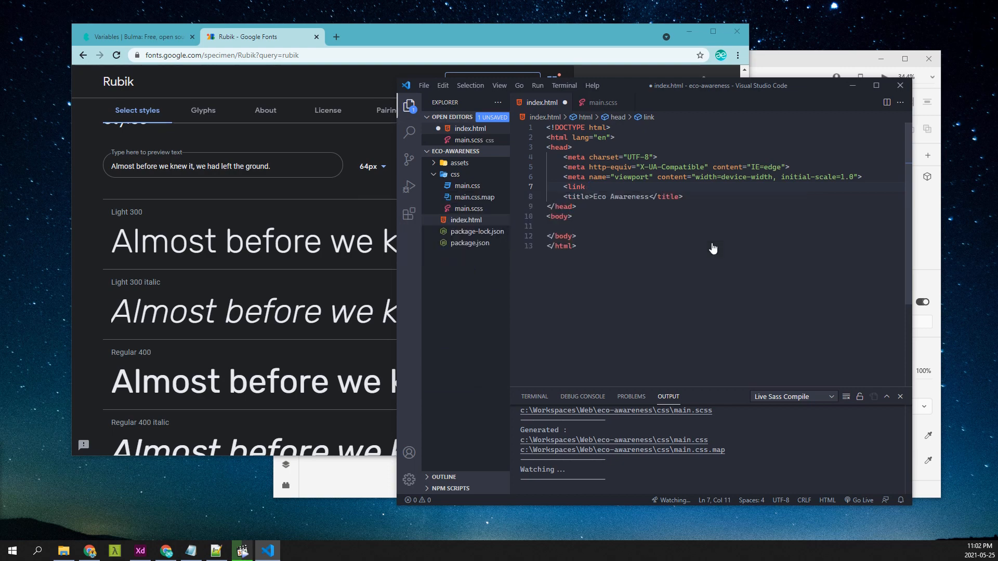
type("rel=\"\"")
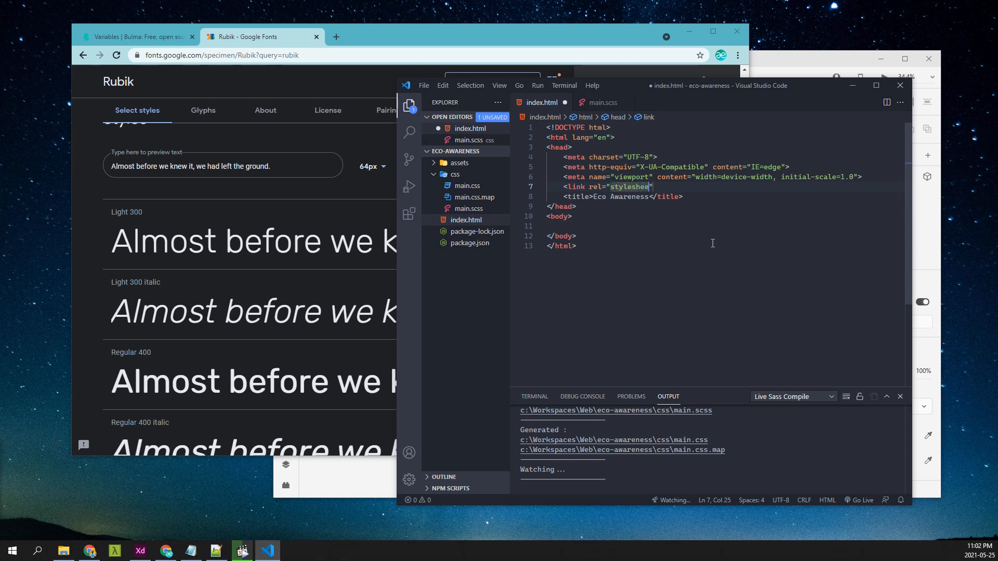
type("href=\"")
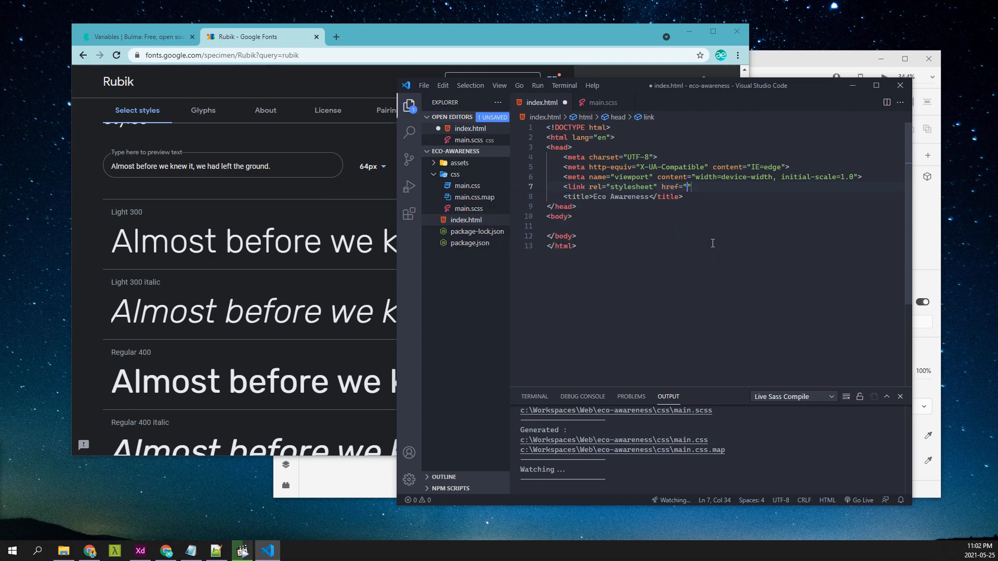
type("css/main.css")
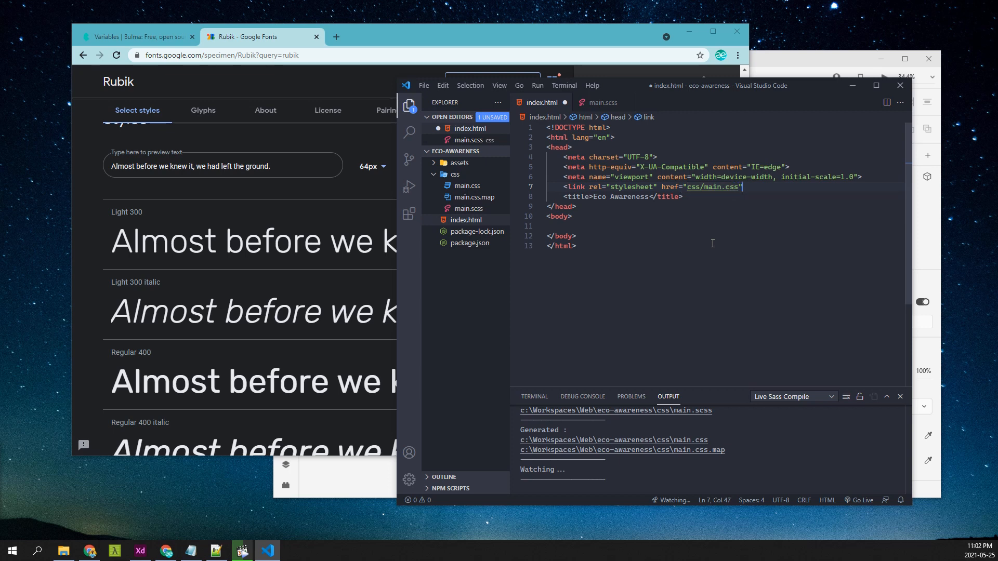
key("ctrl+s")
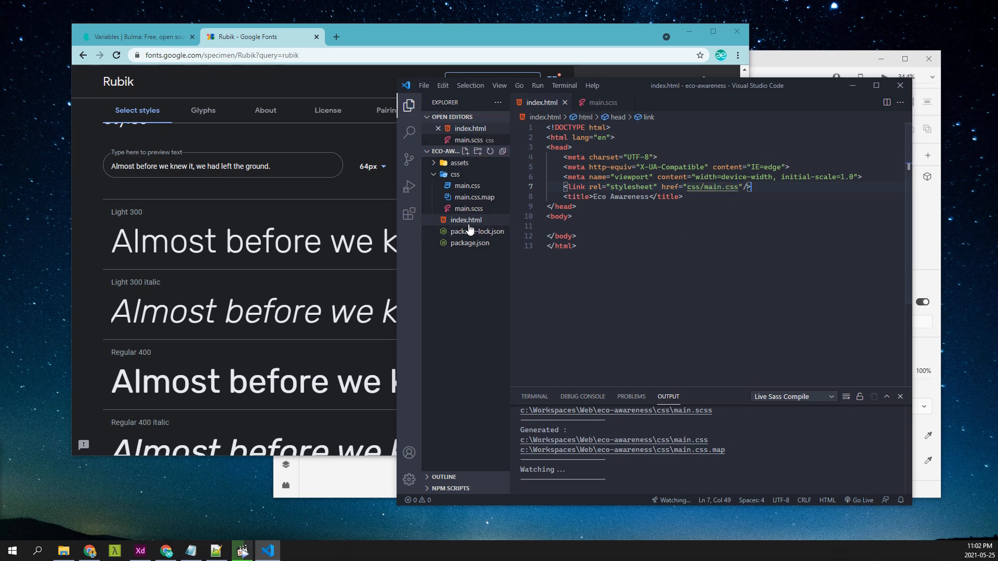
- Serve index.html with Live Server at 127.0.0.1:5500
right_click(466, 219)
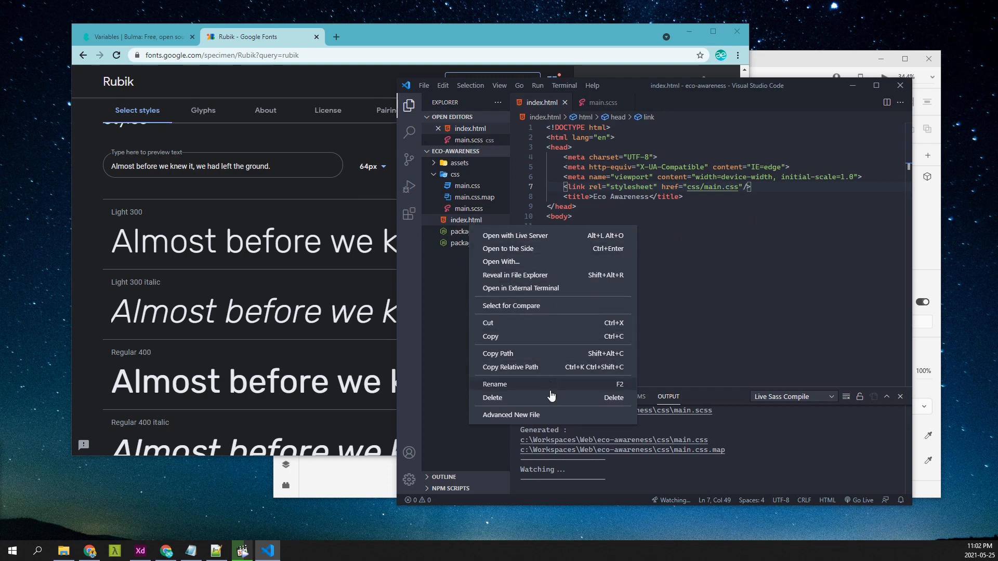
mouse_move(548, 241)
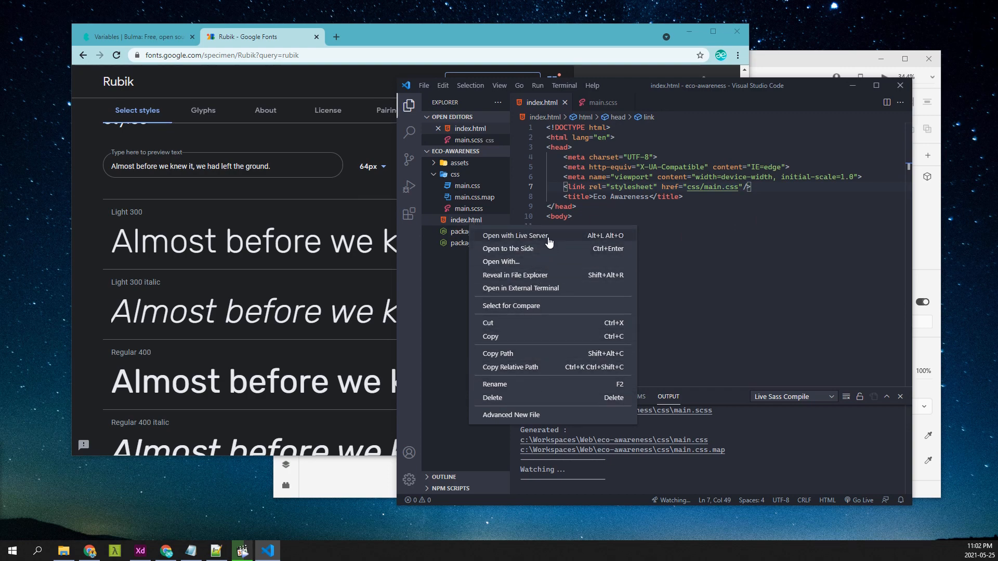
left_click(515, 235)
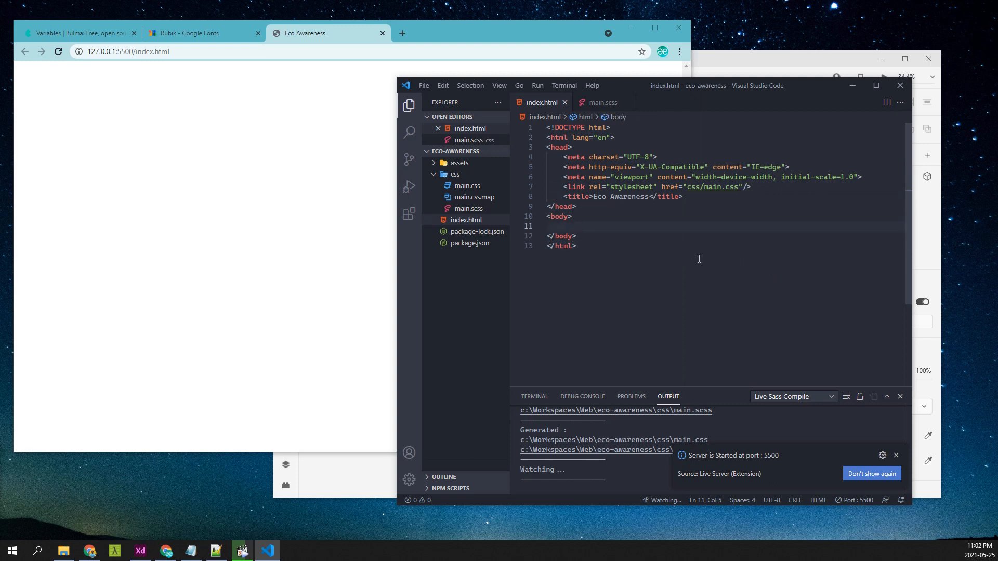
- Use Emmet to nest .container, .section and an h1.is-size-1 reading 'This is a title'
key("enter")
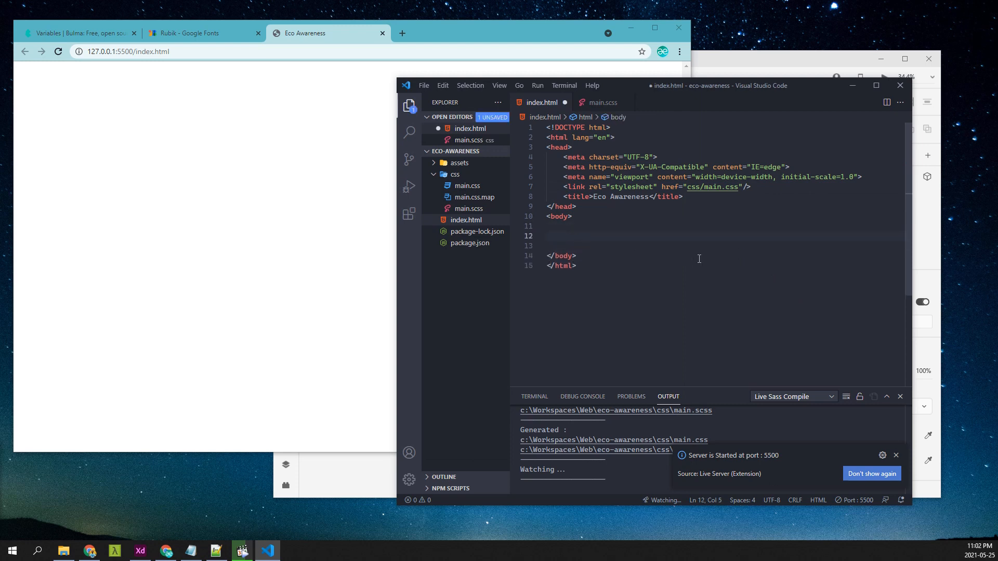
type(".conati")
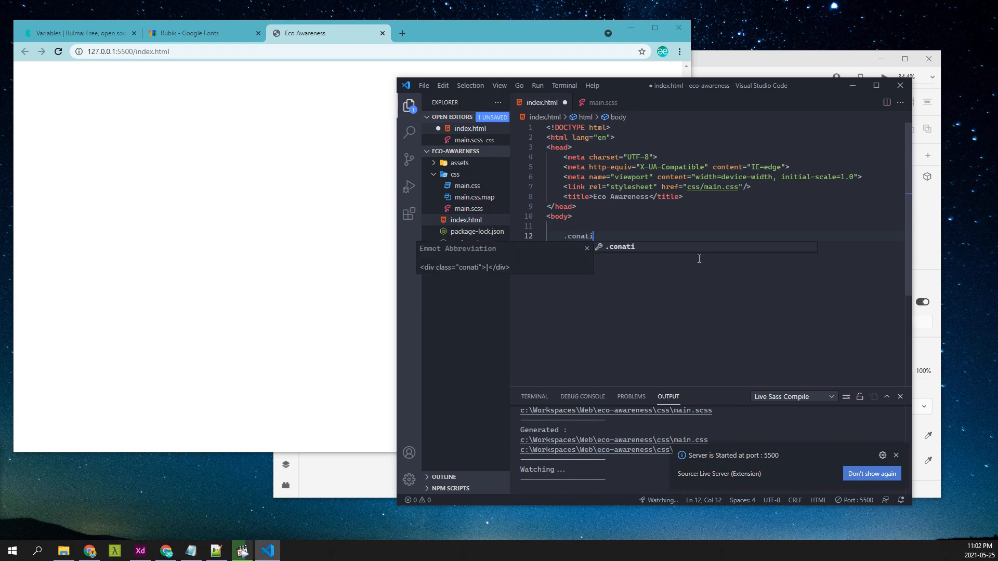
key("Tab")
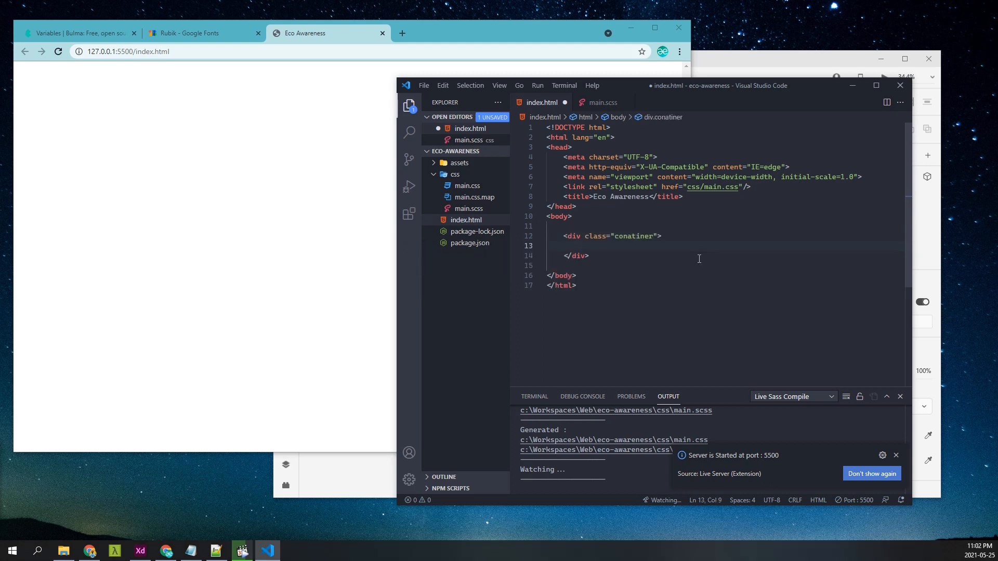
type(".section\">")
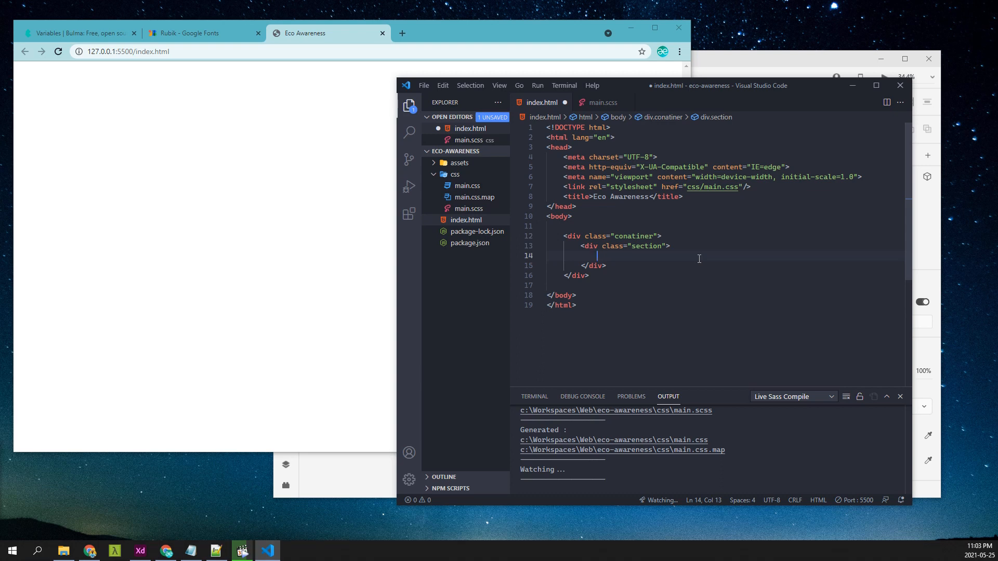
type("h1.")
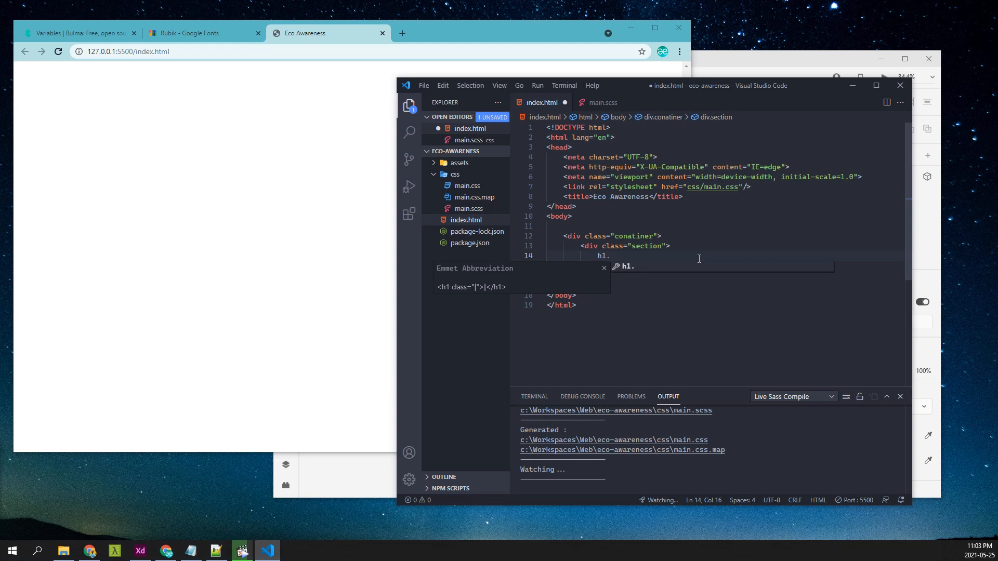
type(".is-size-1\"></h1>")
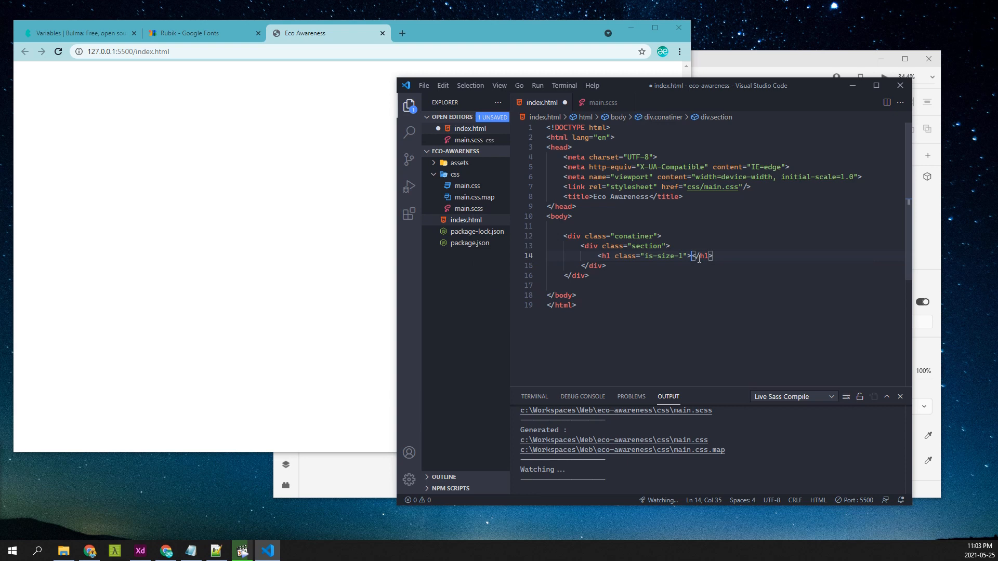
left_click(692, 256)
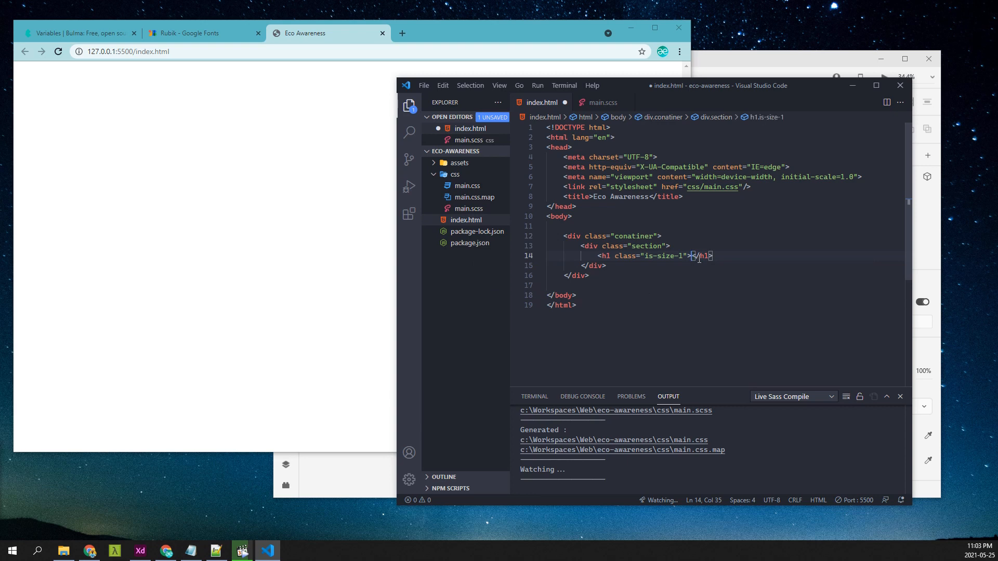
type("T")
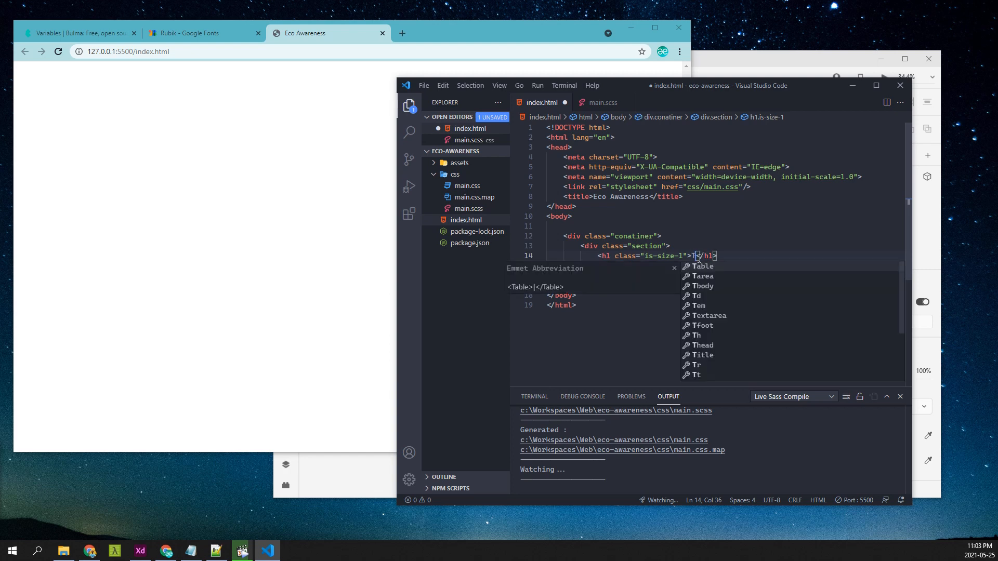
type("This is a")
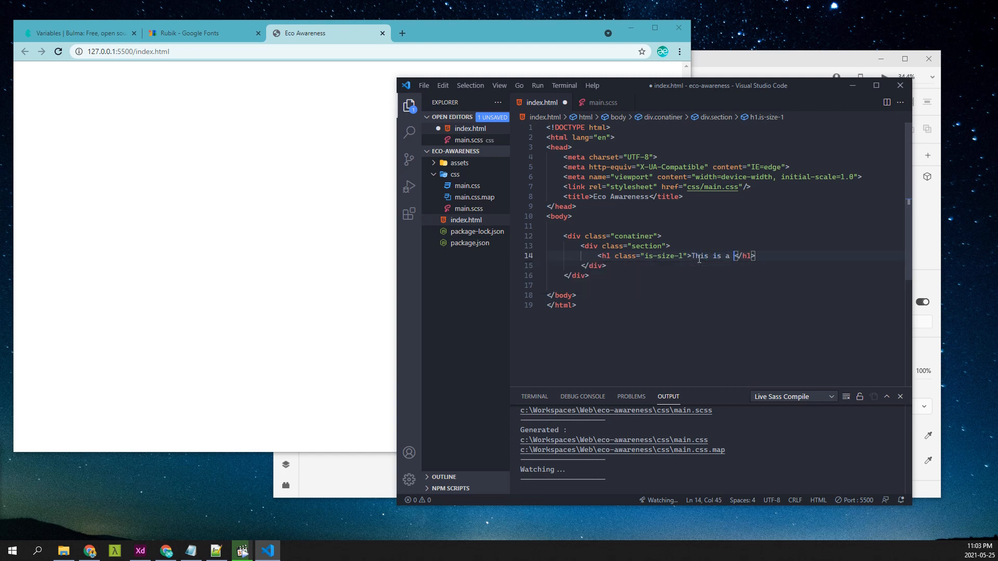
type("title")
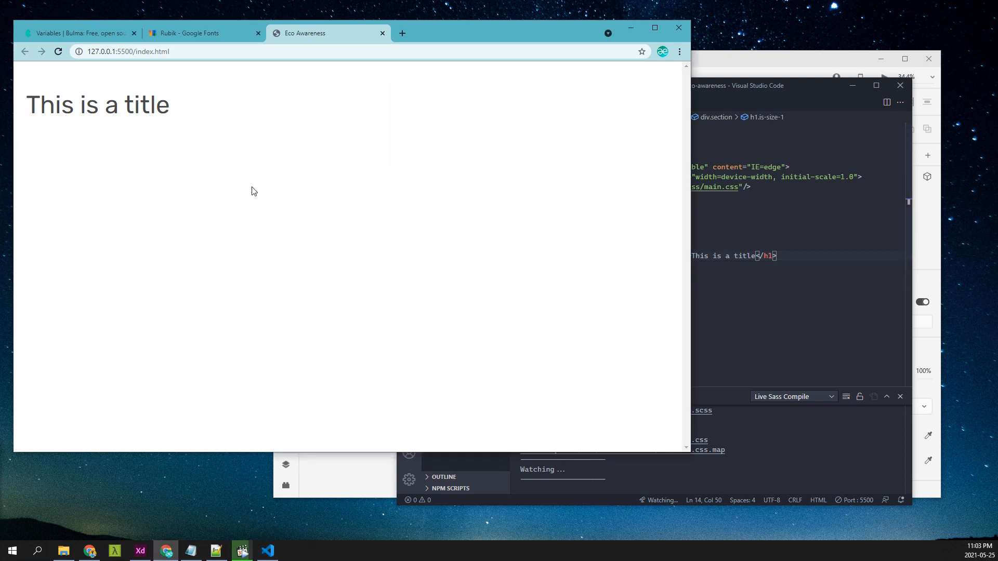
mouse_move(240, 115)
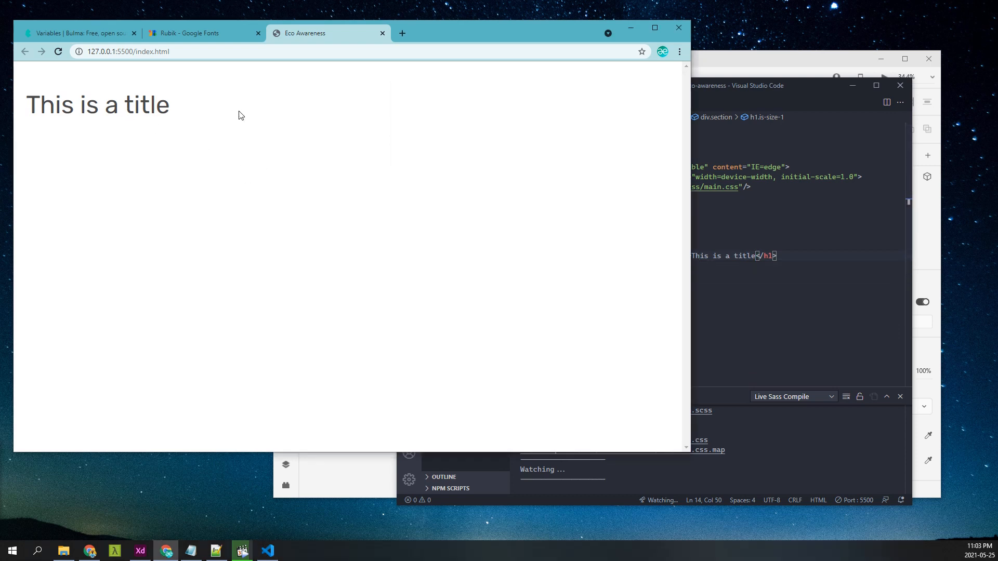
- Inspect the page in DevTools, correct the class to container, and select that div
right_click(241, 116)
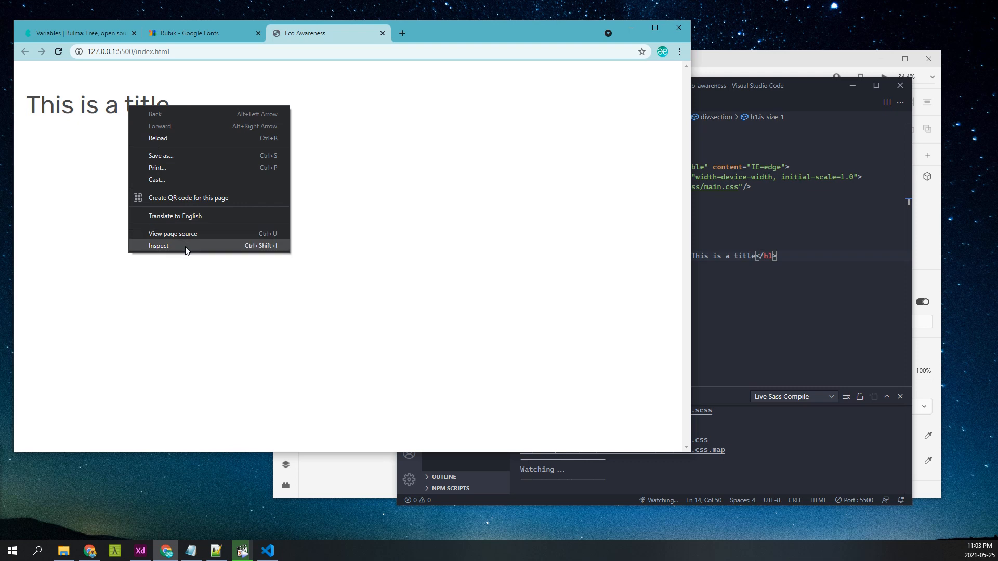
left_click(158, 246)
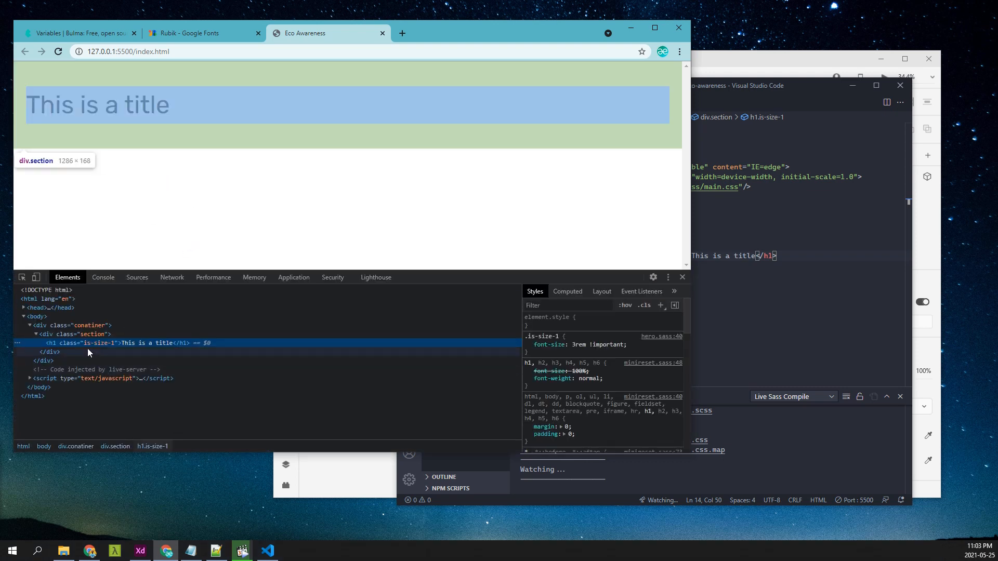
mouse_move(288, 154)
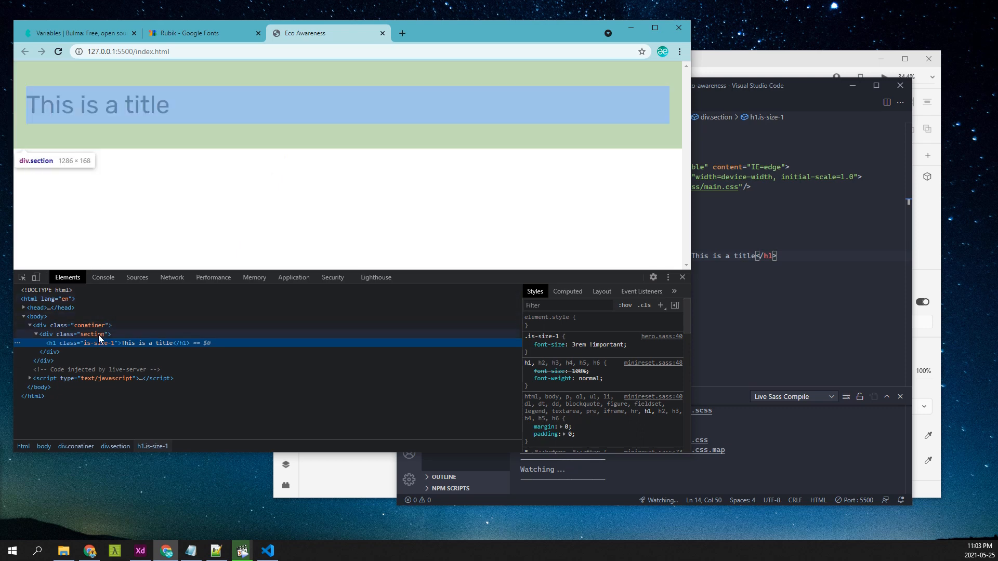
left_click(76, 334)
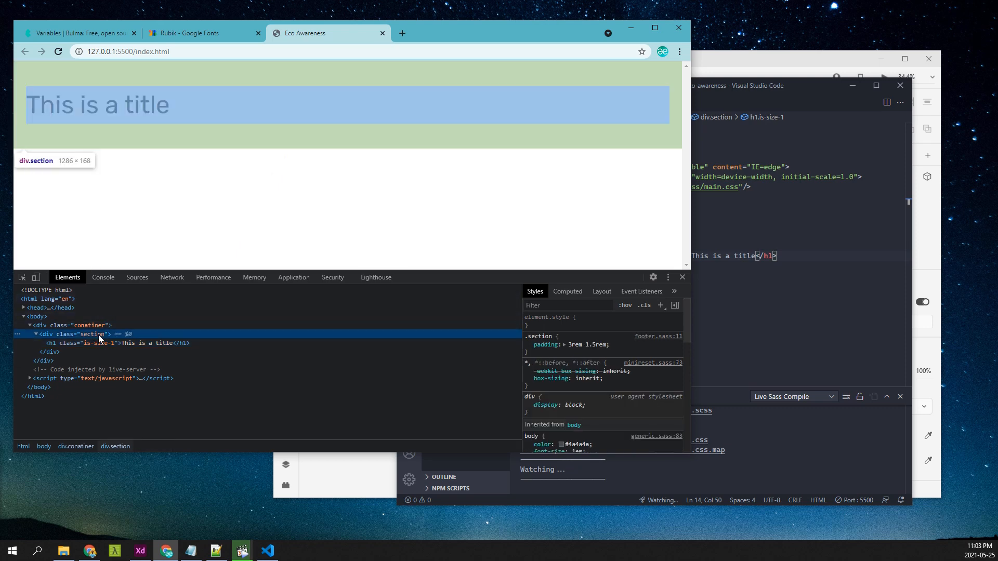
mouse_move(678, 285)
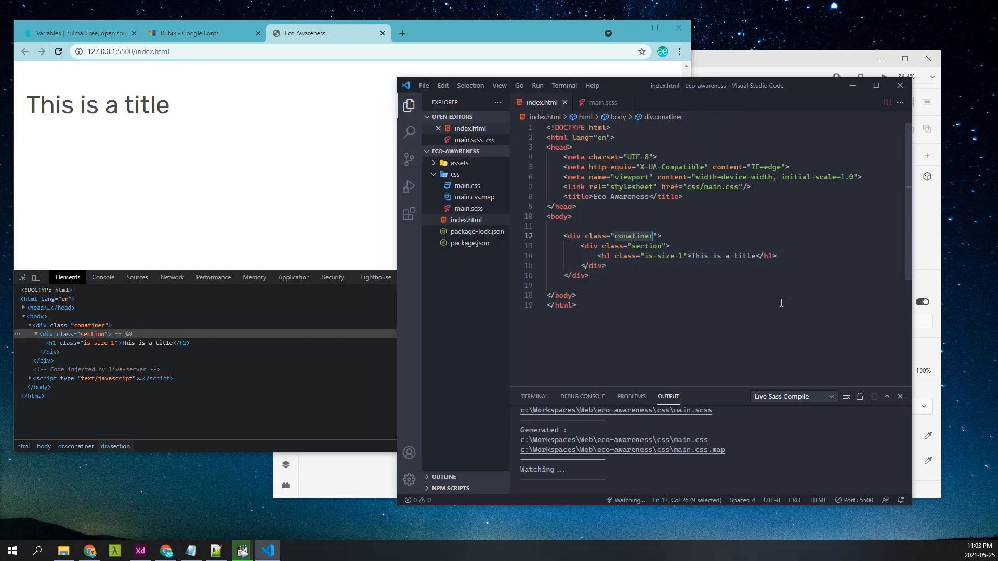
type("container")
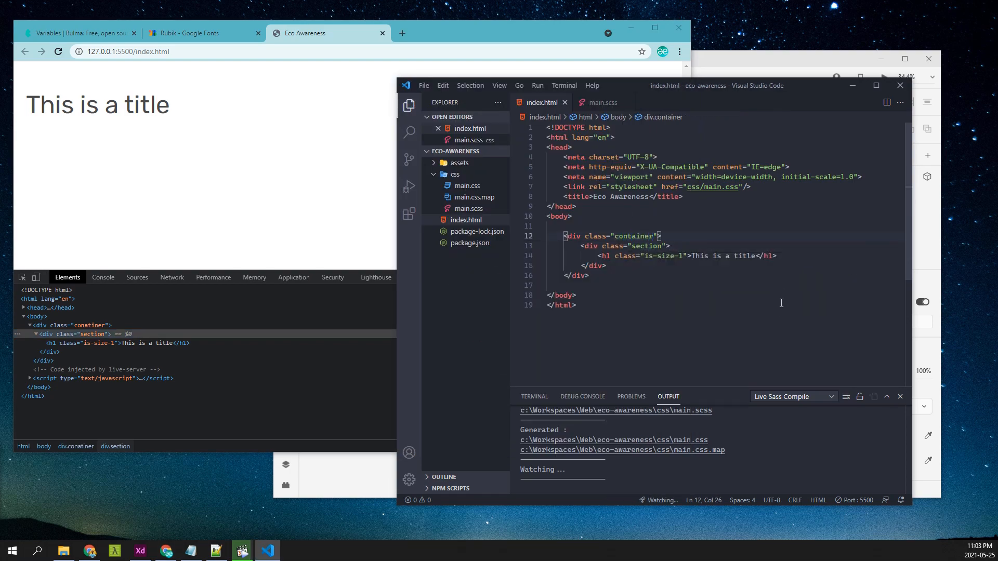
left_click(68, 326)
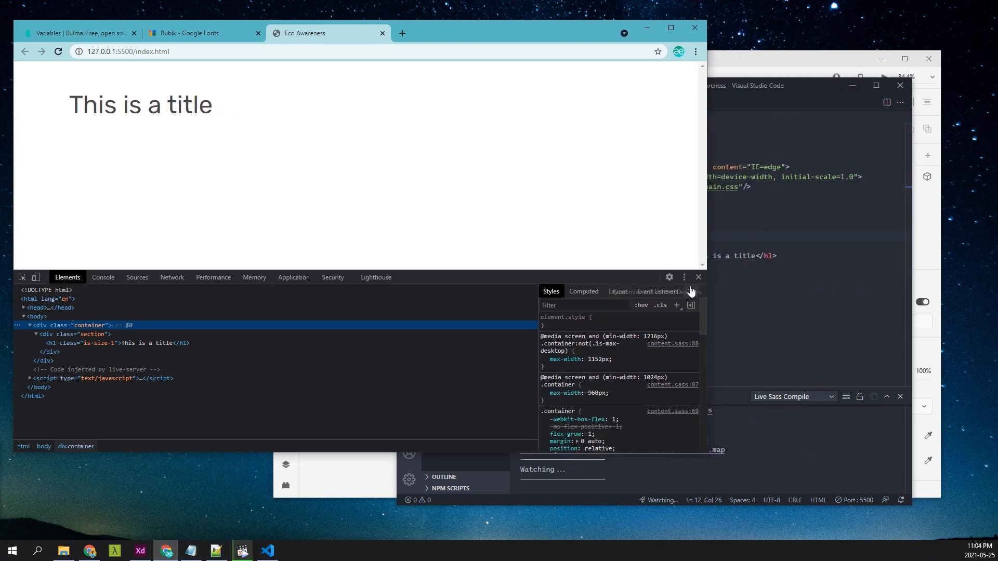
- Add a subtitle paragraph below the title and save index.html
left_click(266, 550)
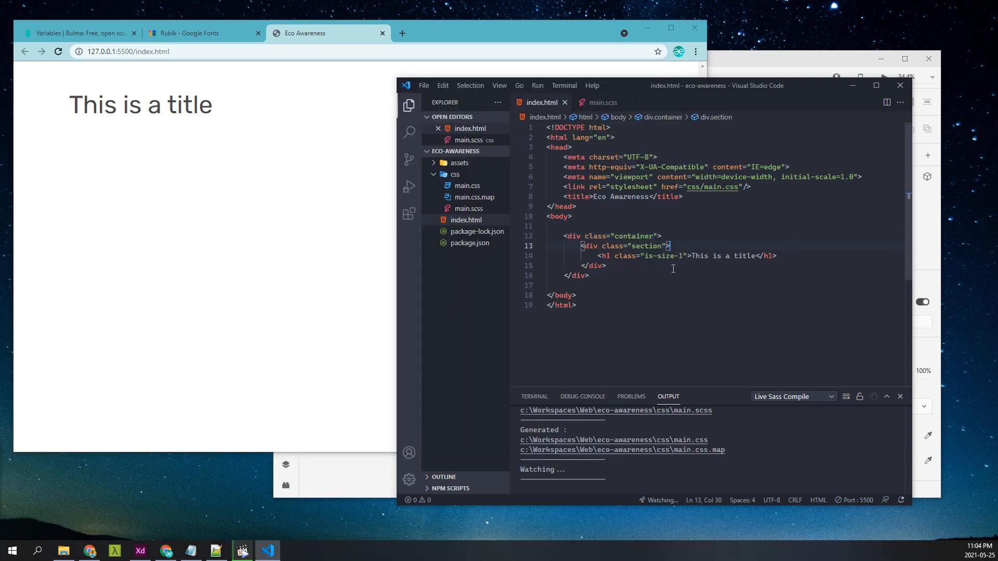
key("enter")
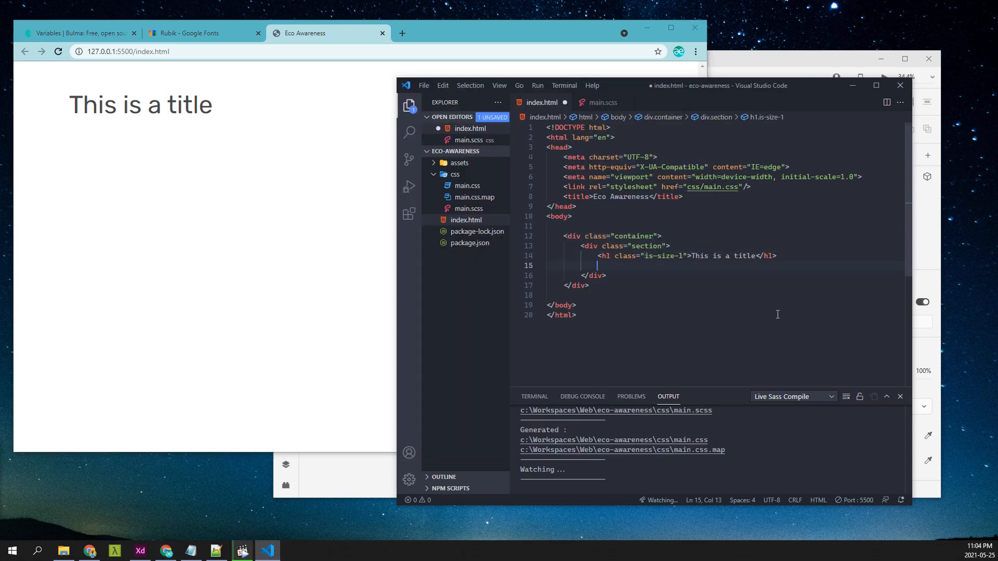
type("p")
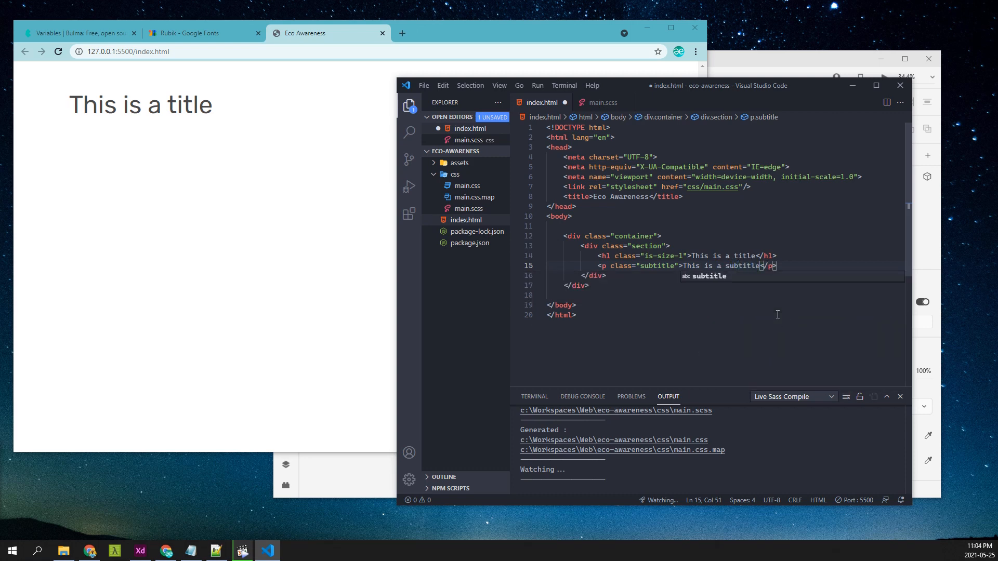
key("ctrl+s")
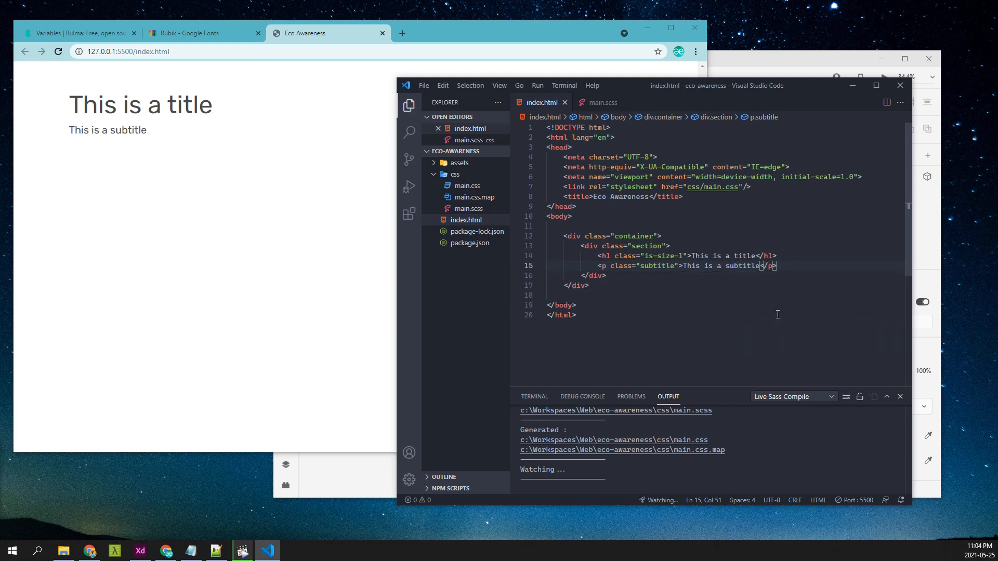
- Give the title the classes has-text-primary and is-size-3
left_click(601, 102)
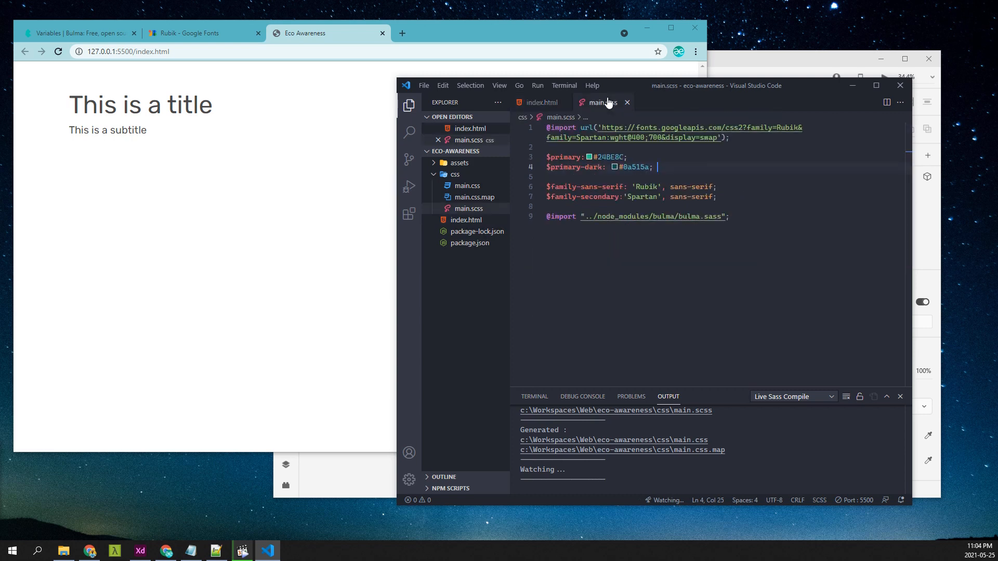
double_click(566, 157)
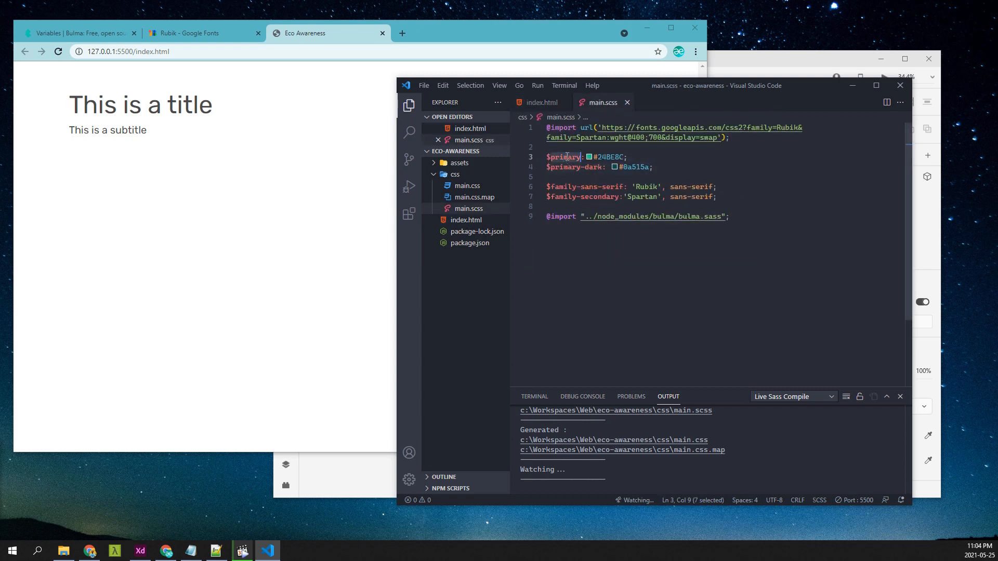
left_click(540, 103)
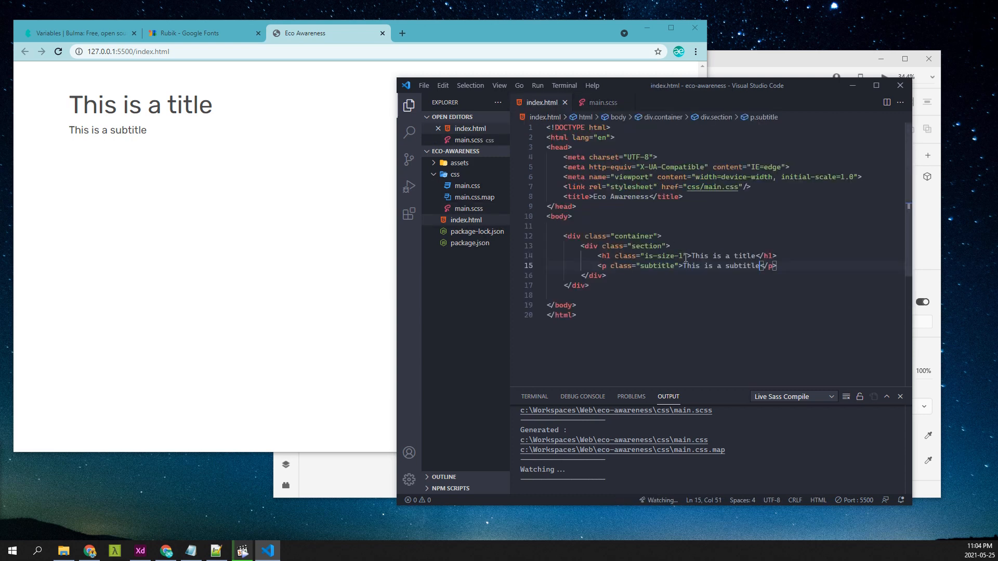
type("has-textcolor-primary")
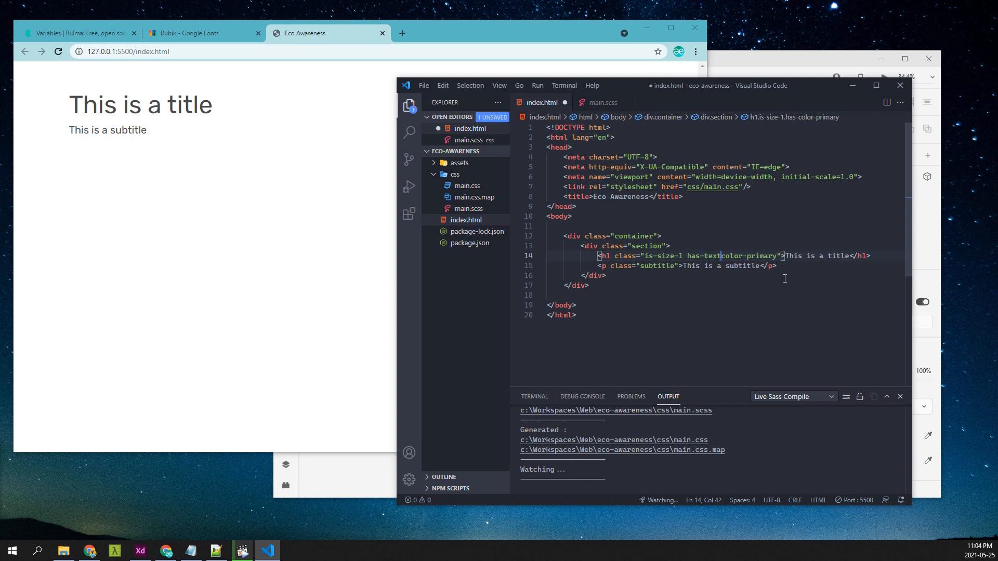
type("-")
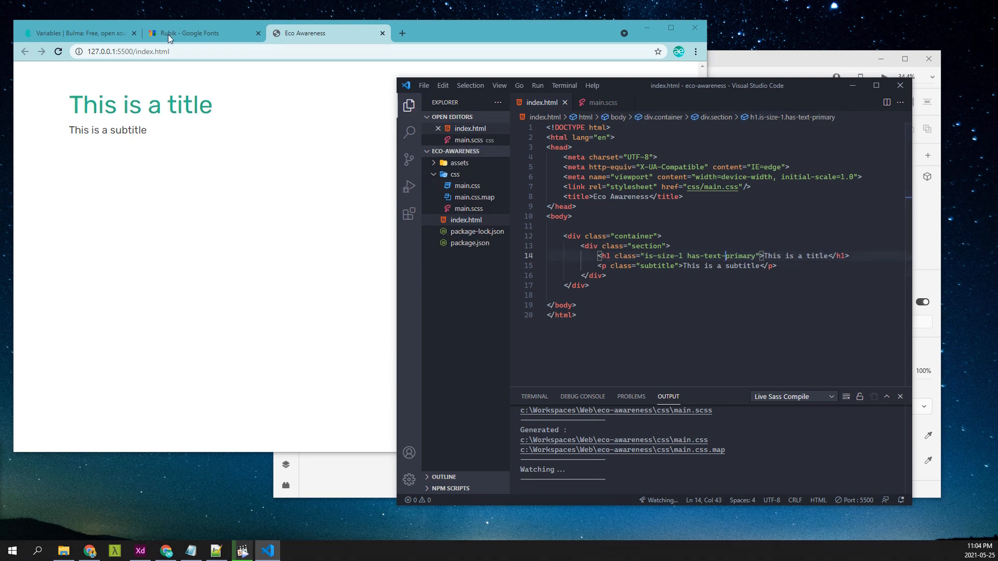
mouse_move(77, 32)
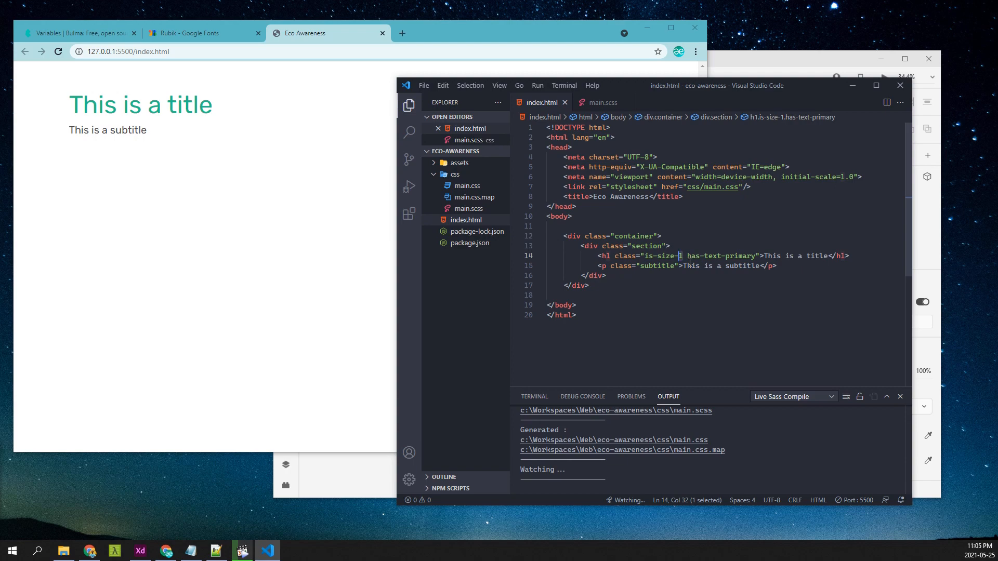
type("3")
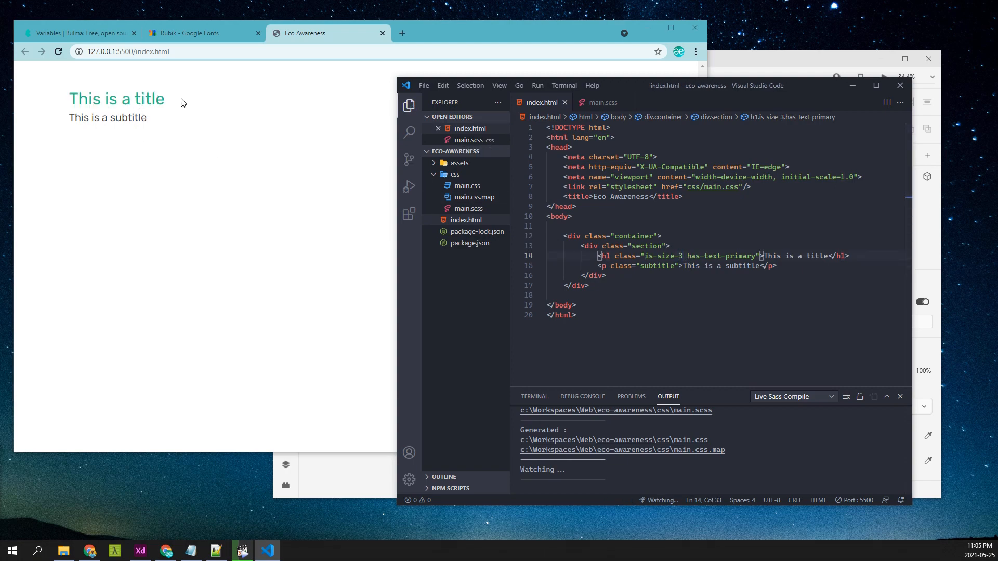
left_click(76, 32)
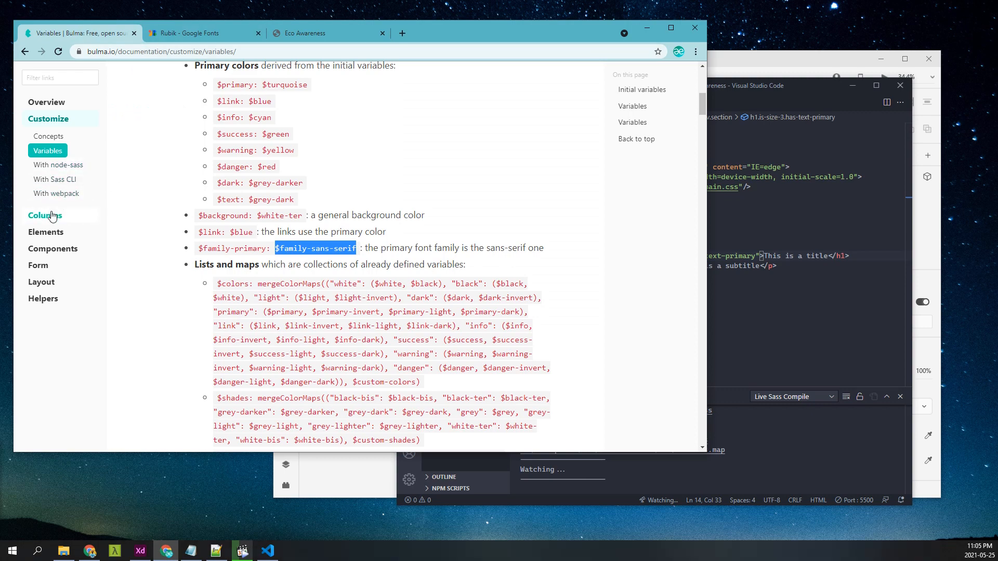
mouse_move(48, 136)
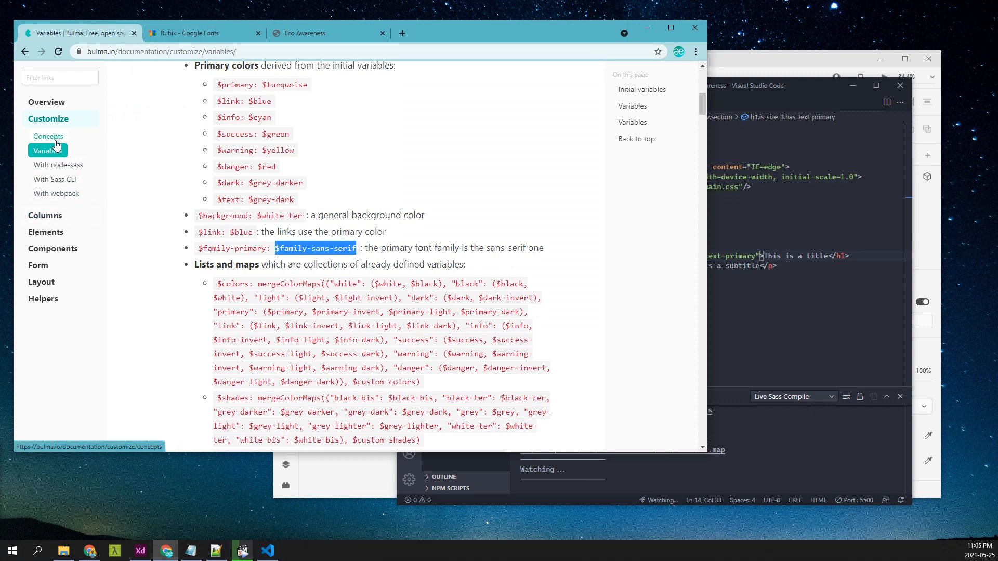
- Browse Bulma's Concepts and Variables pages, scrolling through the initial variables table
left_click(48, 136)
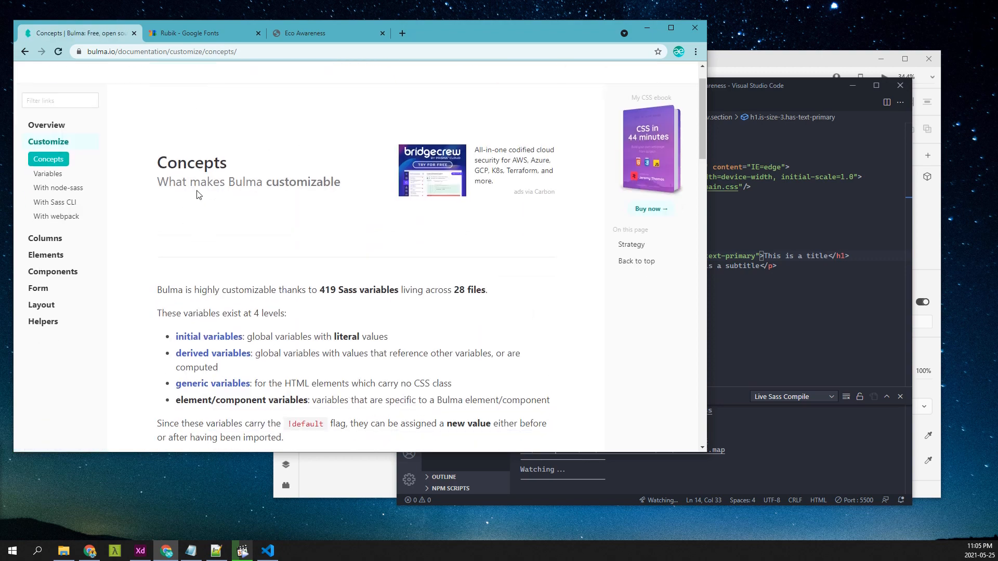
scroll("down", 3)
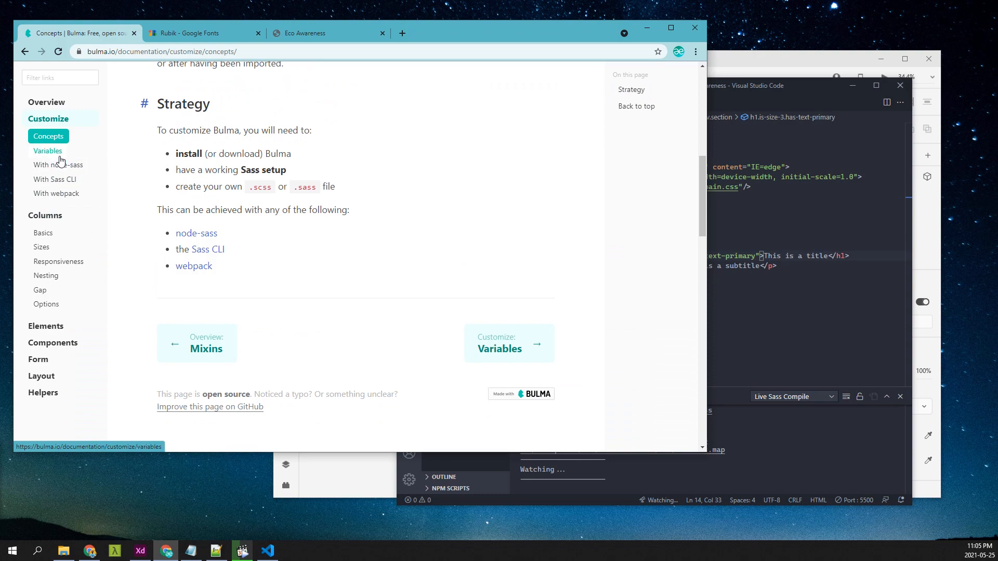
left_click(48, 151)
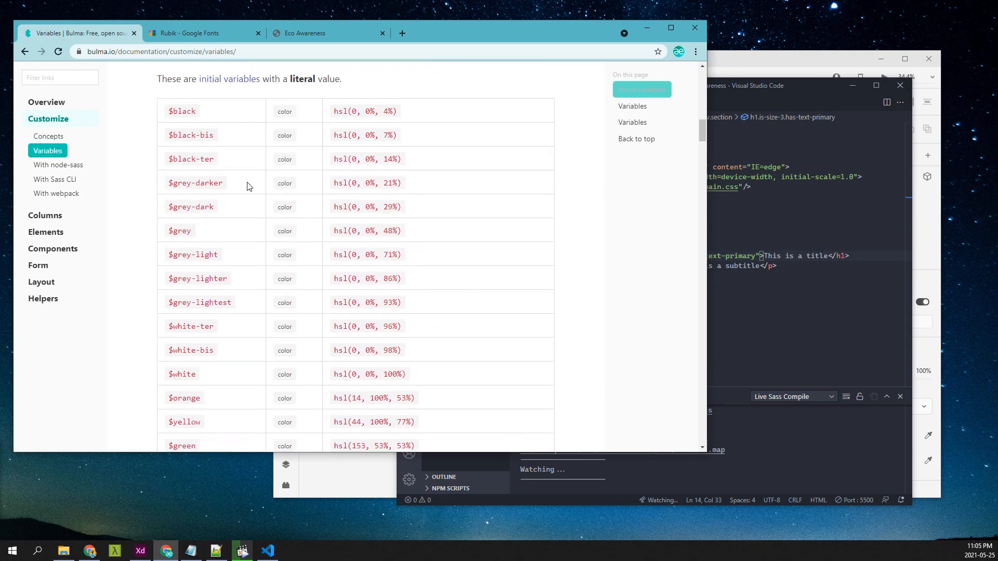
scroll("up", 3)
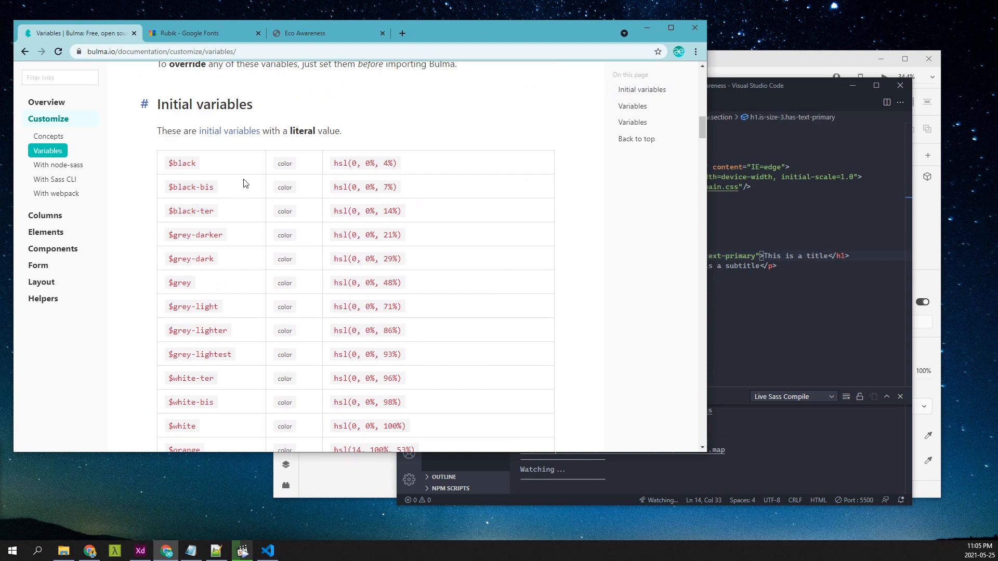
mouse_move(199, 161)
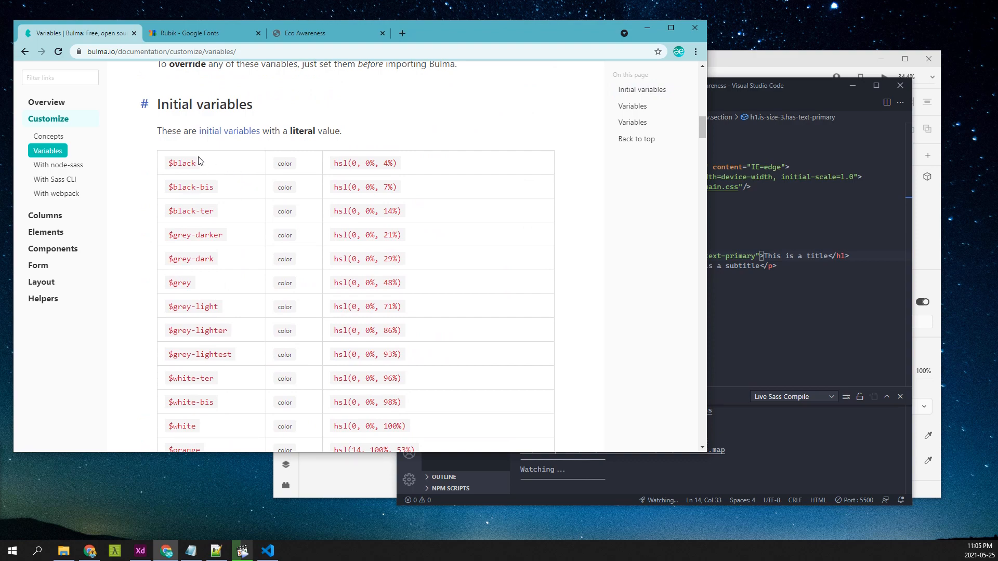
scroll("down", 3)
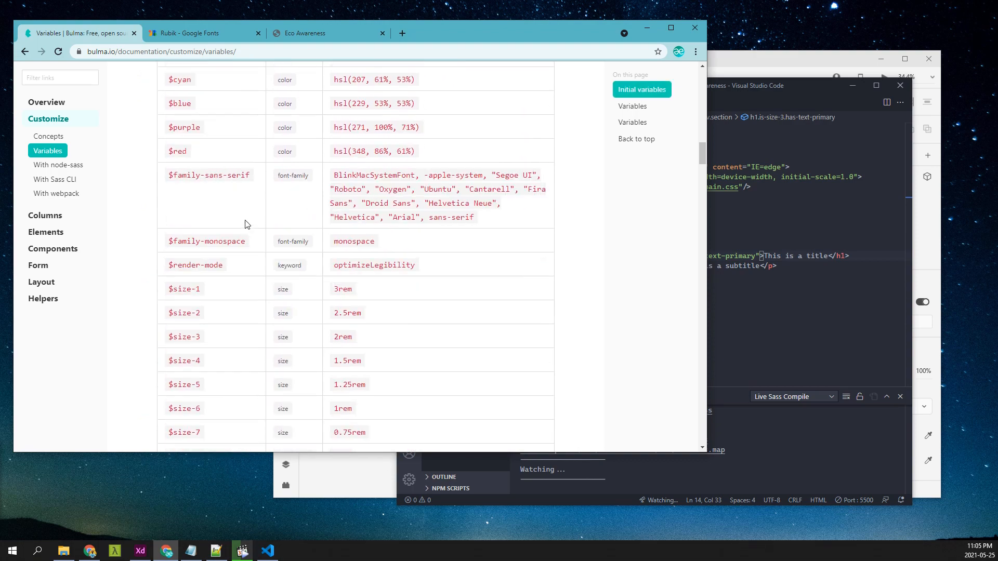
scroll("down", 3)
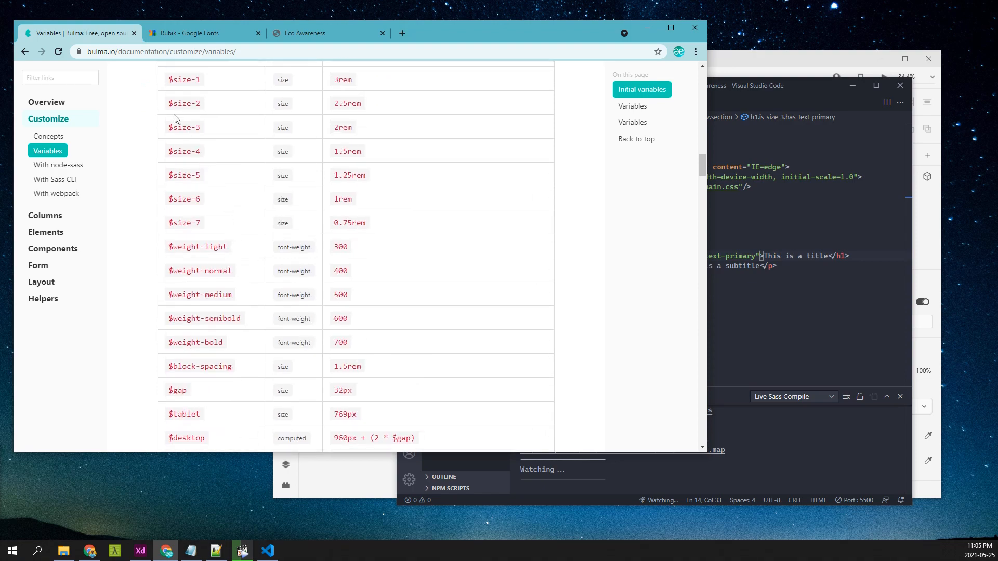
mouse_move(287, 309)
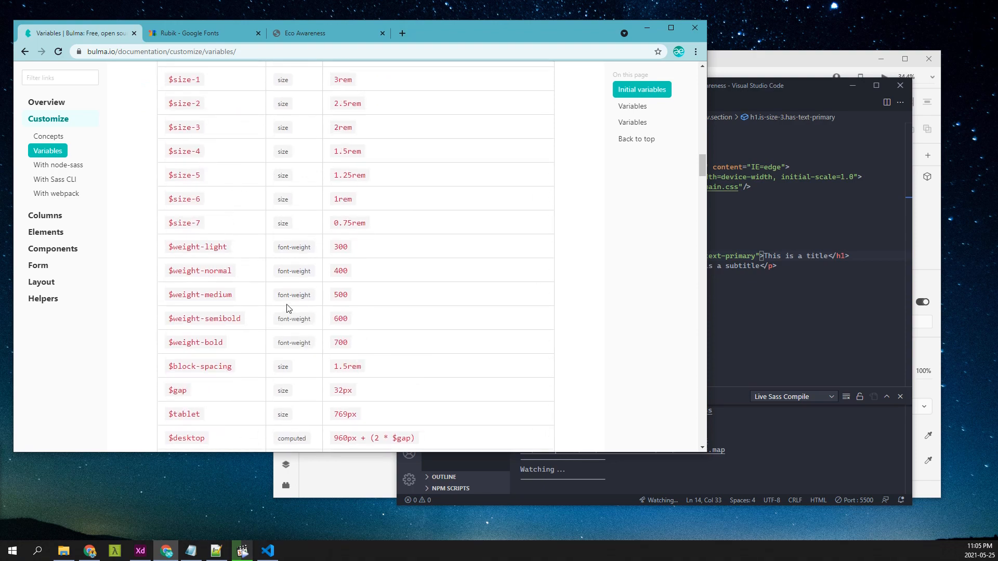
scroll("down", 3)
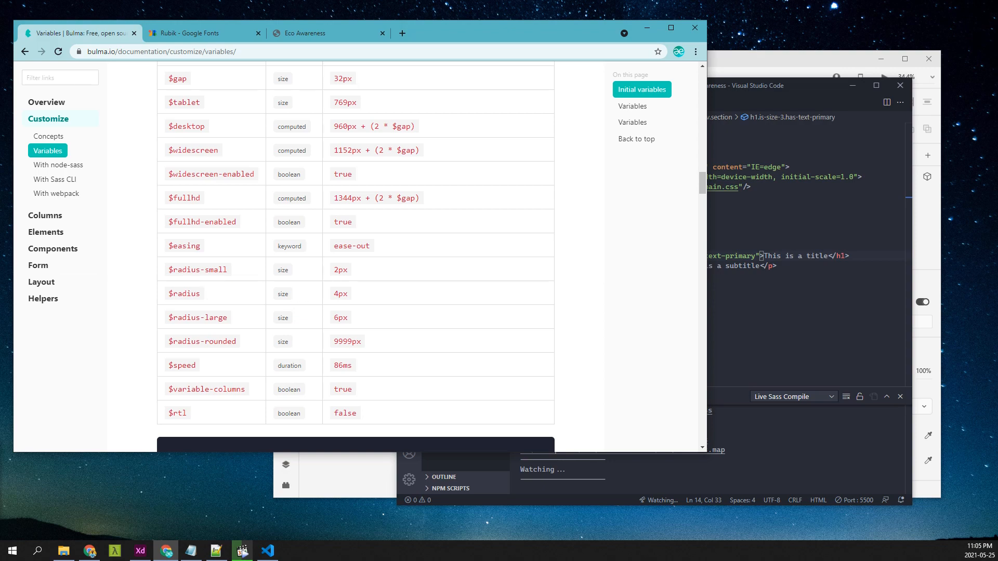
mouse_move(773, 424)
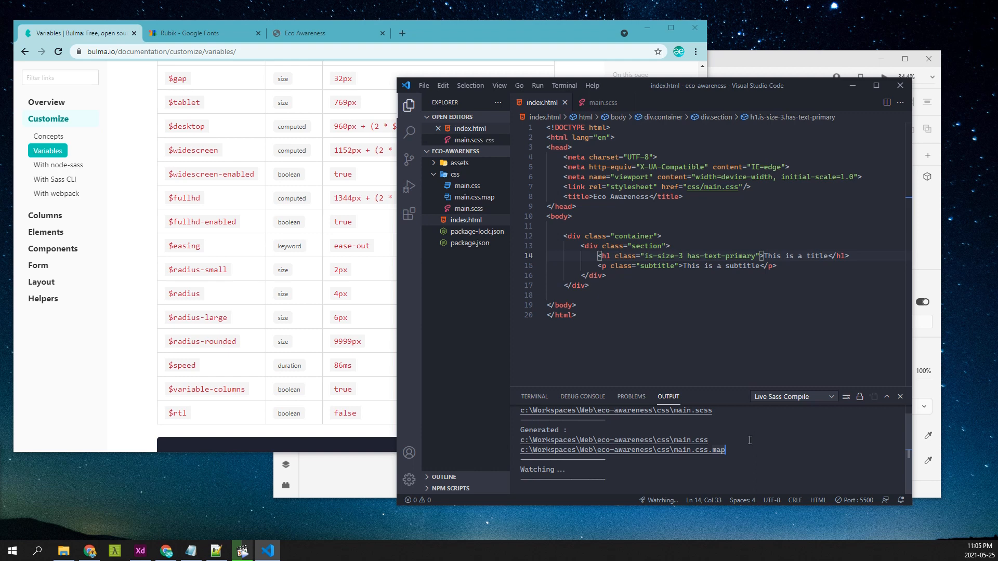
mouse_move(668, 397)
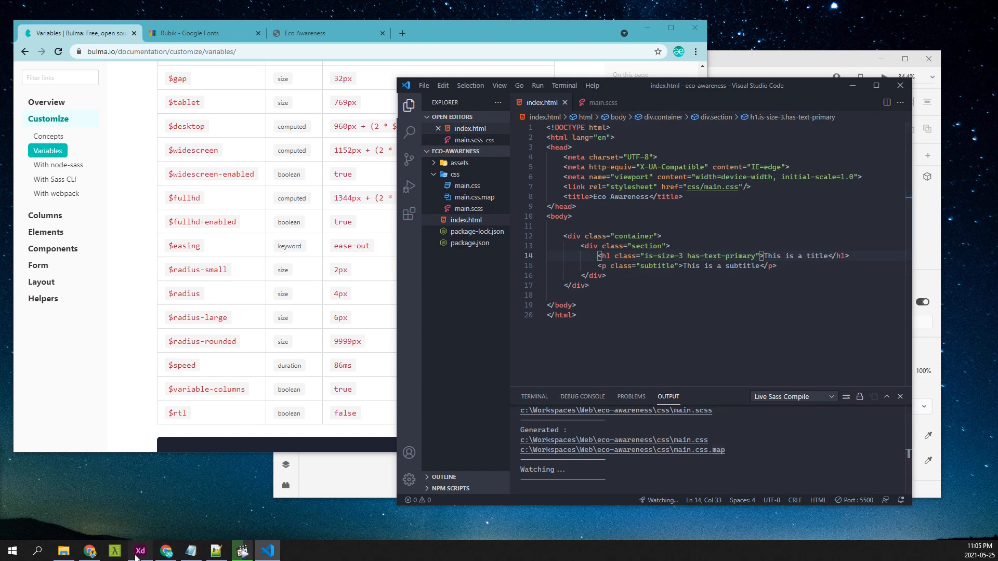
- Switch to the Adobe XD web_eco_awareness design, showing the volunteering cards and newsletter section
left_click(139, 550)
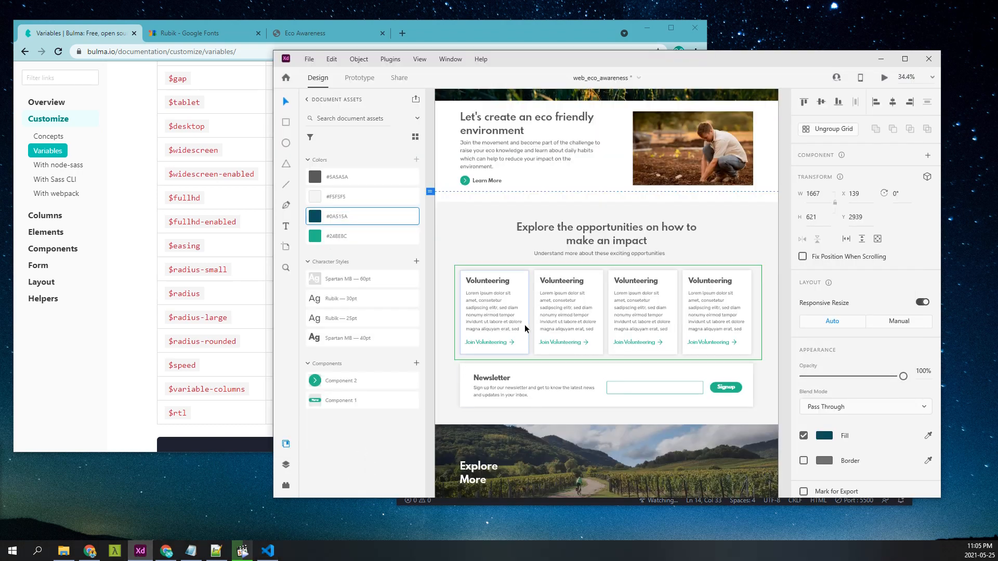